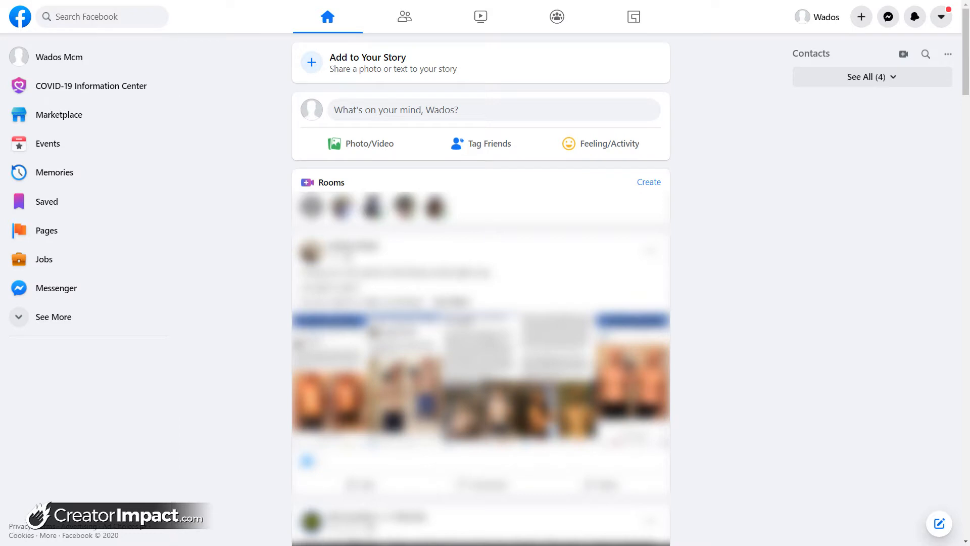
mouse_move(3, 394)
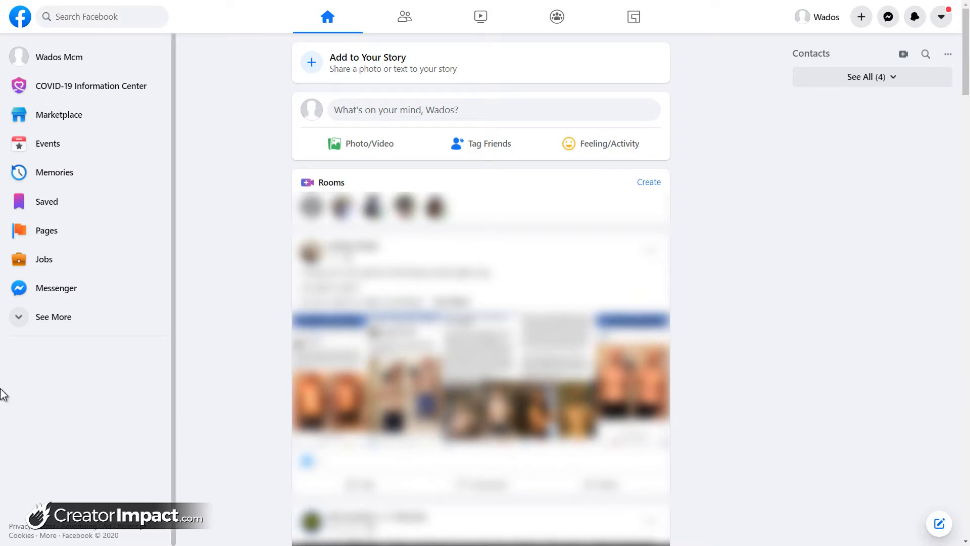
mouse_move(251, 289)
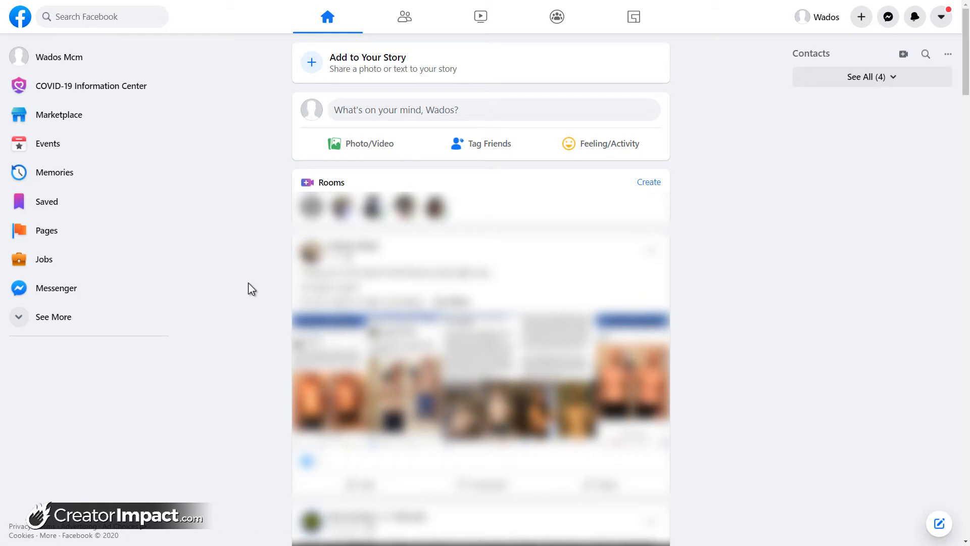
mouse_move(269, 288)
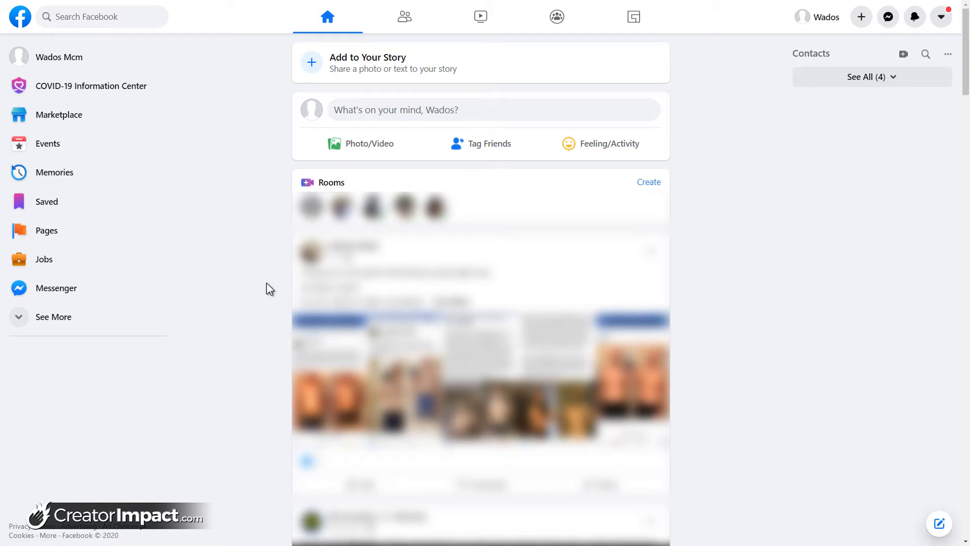
mouse_move(801, 207)
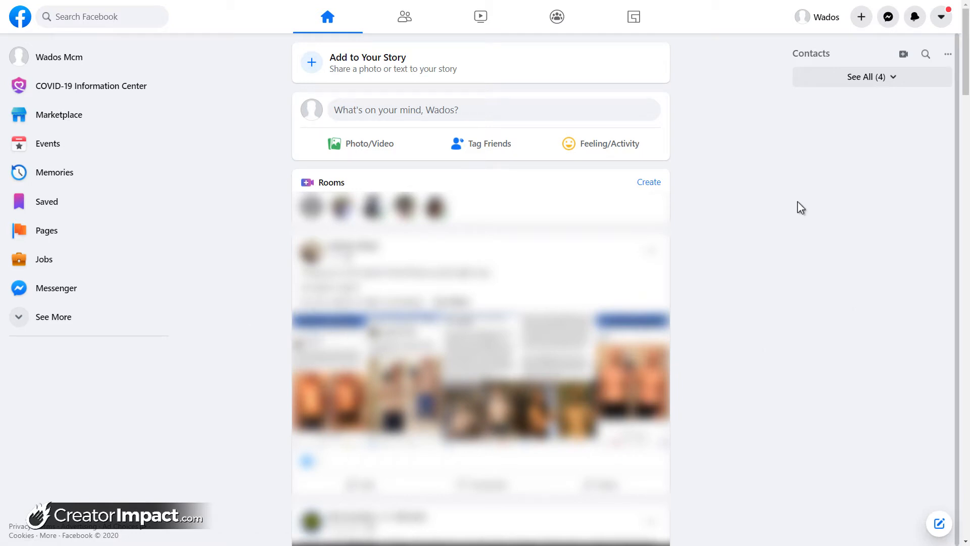
mouse_move(786, 100)
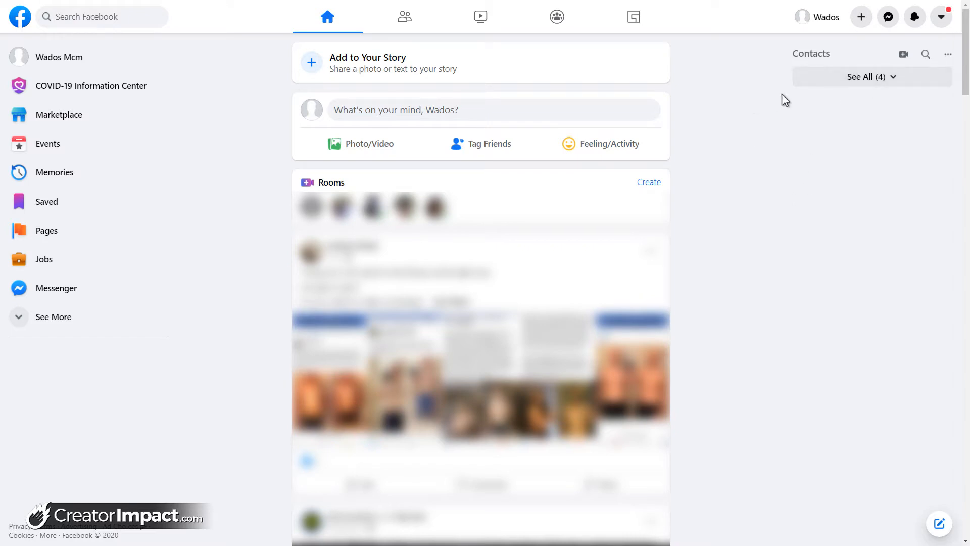
mouse_move(765, 73)
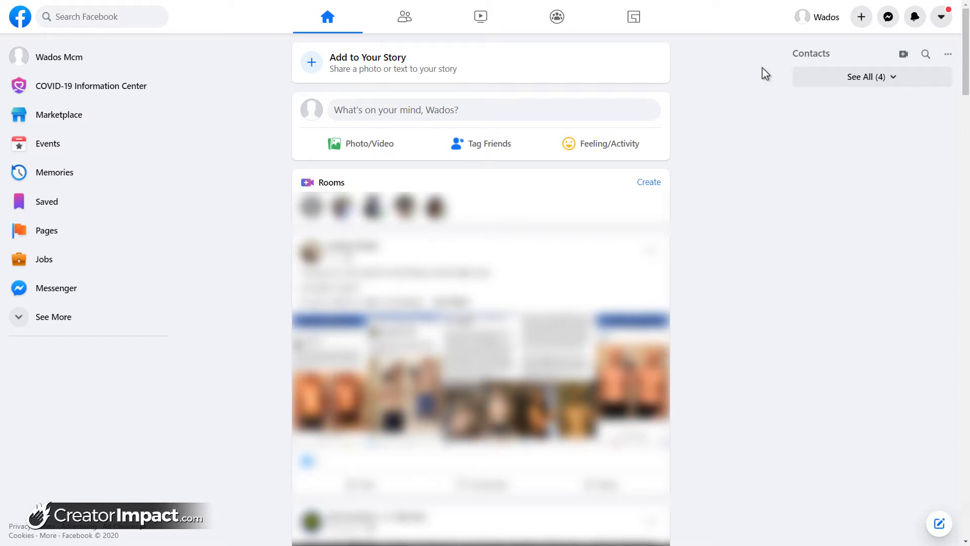
mouse_move(821, 97)
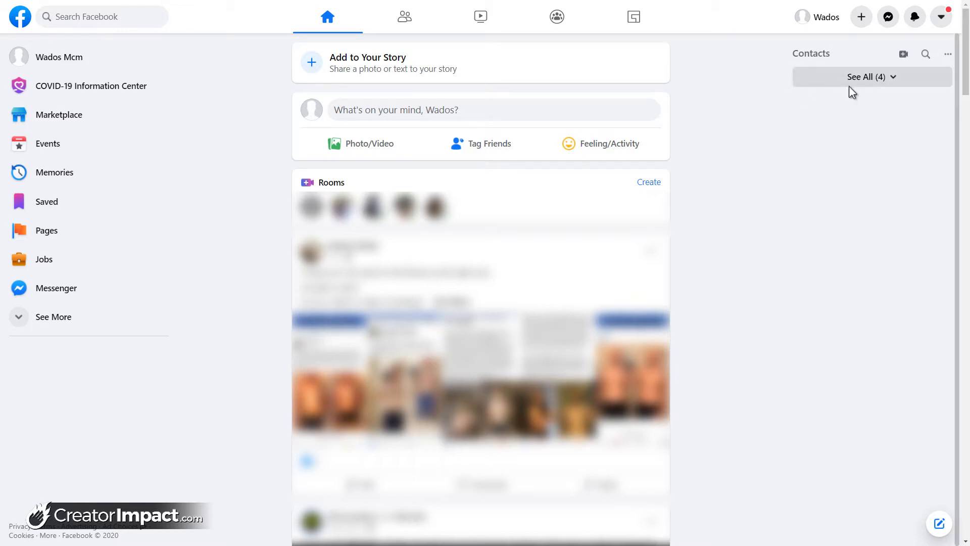
mouse_move(861, 16)
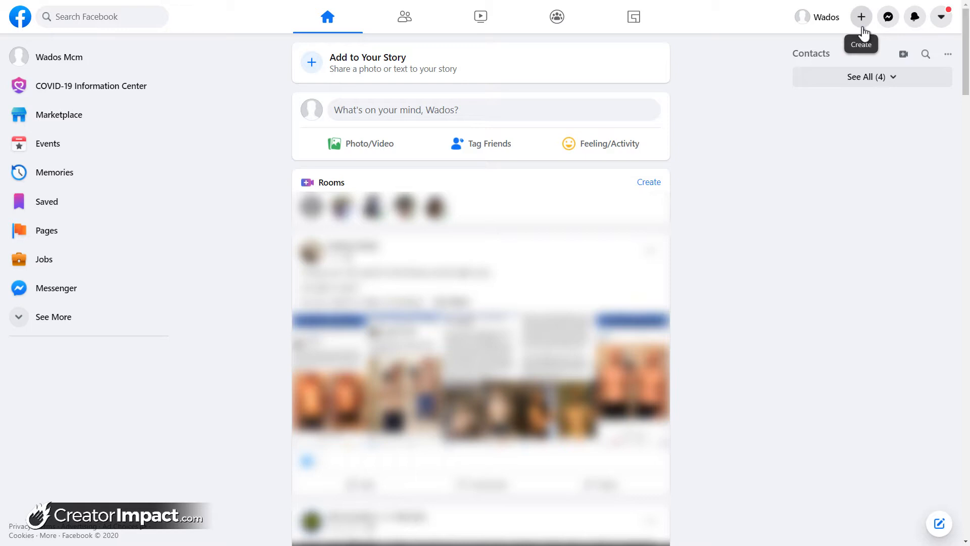
Step: Open the + Create menu from Facebook's top bar
left_click(860, 17)
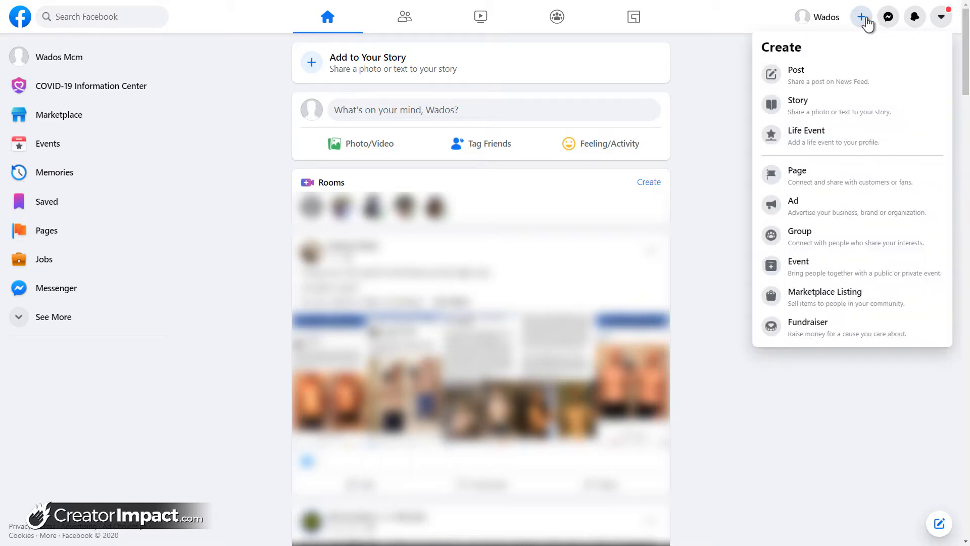
mouse_move(839, 105)
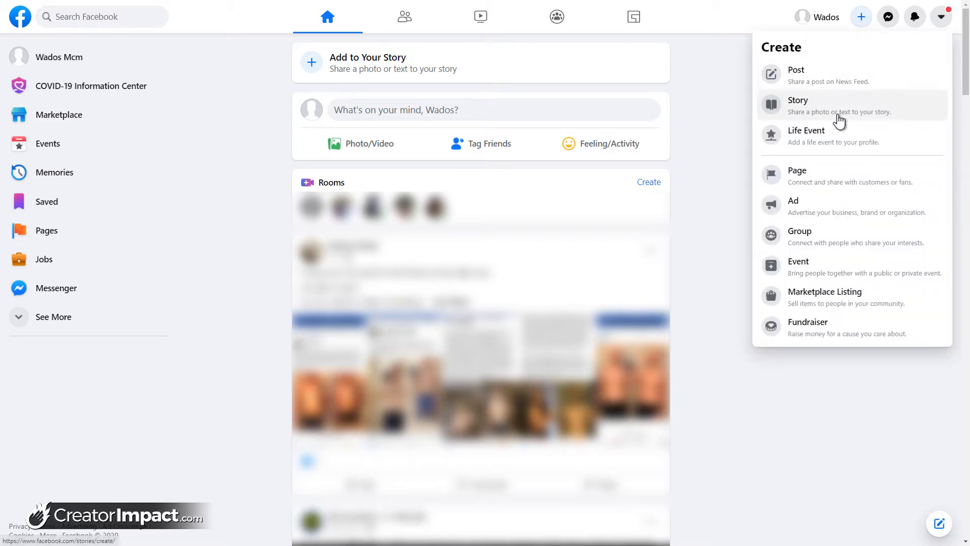
mouse_move(864, 187)
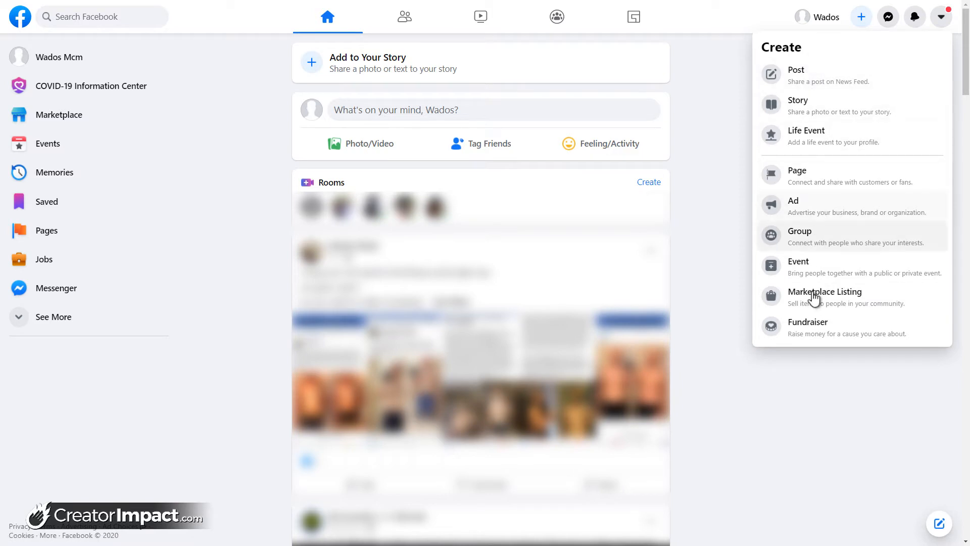
mouse_move(860, 16)
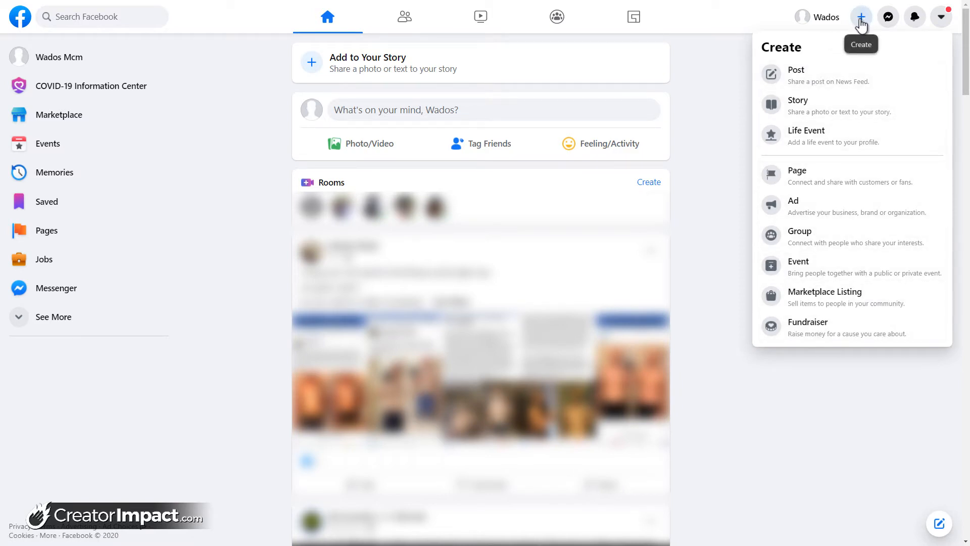
mouse_move(817, 175)
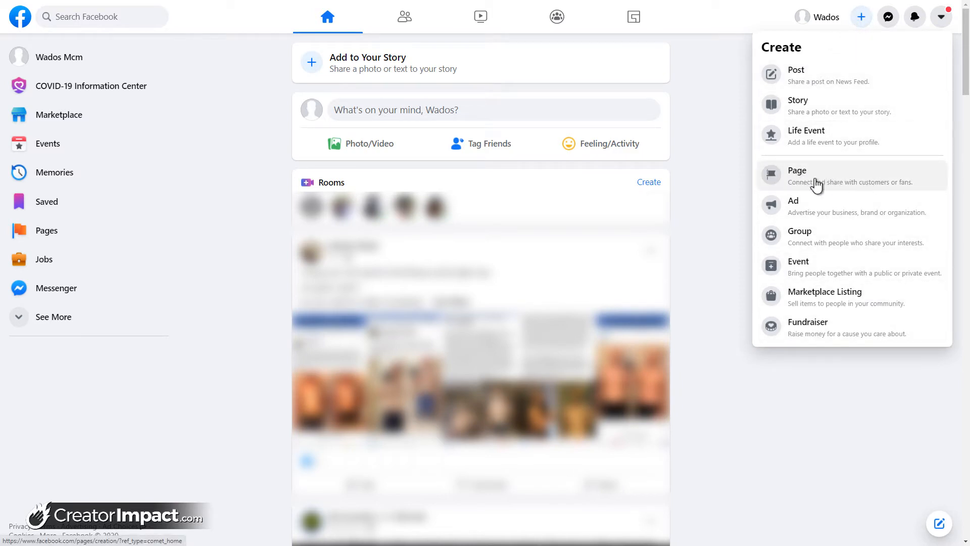
mouse_move(823, 177)
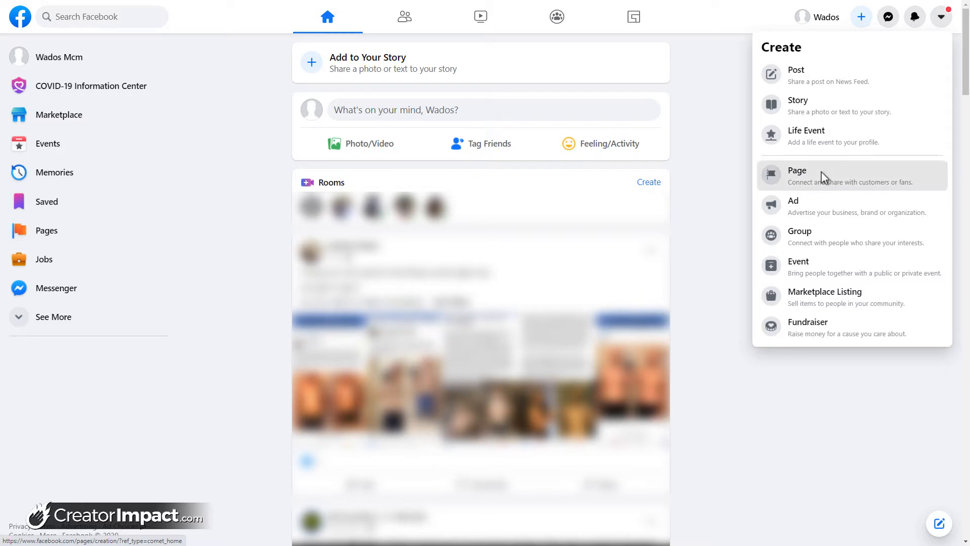
Step: Choose Page from the Create menu and enter 'Super Page for Gamers' as its name
left_click(797, 175)
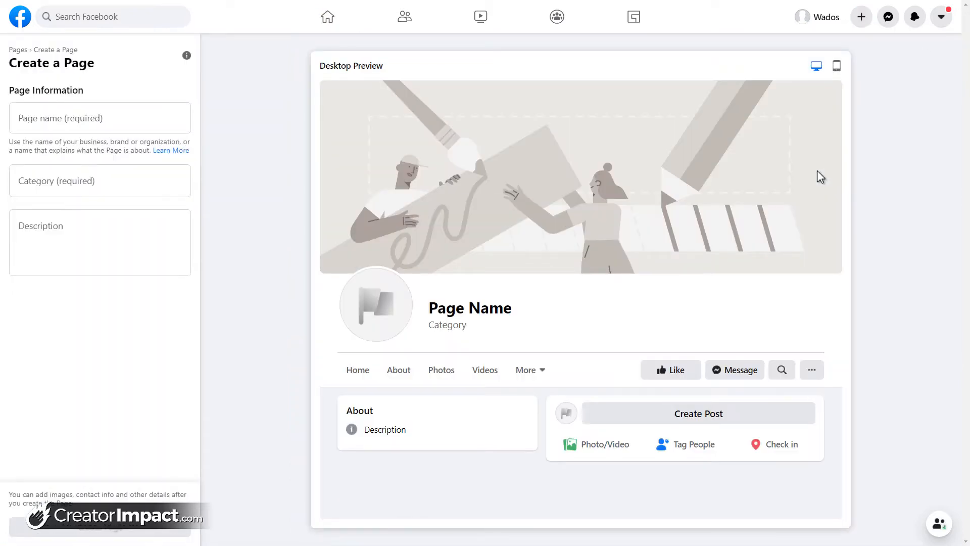
mouse_move(488, 10)
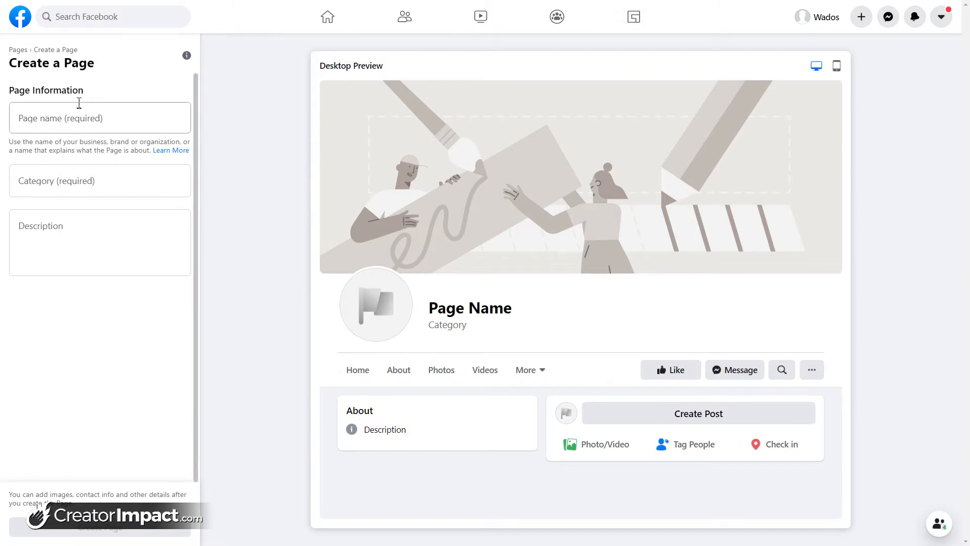
left_click(99, 118)
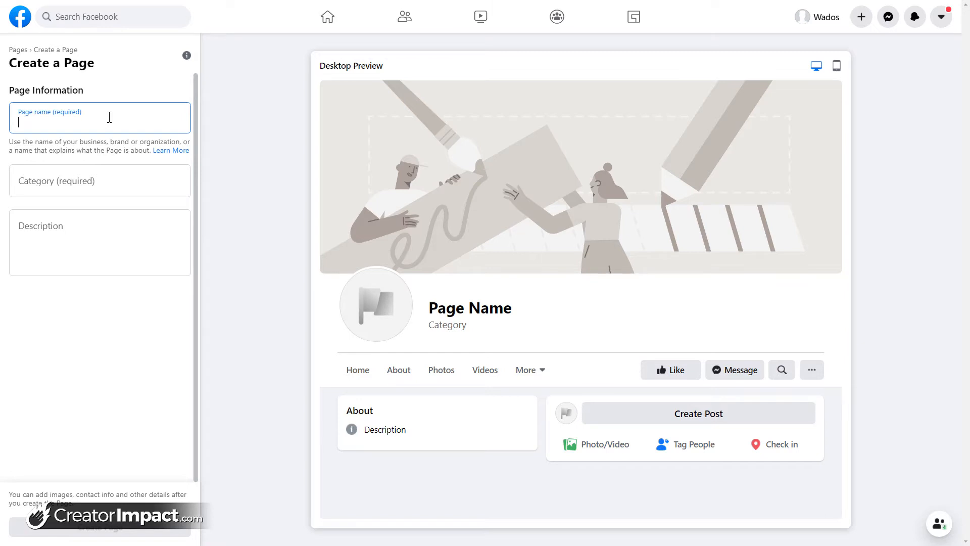
type("Sup")
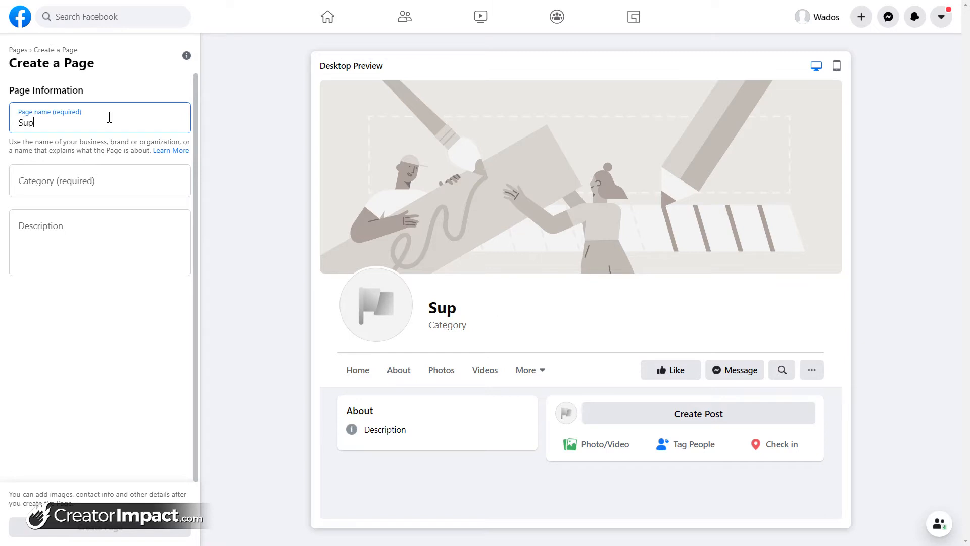
type("er Page")
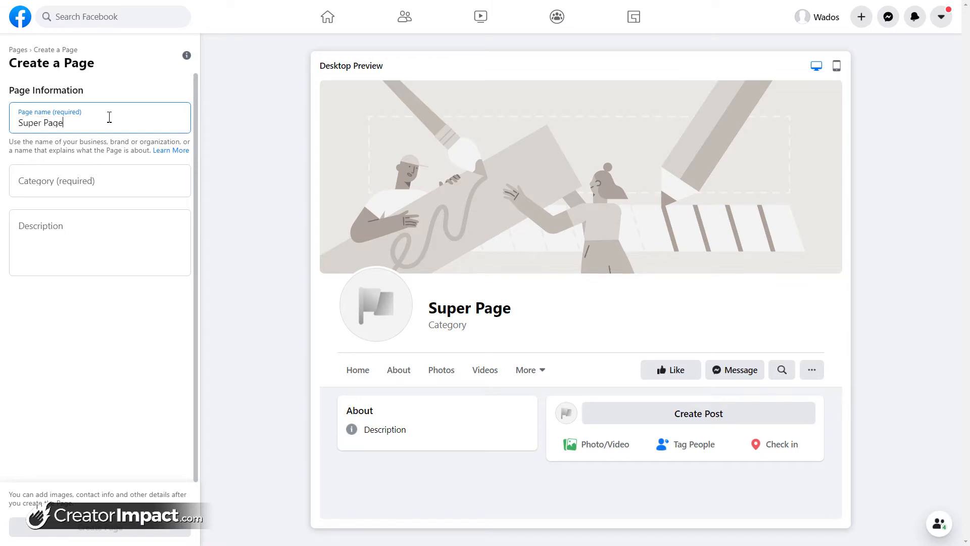
type("for")
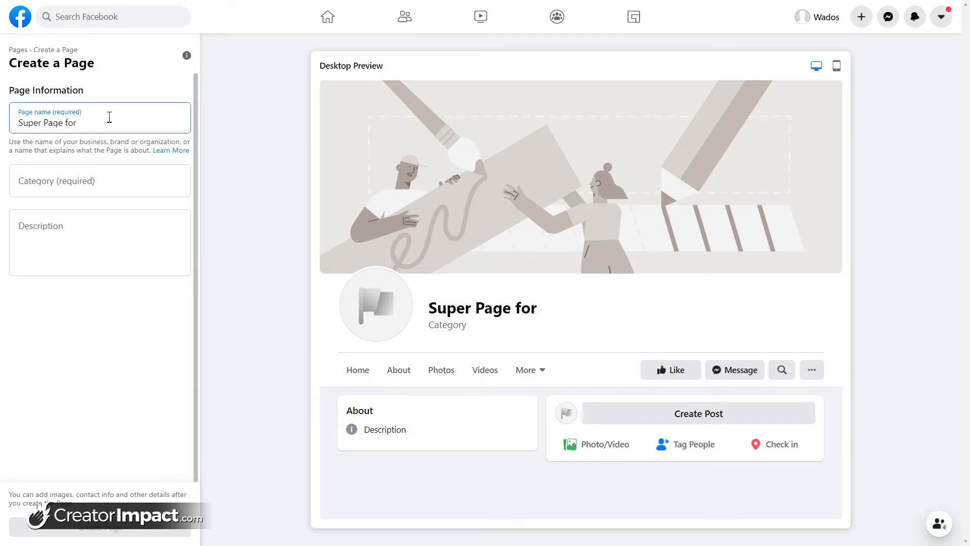
type("Gamers")
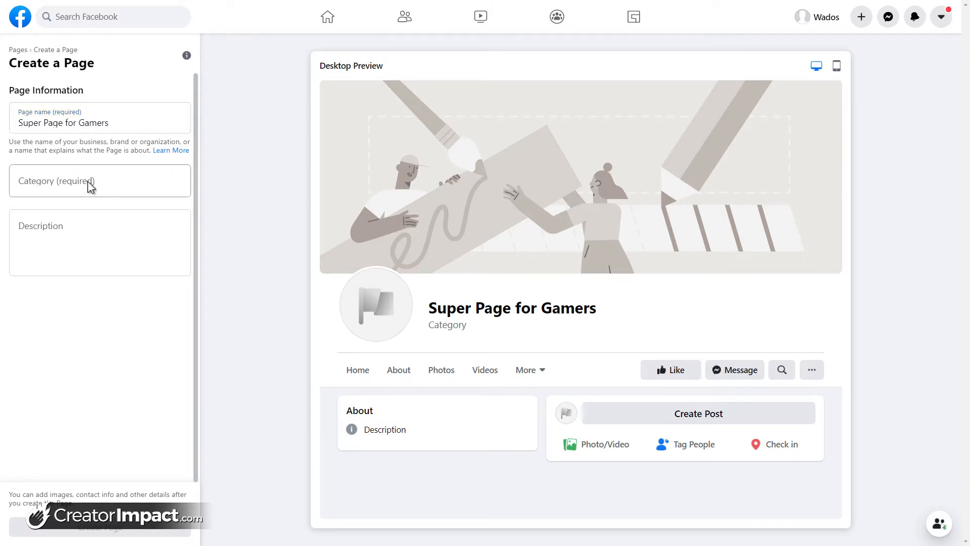
Step: Add Gaming Video Creator, Education Website and Gamer as the Page's categories
left_click(99, 181)
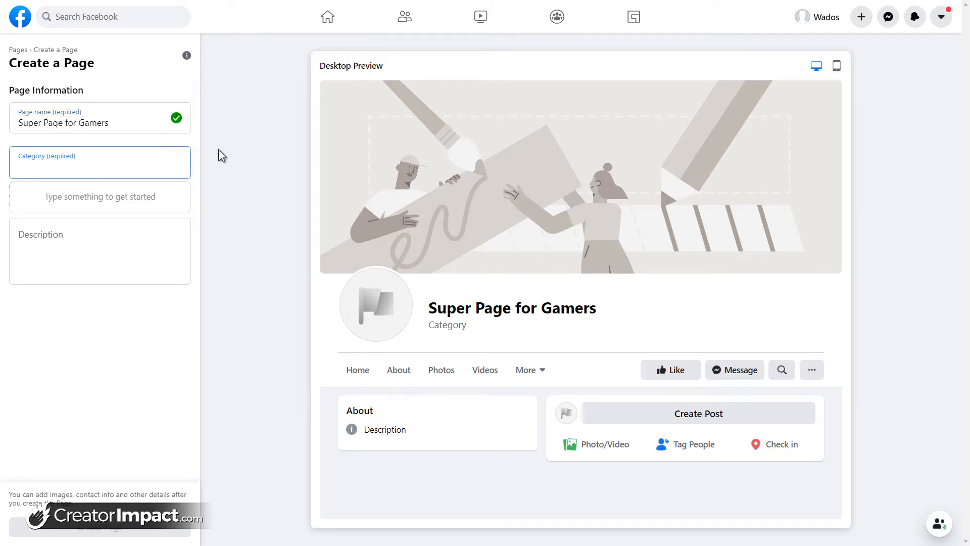
type("gaming")
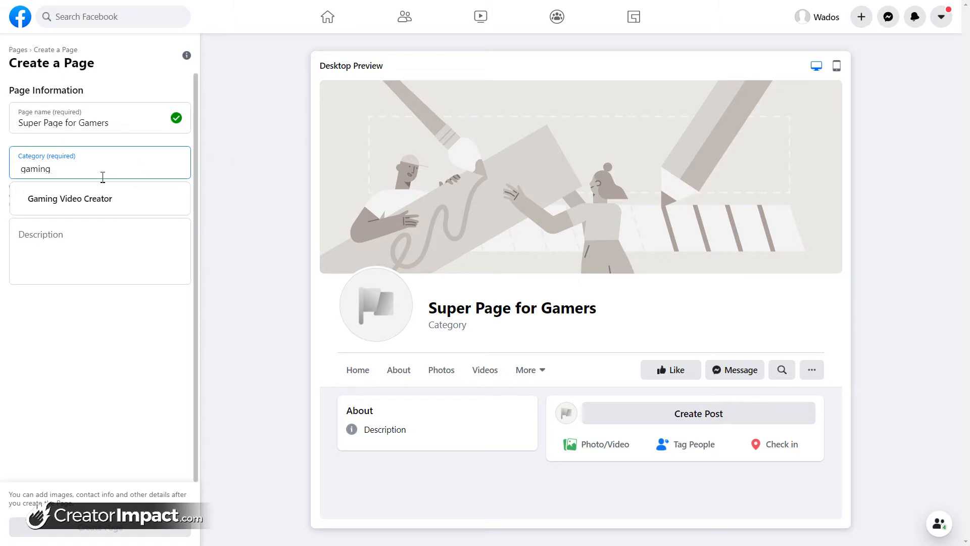
left_click(69, 199)
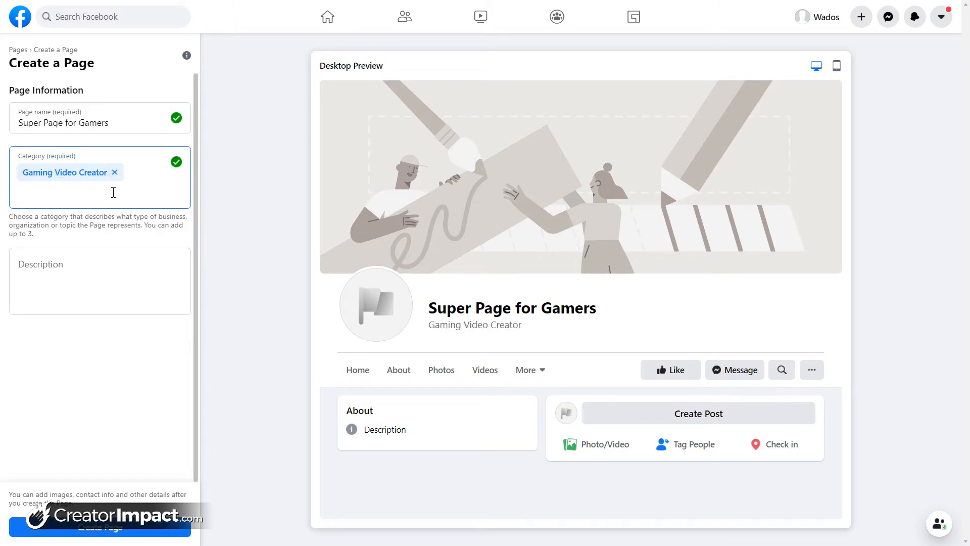
type("educ")
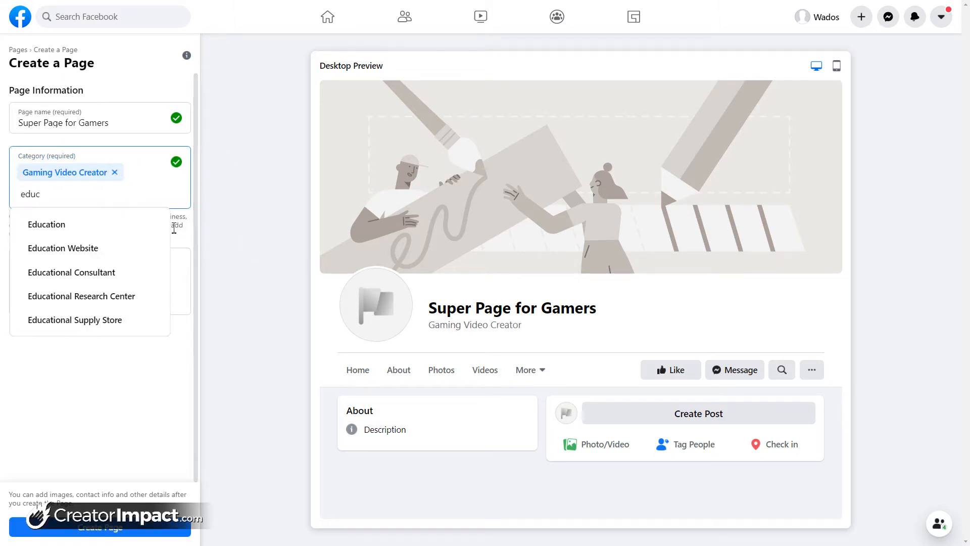
left_click(63, 247)
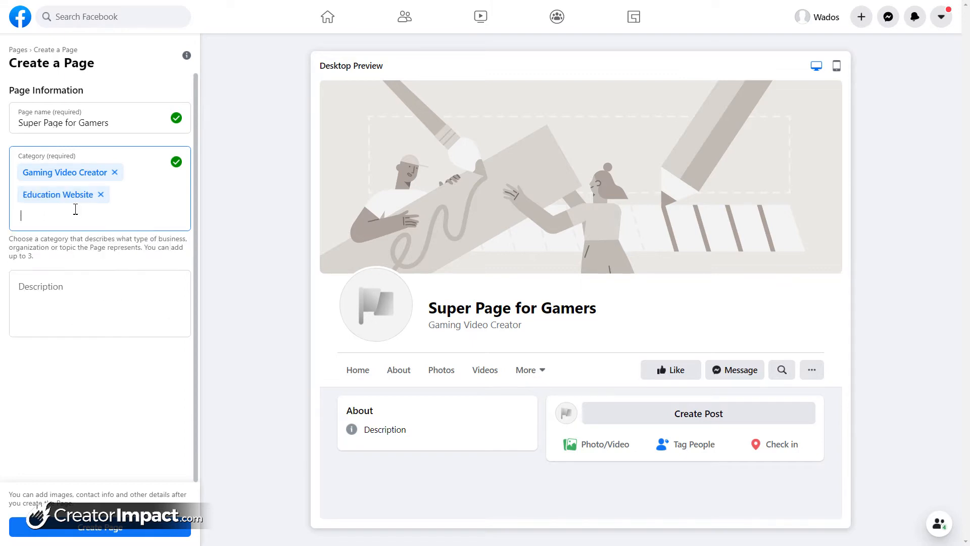
type("gam")
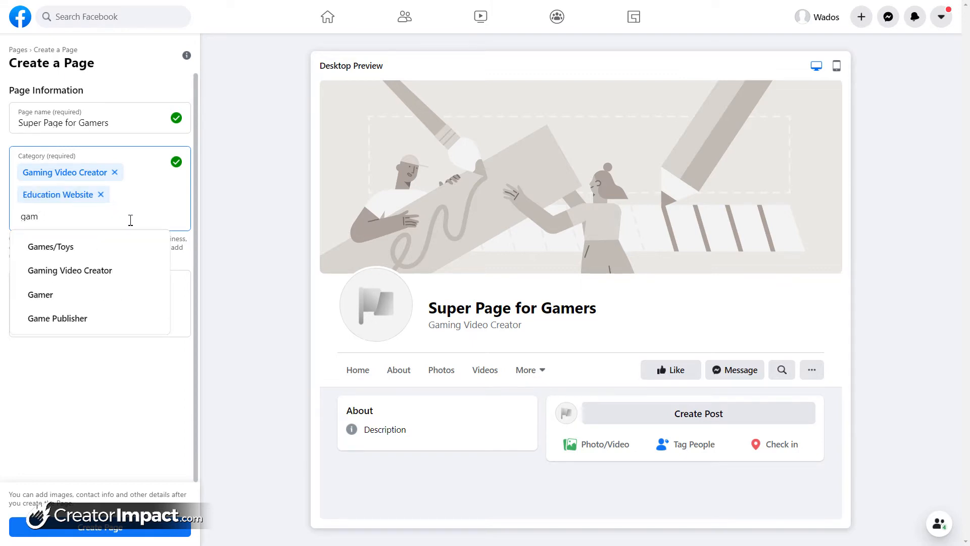
left_click(40, 294)
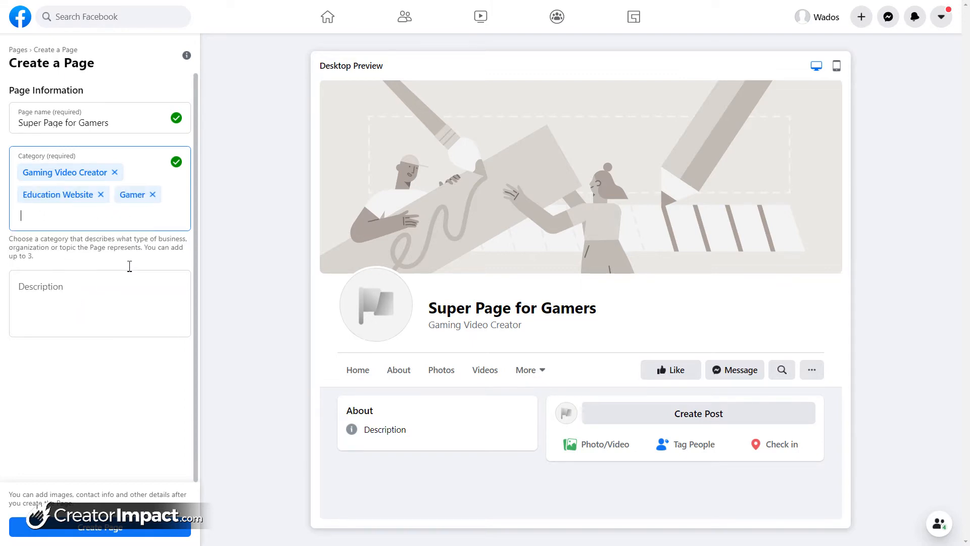
left_click(86, 215)
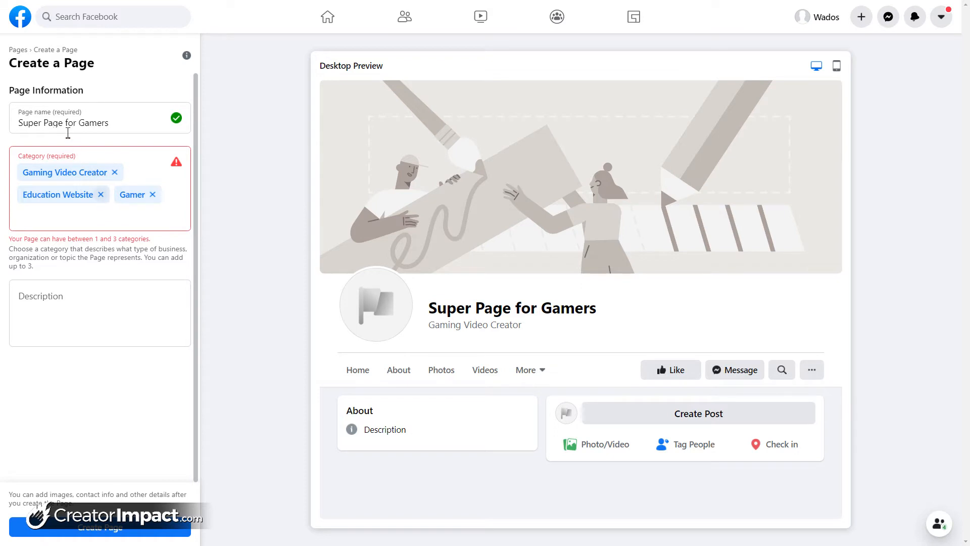
left_click(68, 118)
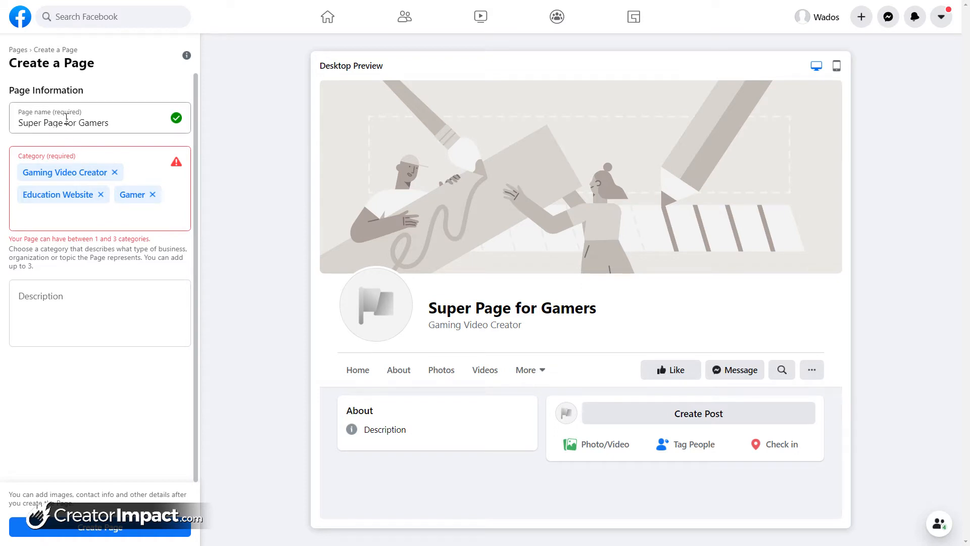
left_click(99, 123)
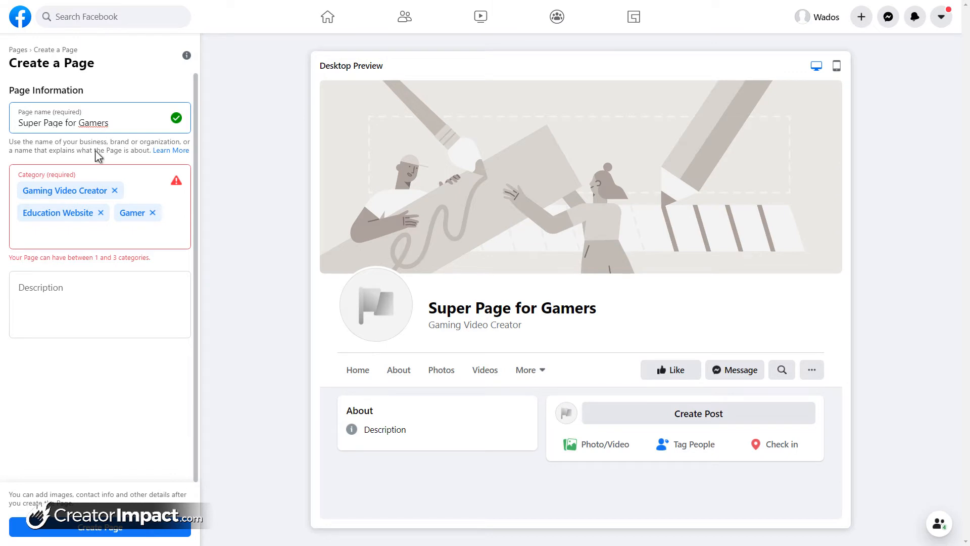
Step: Enter the description 'We talk all things games, released on the Playstation 4! Like our page for tips & videos.'
left_click(99, 303)
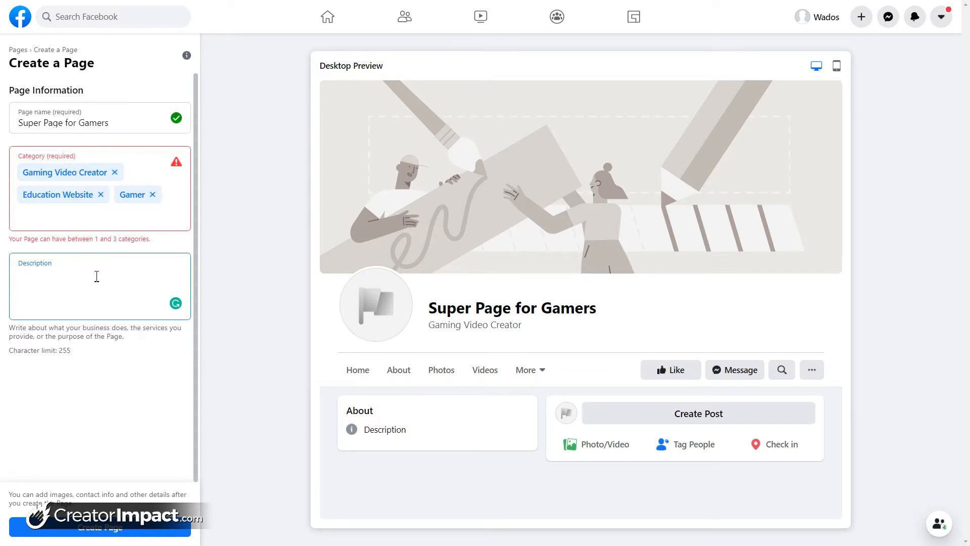
type("We")
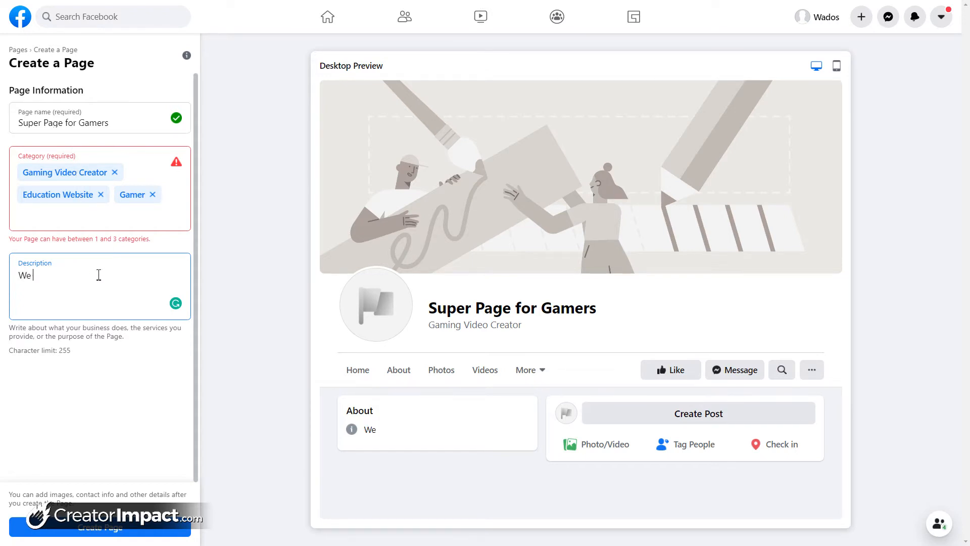
type("talk all things ga")
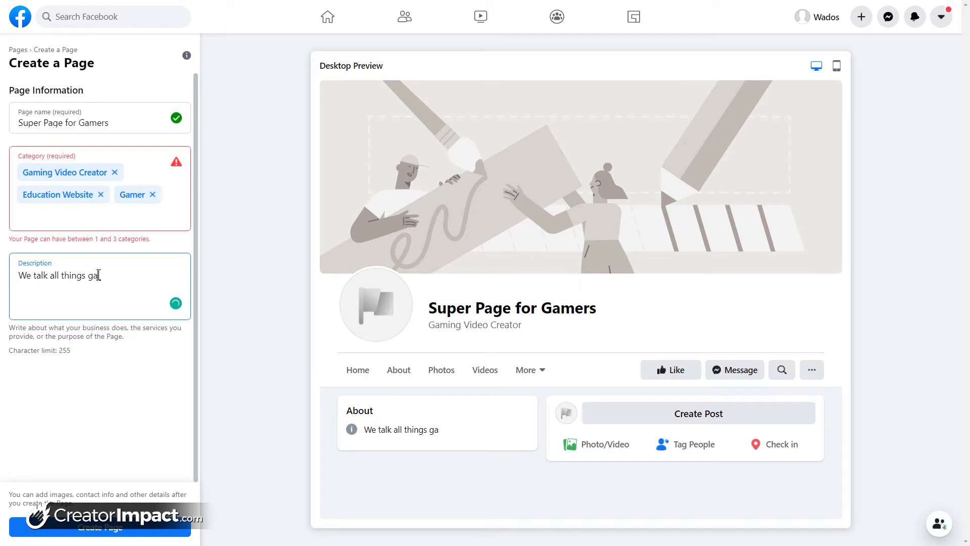
type("mes, released o")
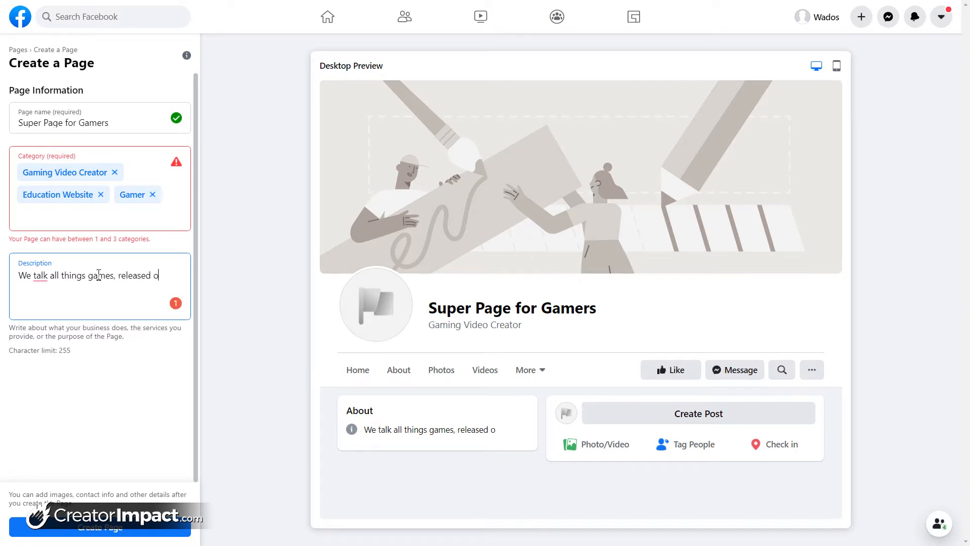
type("n the Playstat")
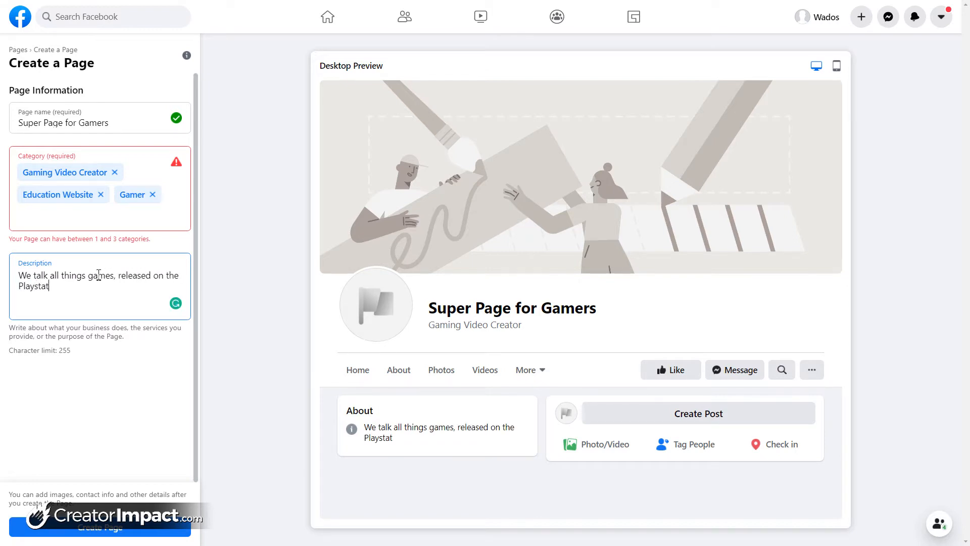
type("ion 4!")
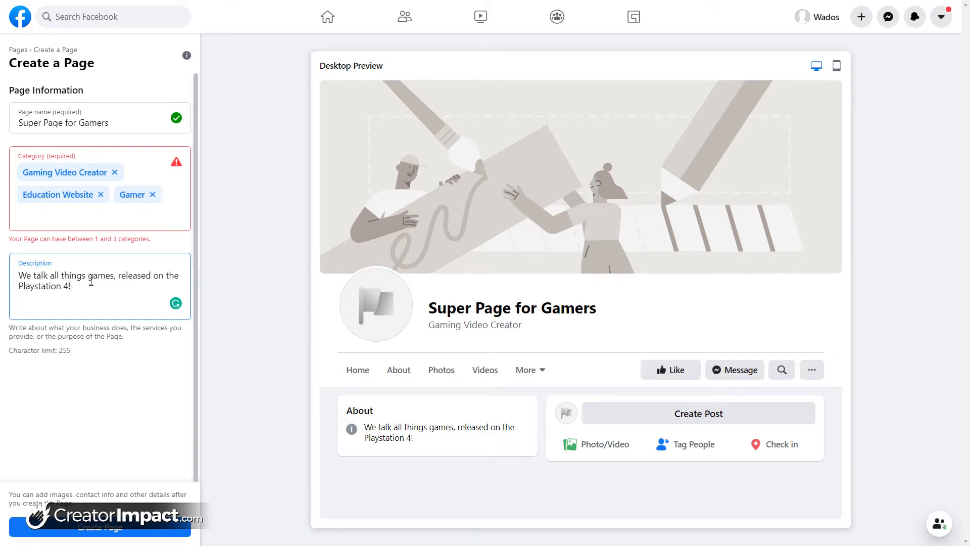
type("Li")
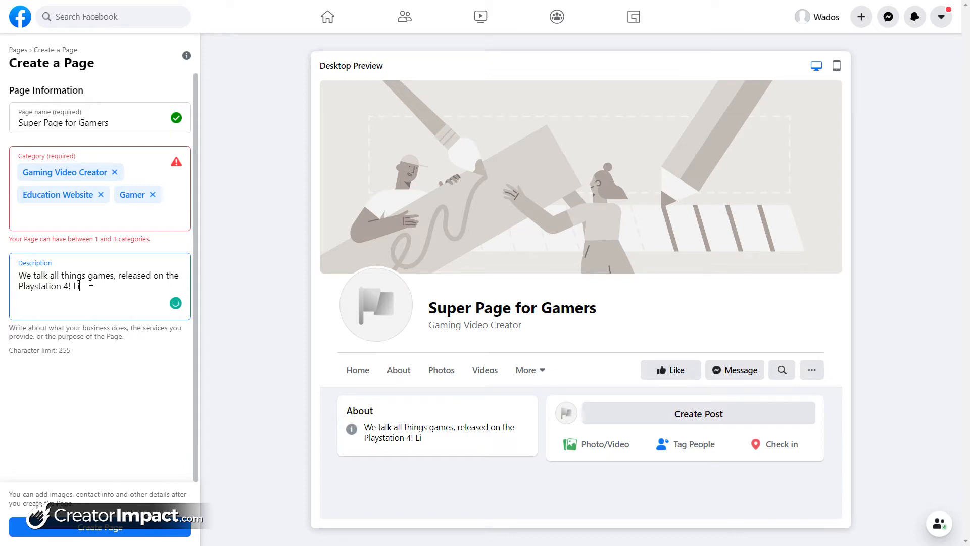
type("ek our page for tips &")
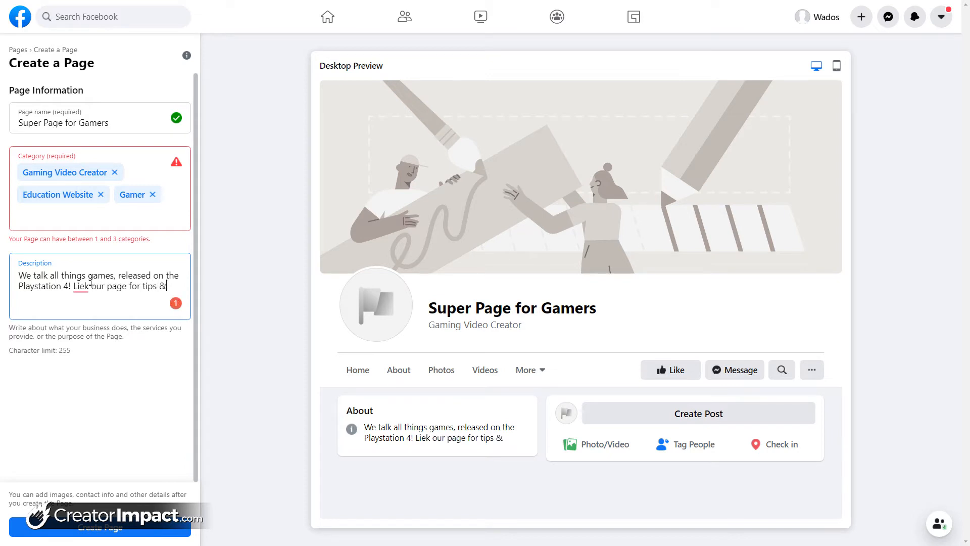
type("videos.")
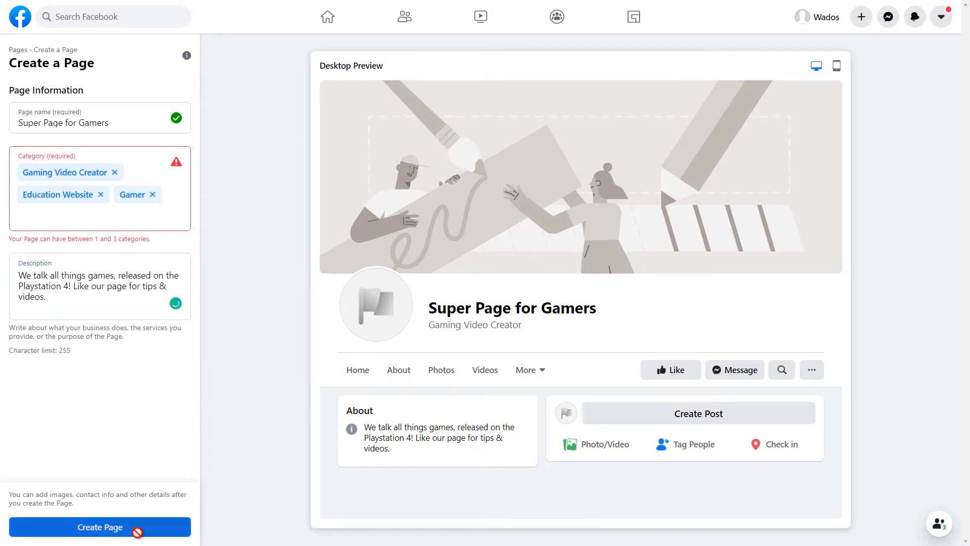
Step: Create the Page, dismiss the confirmation toast and review the Set Up Your Page panel
left_click(99, 526)
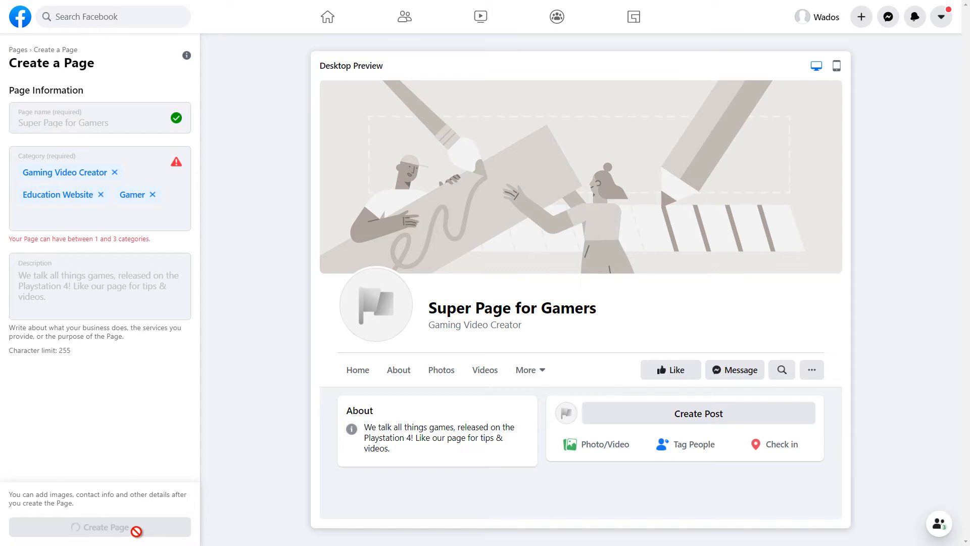
left_click(99, 527)
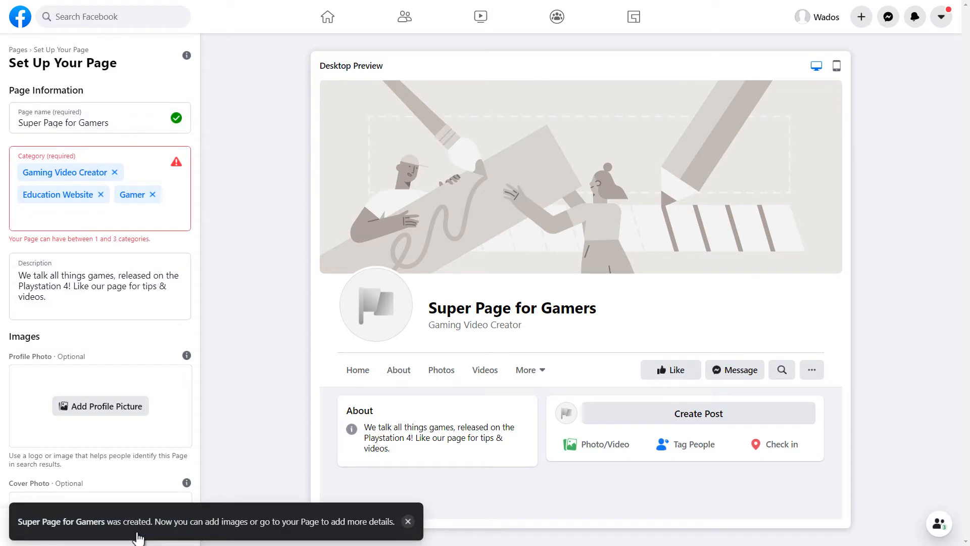
mouse_move(35, 235)
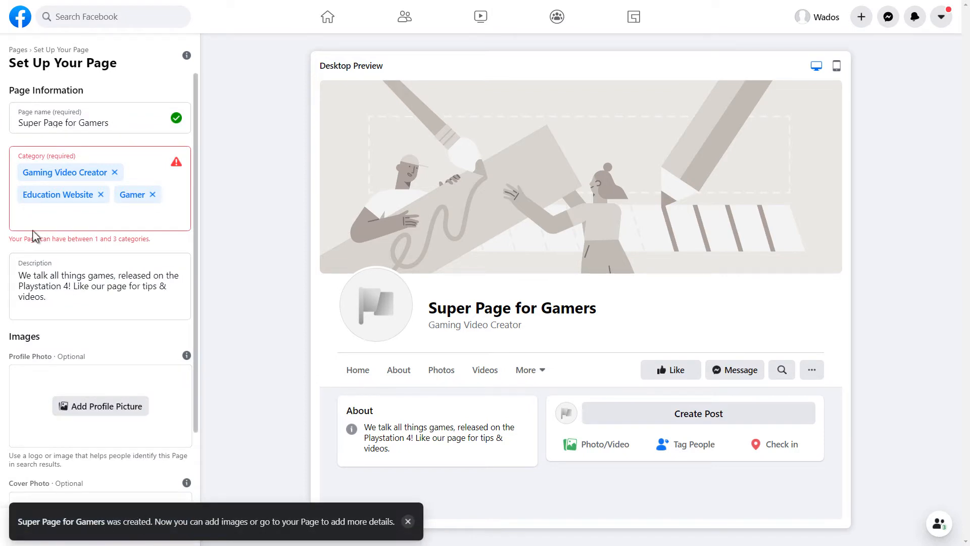
mouse_move(321, 530)
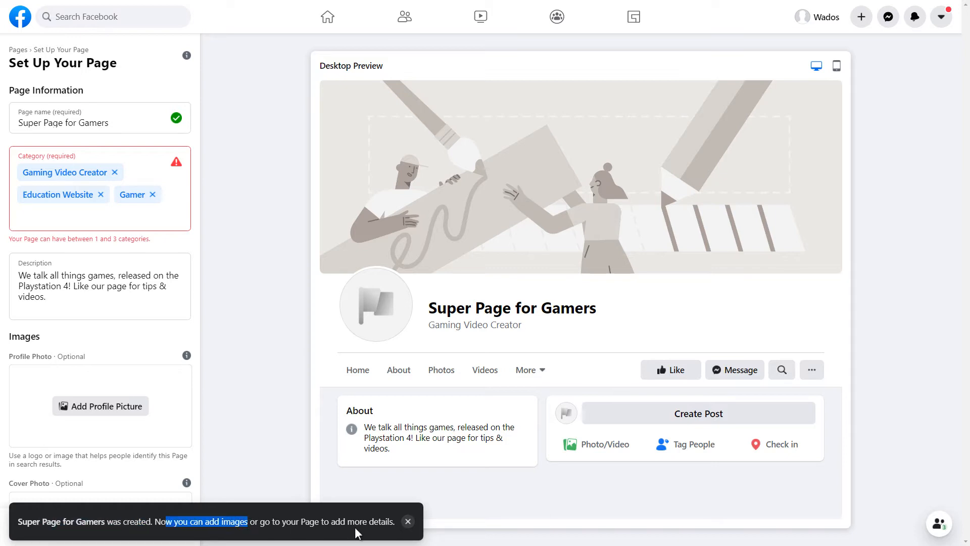
left_click(407, 521)
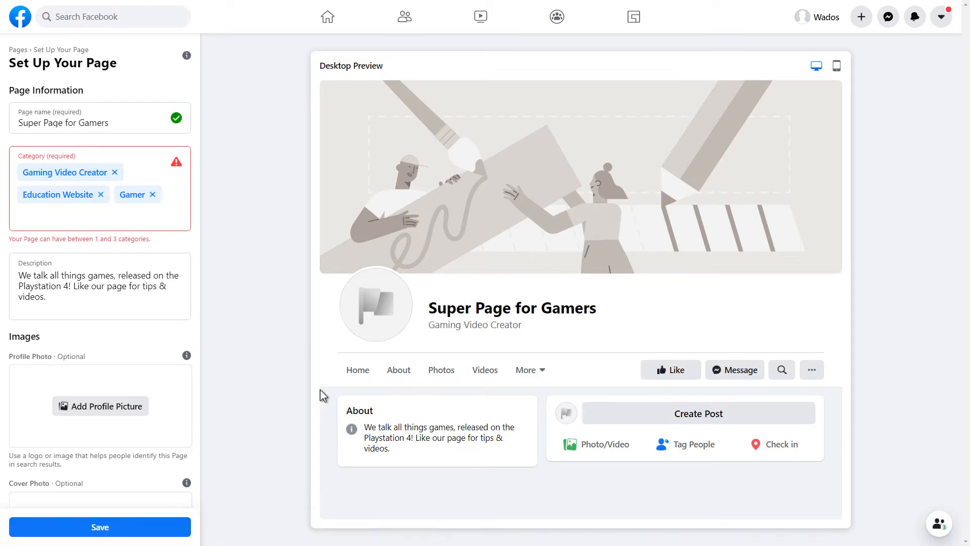
left_click(99, 215)
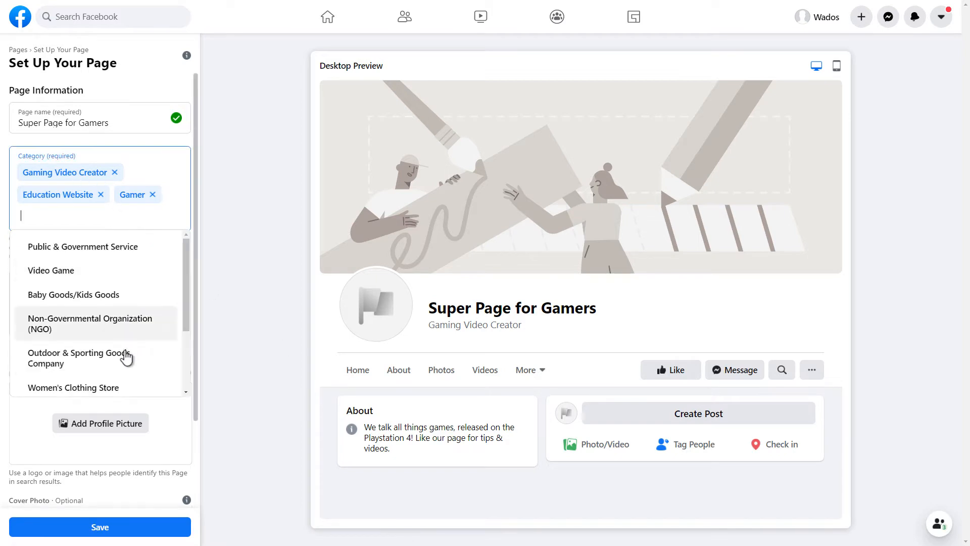
left_click(212, 285)
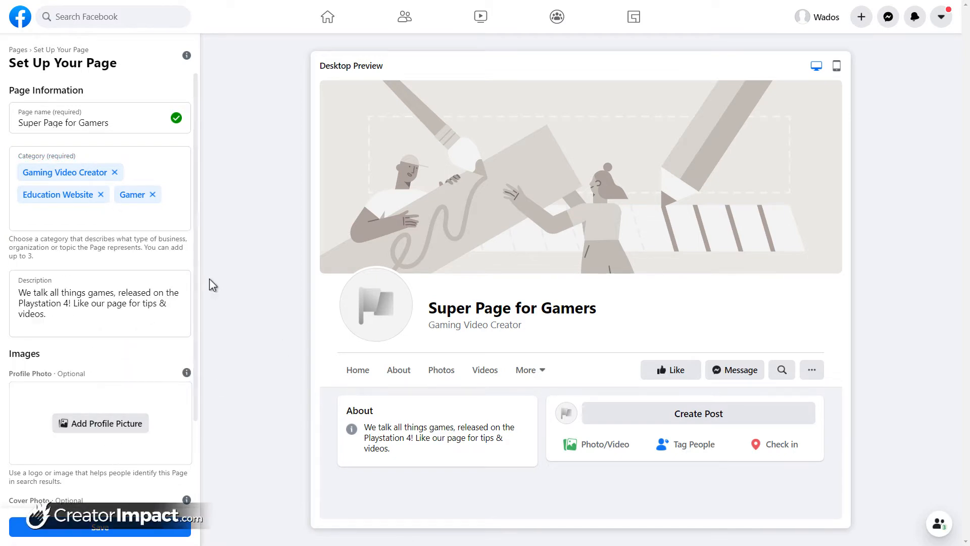
mouse_move(243, 247)
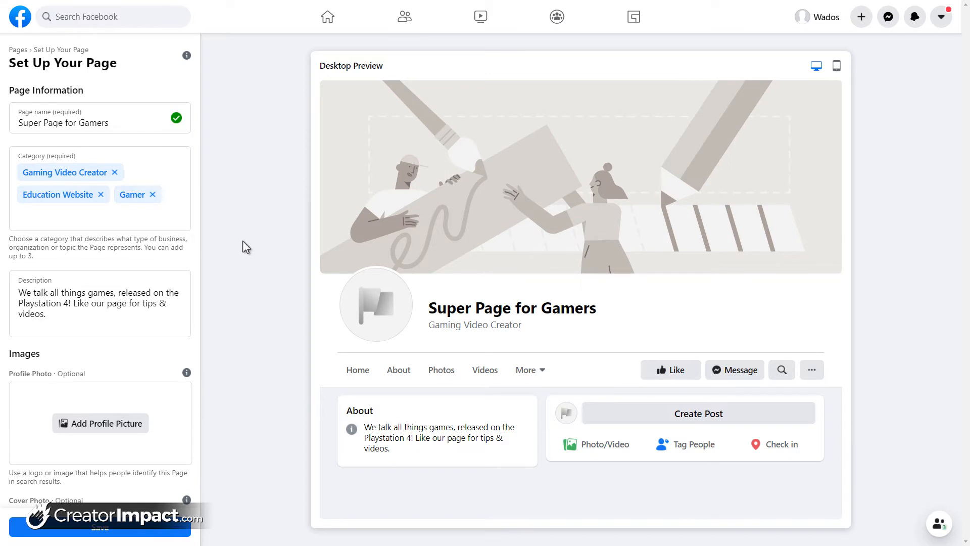
mouse_move(127, 261)
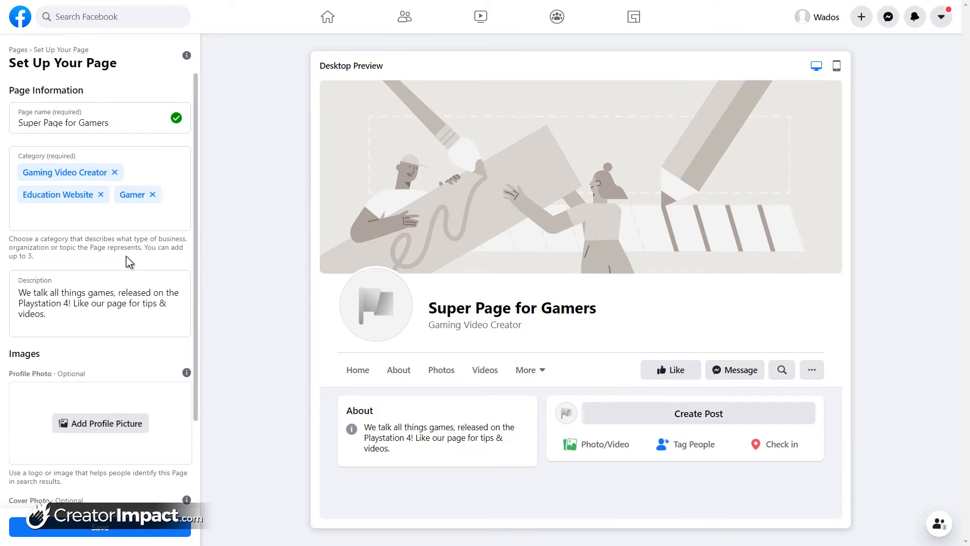
scroll("down", 3)
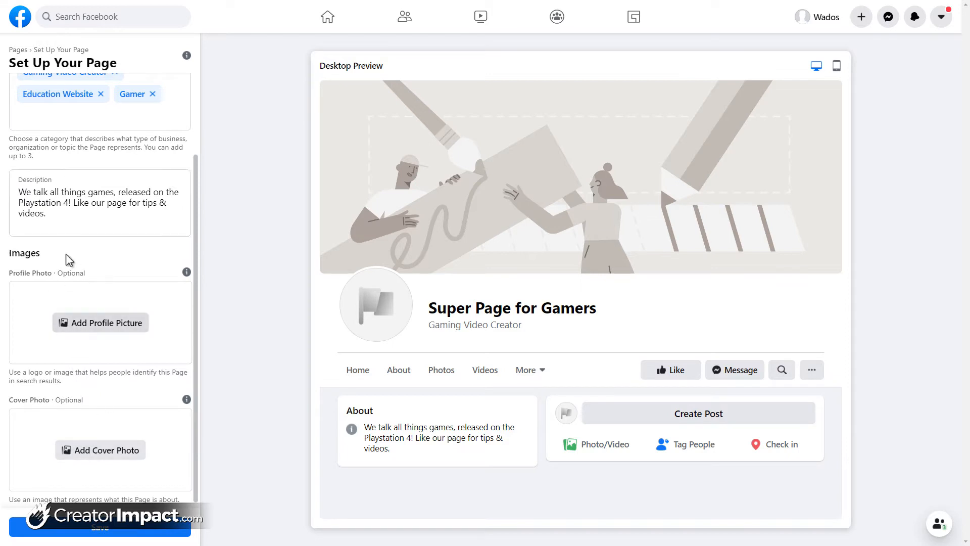
mouse_move(99, 450)
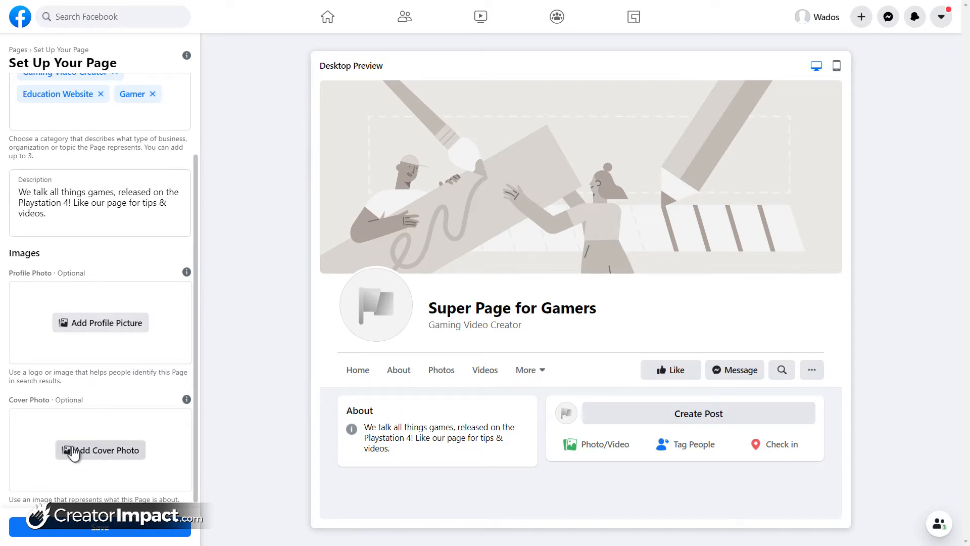
mouse_move(126, 360)
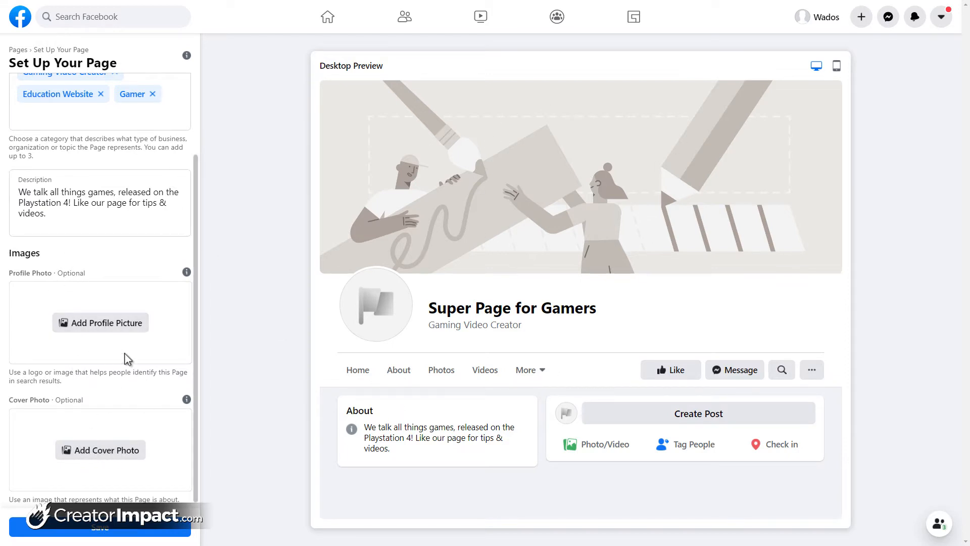
mouse_move(400, 308)
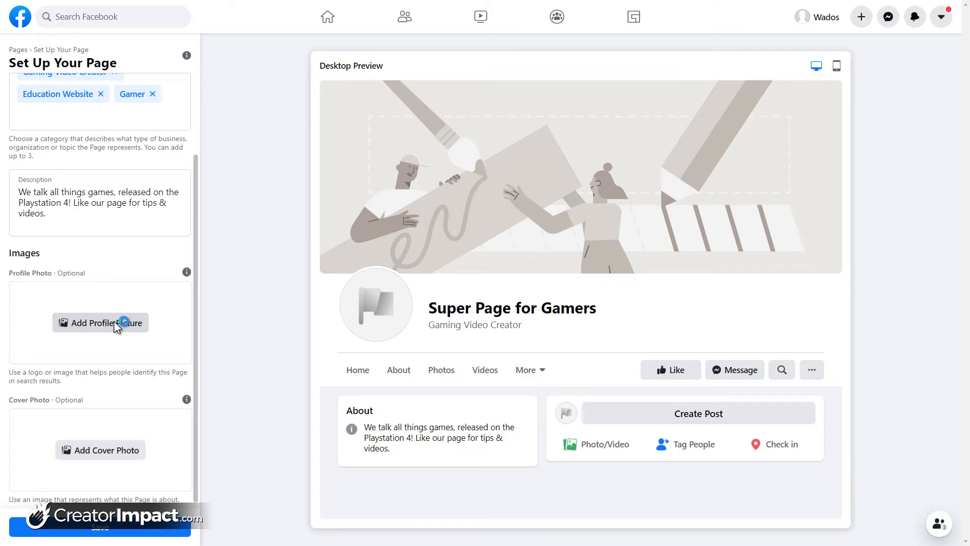
left_click(99, 322)
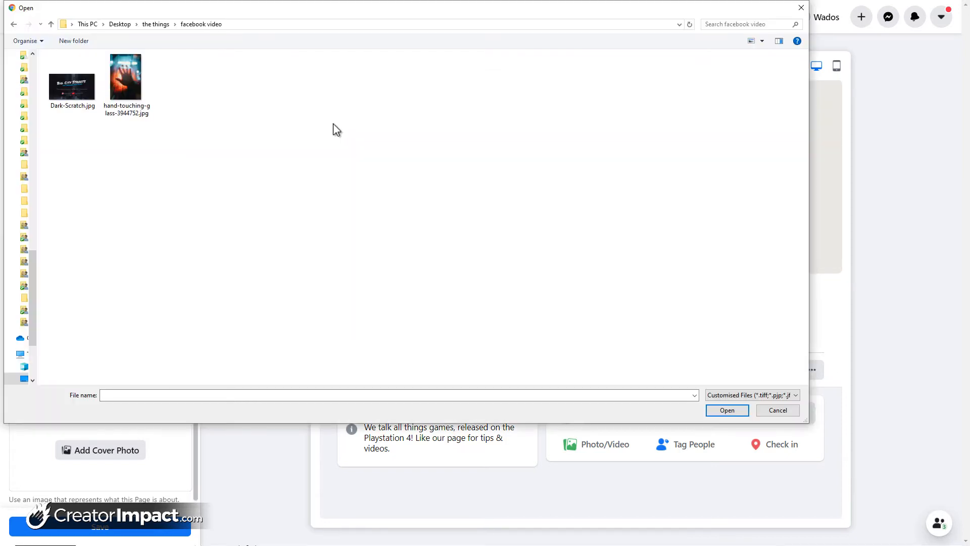
mouse_move(240, 105)
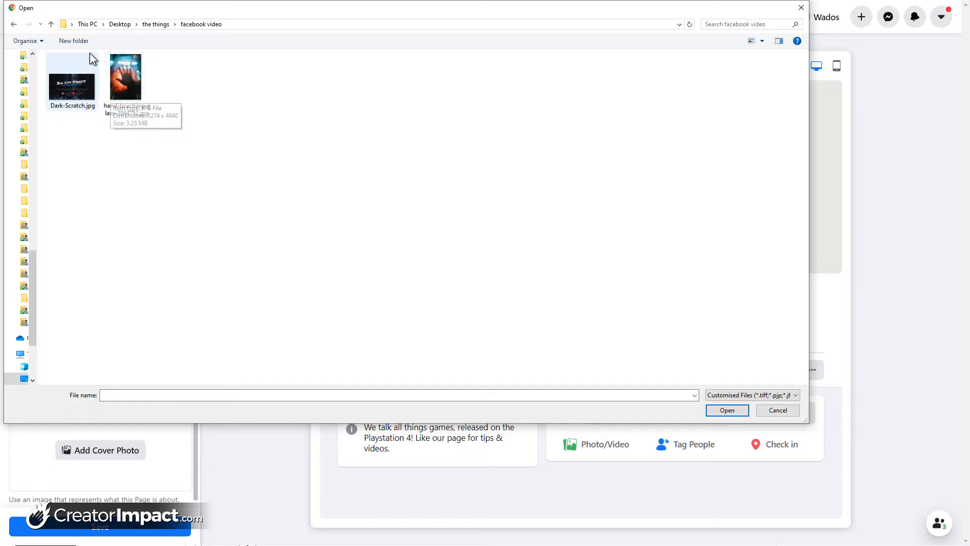
mouse_move(126, 68)
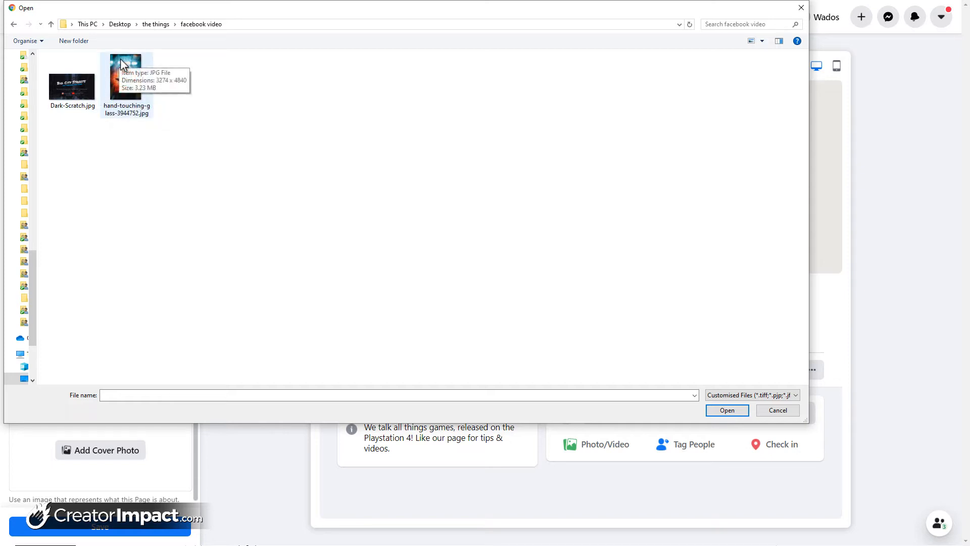
mouse_move(113, 89)
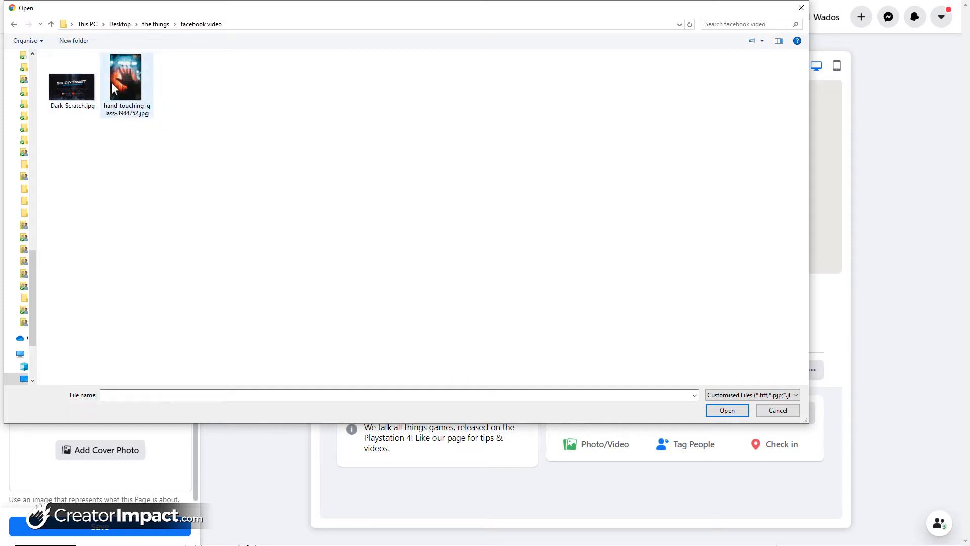
left_click(127, 76)
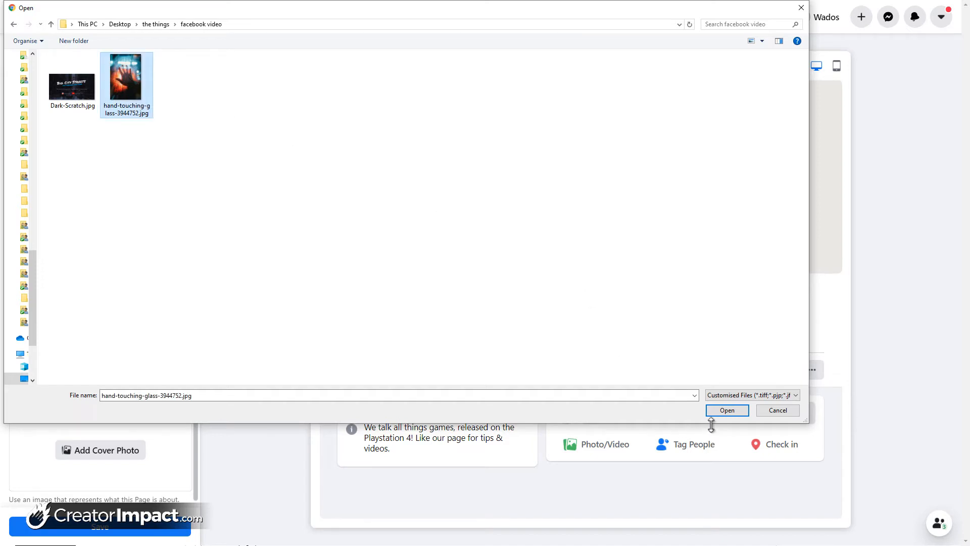
left_click(726, 410)
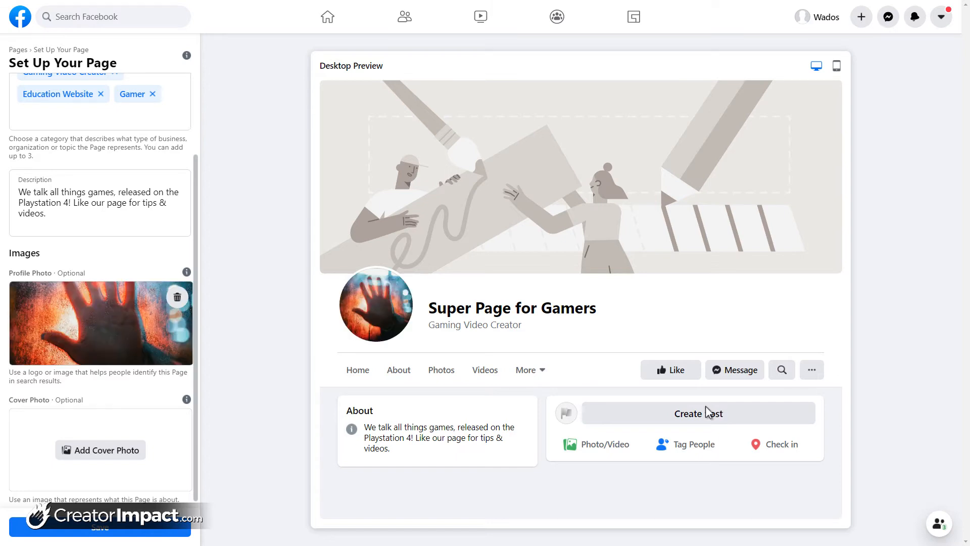
mouse_move(389, 300)
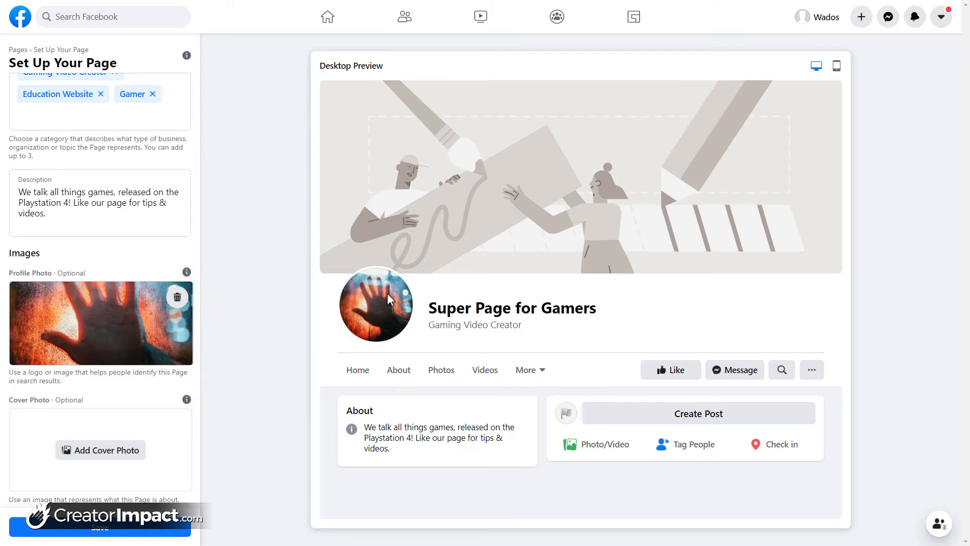
mouse_move(91, 331)
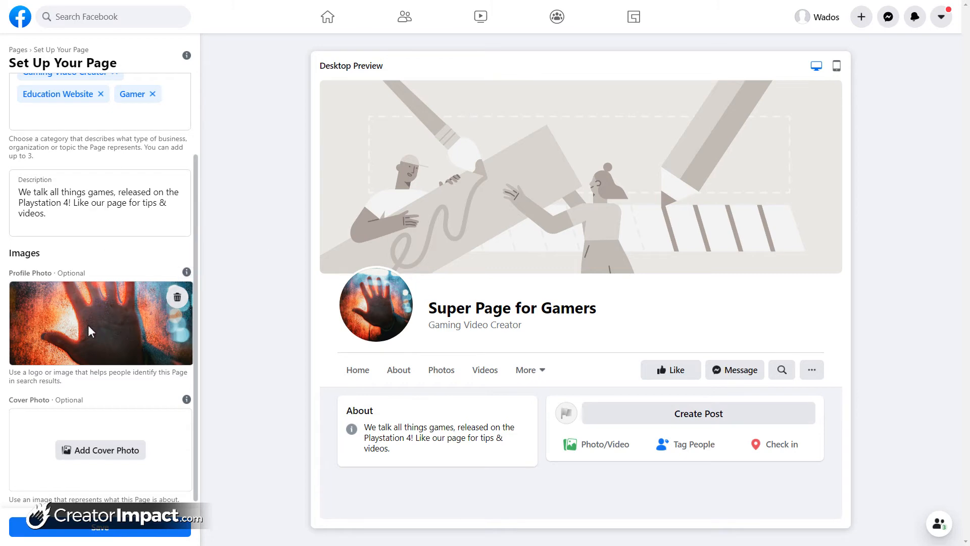
mouse_move(100, 450)
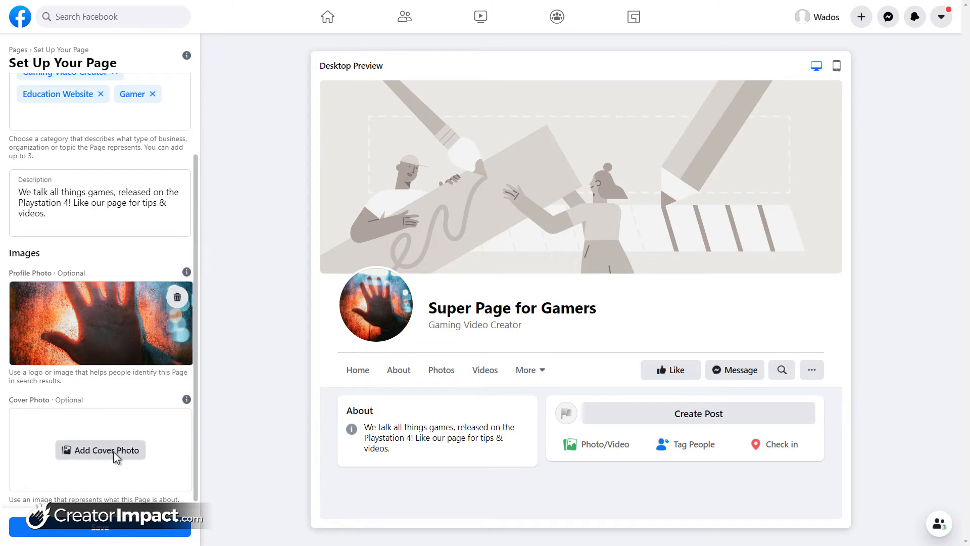
Step: Upload Dark-Scratch.jpg as the Page's cover photo
left_click(100, 449)
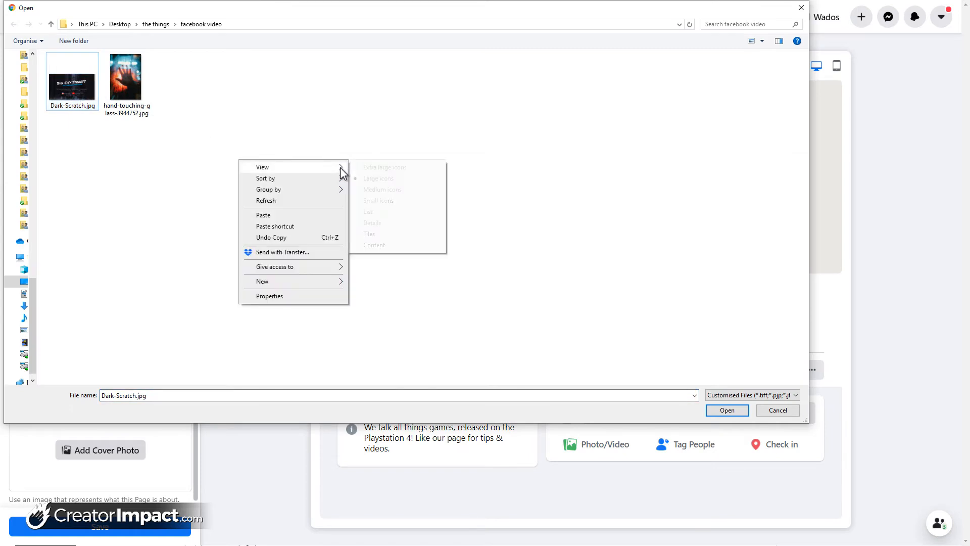
left_click(378, 178)
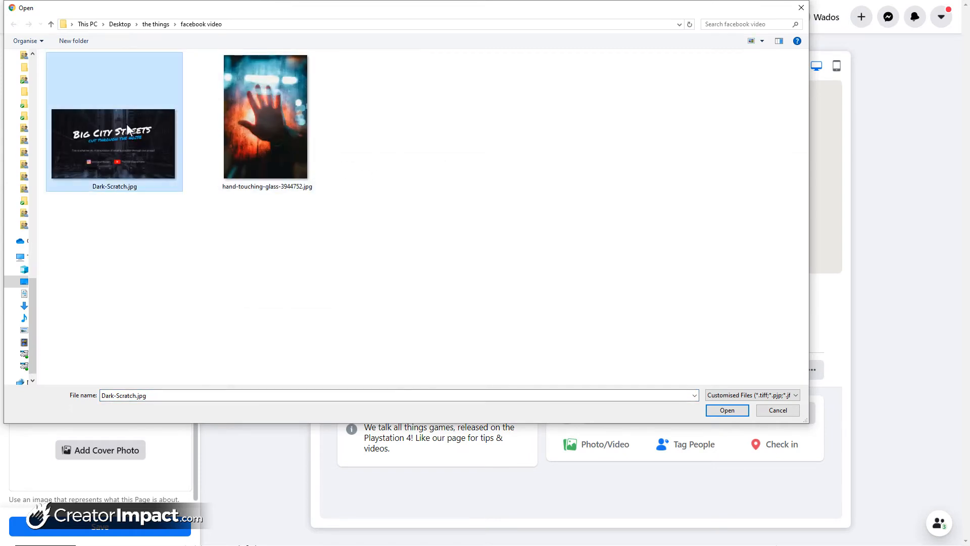
left_click(726, 410)
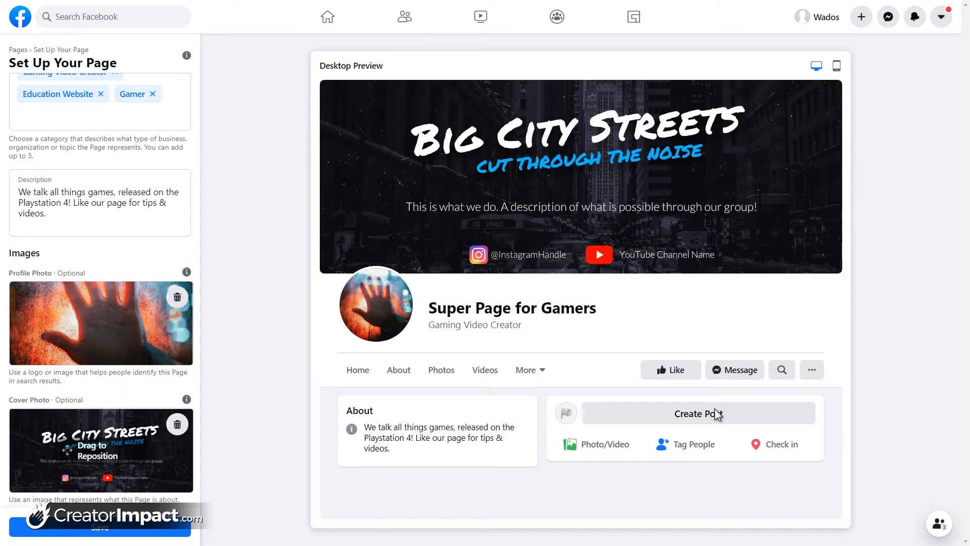
mouse_move(746, 154)
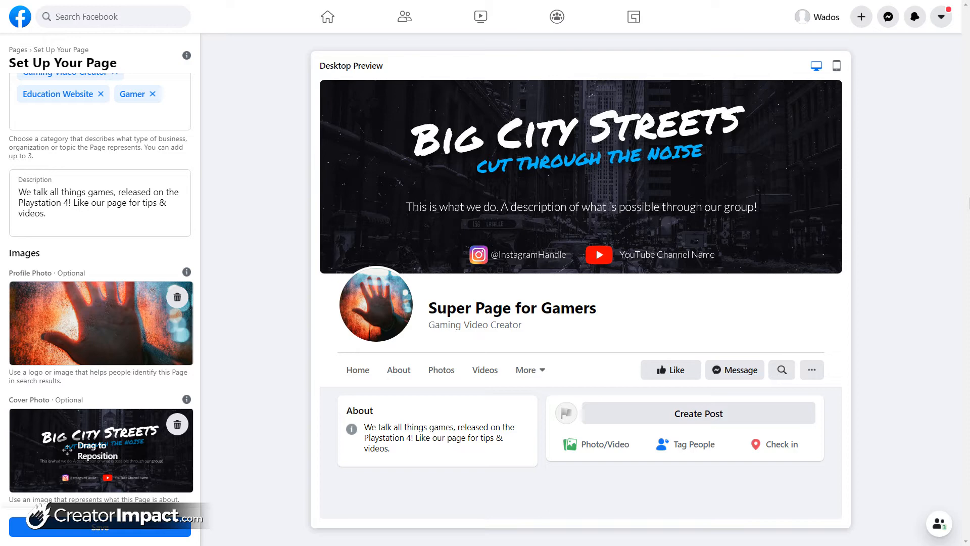
mouse_move(906, 280)
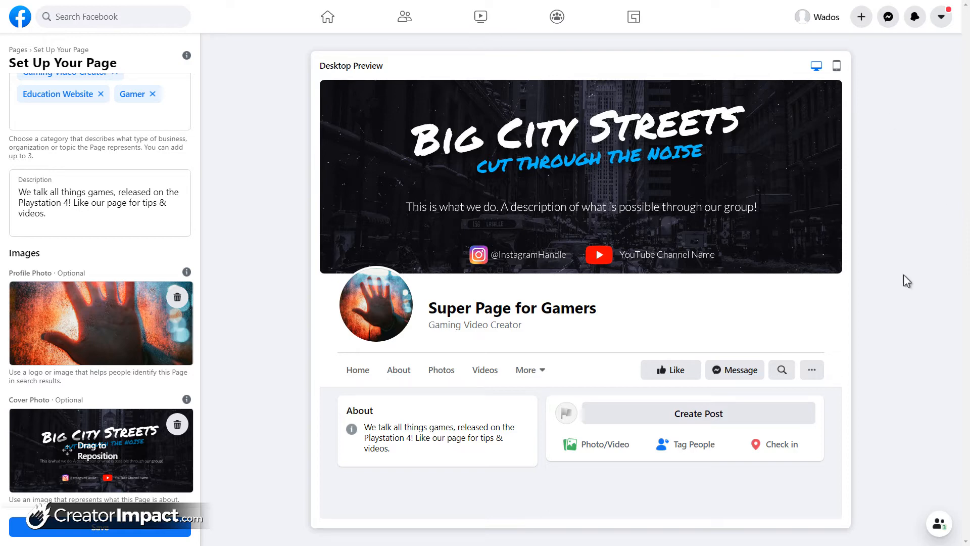
Step: Switch the Page preview from Desktop Preview to Mobile Preview
scroll("up", 3)
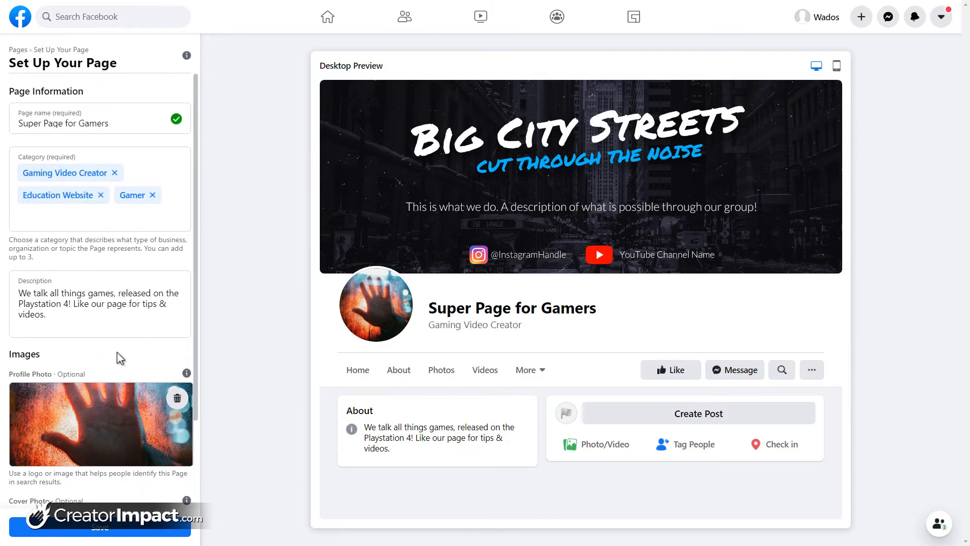
left_click(113, 172)
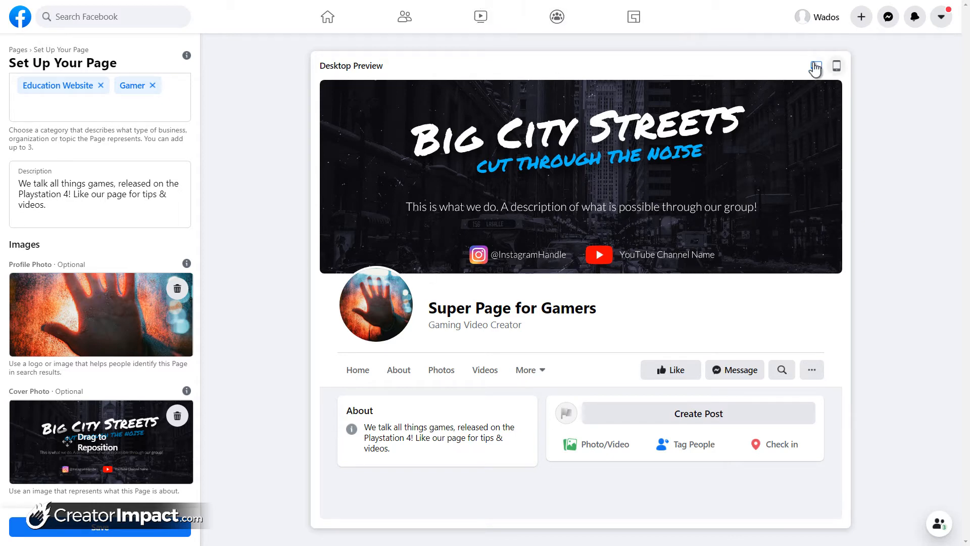
mouse_move(837, 66)
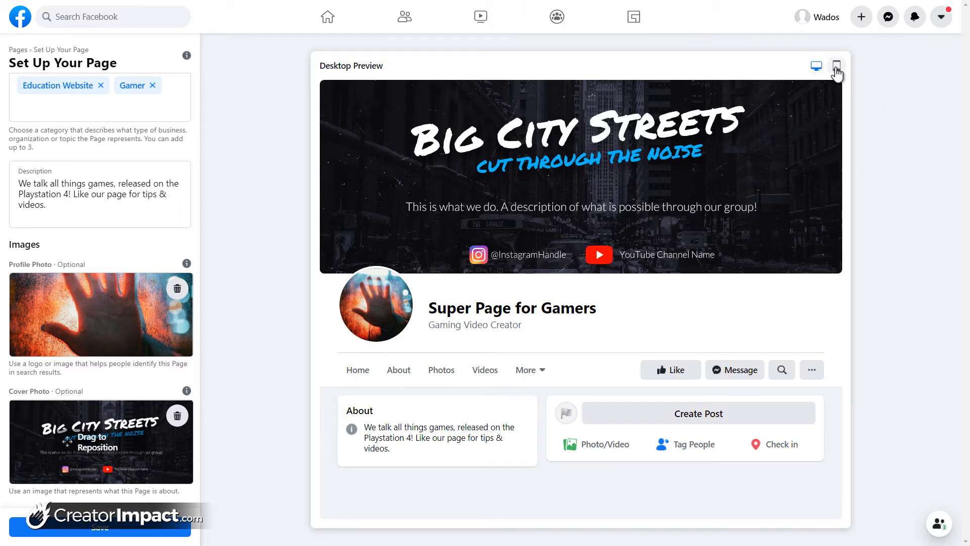
left_click(815, 65)
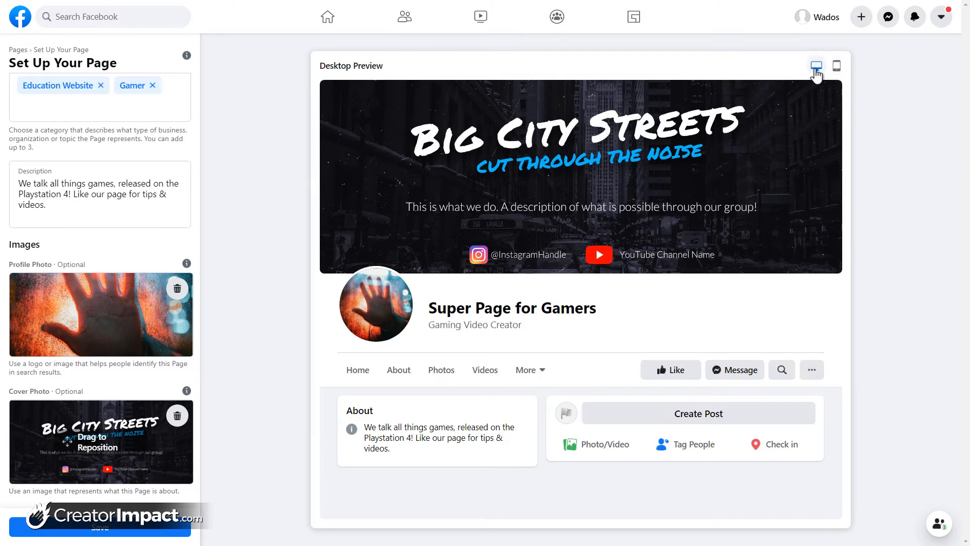
left_click(835, 65)
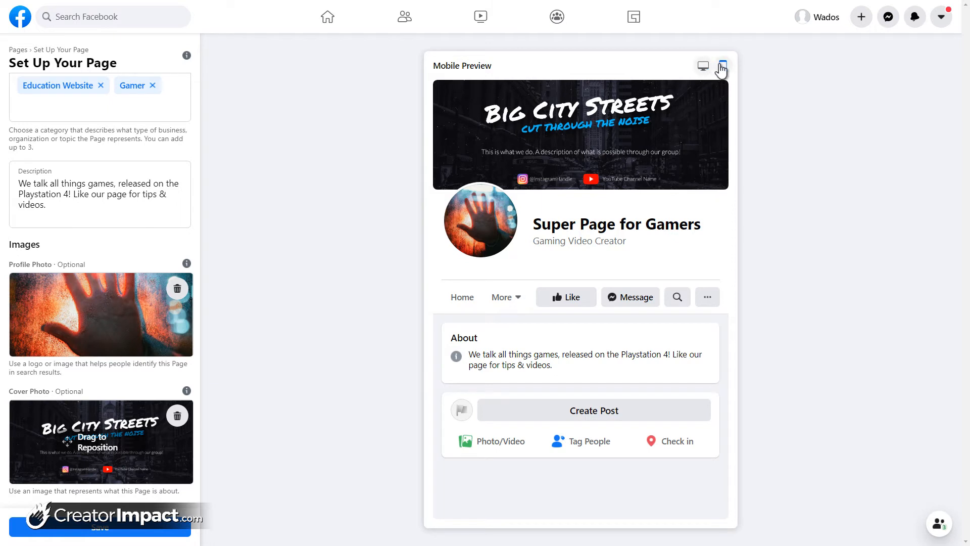
left_click(722, 66)
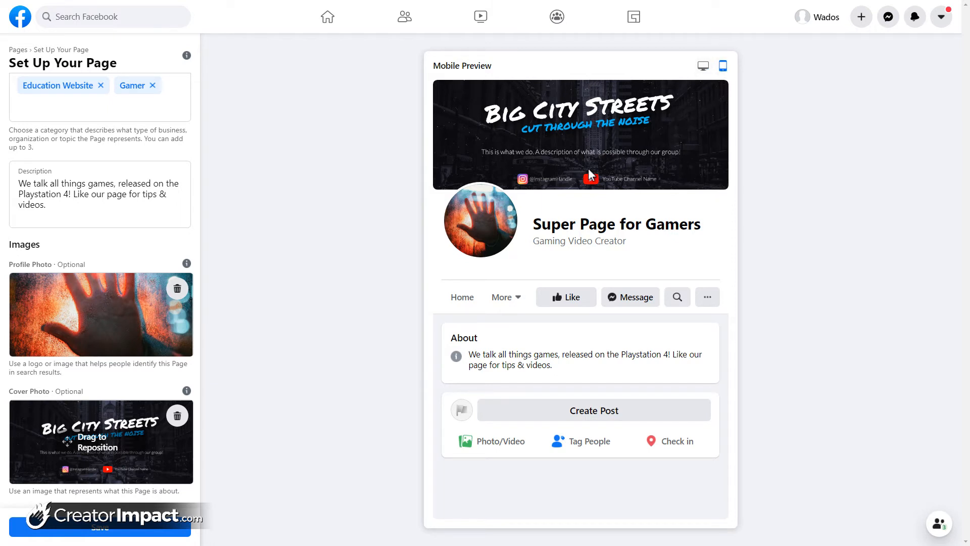
mouse_move(576, 272)
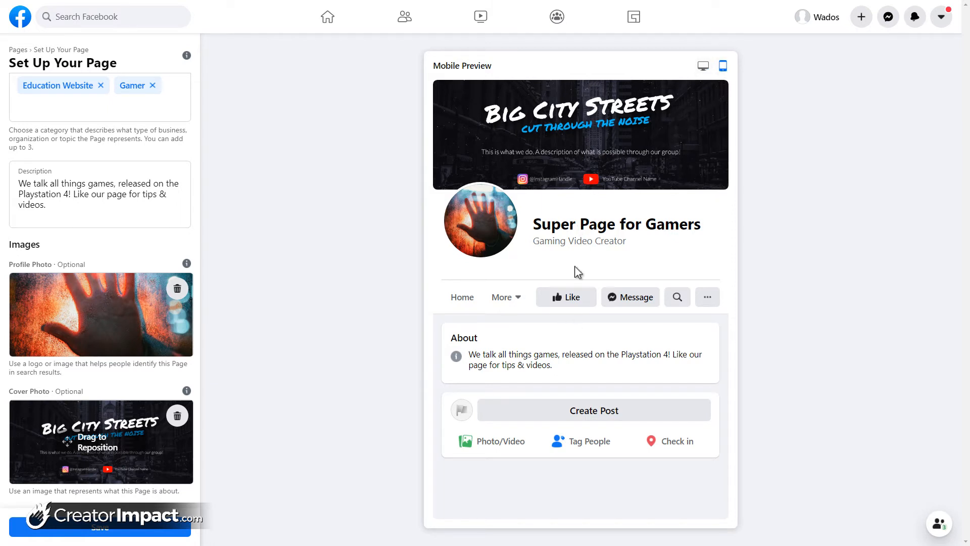
mouse_move(537, 124)
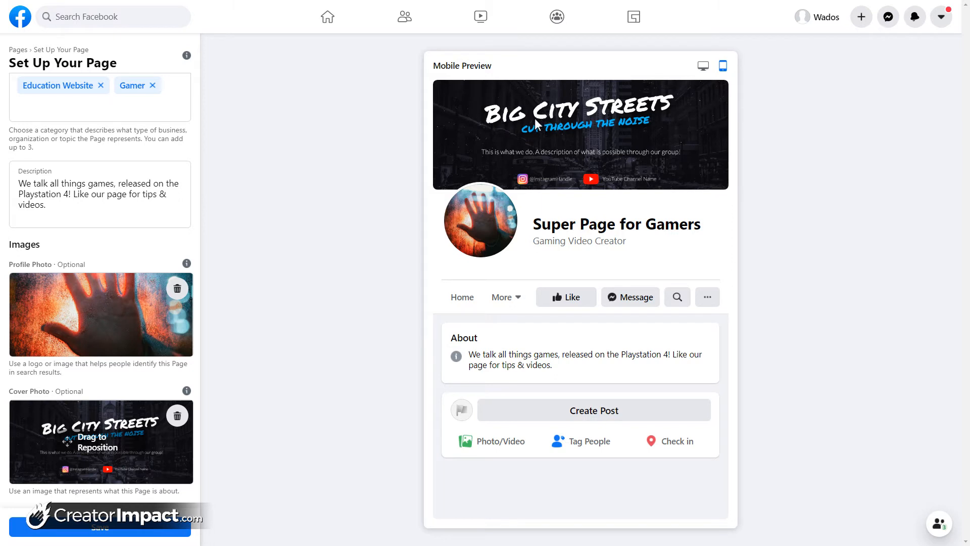
mouse_move(370, 441)
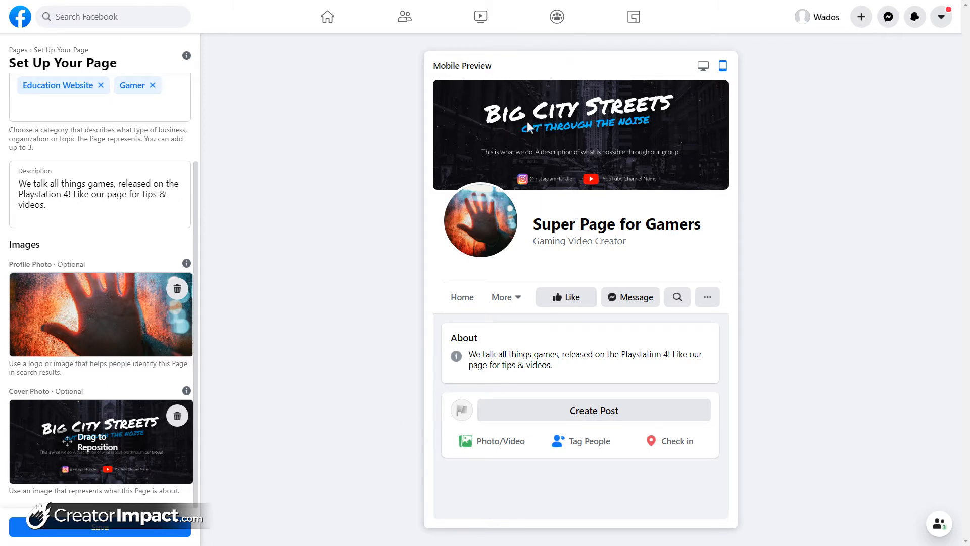
mouse_move(588, 200)
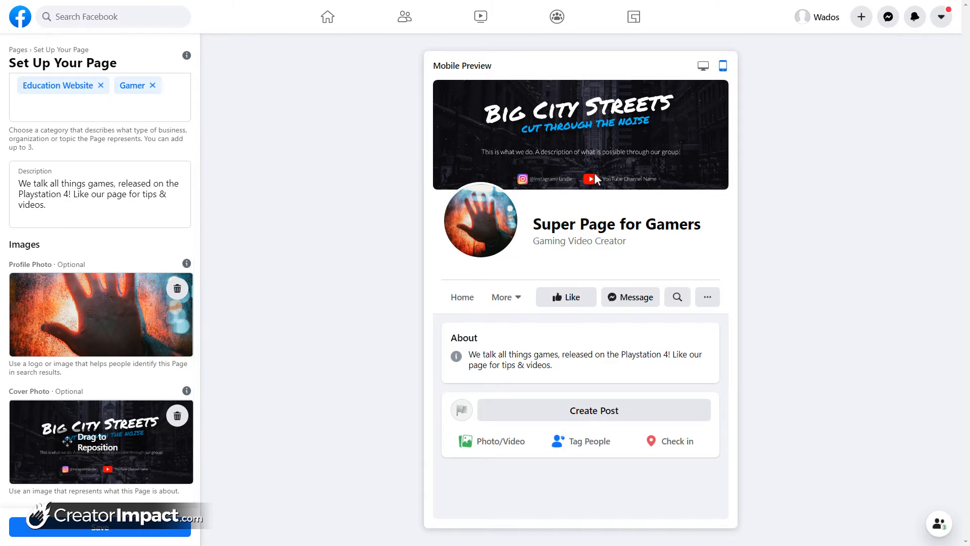
mouse_move(631, 168)
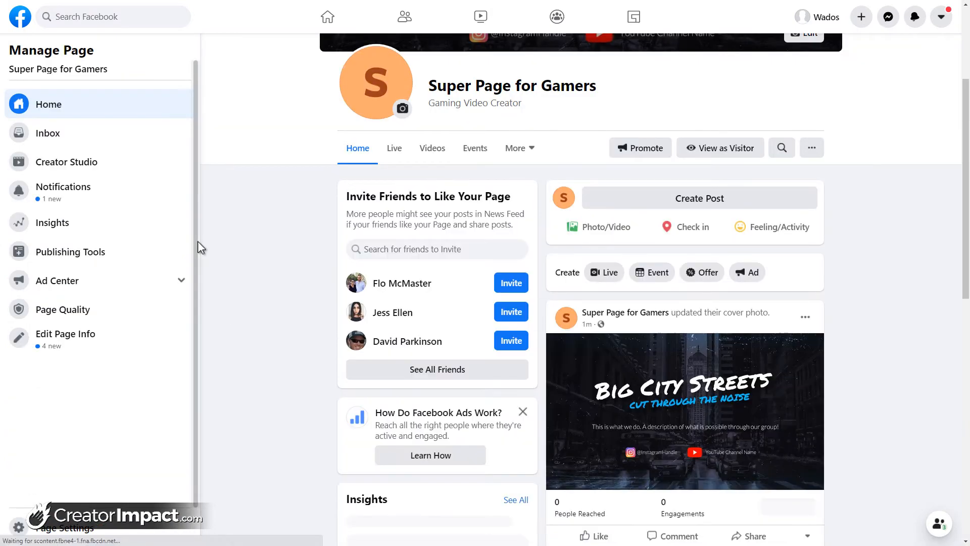
scroll("up", 3)
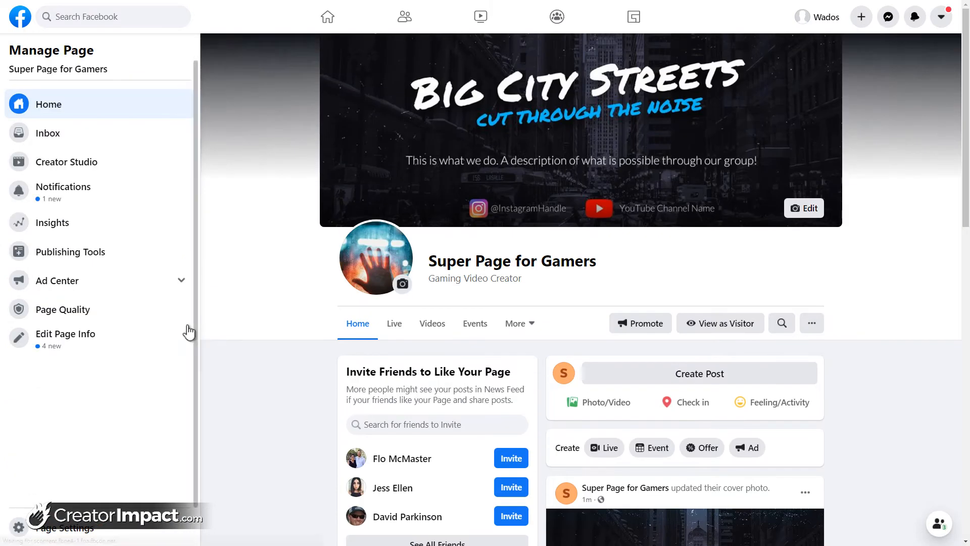
mouse_move(534, 199)
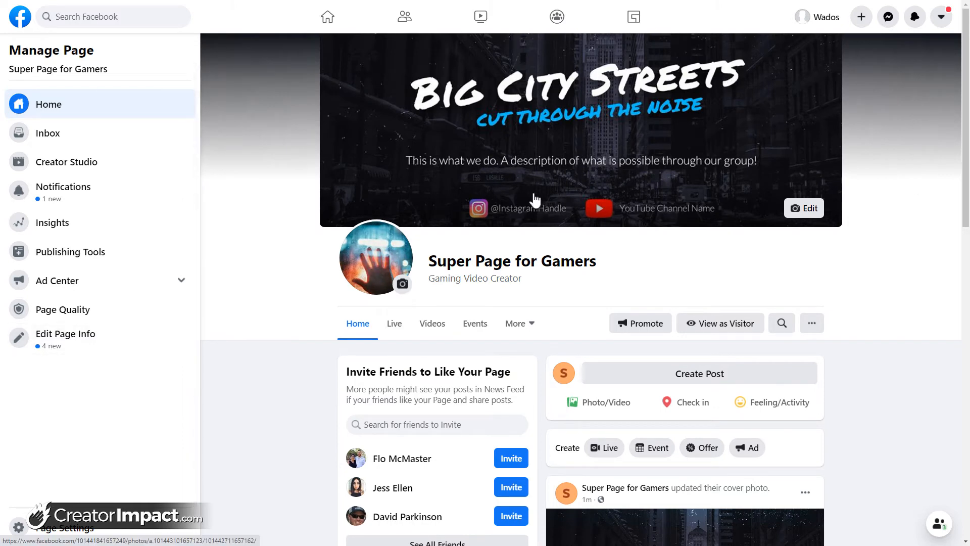
left_click(375, 257)
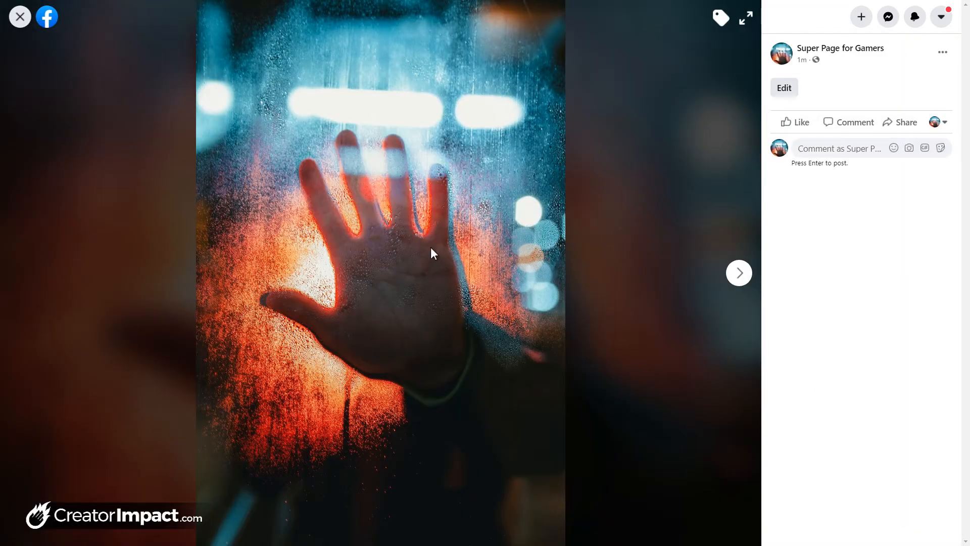
mouse_move(53, 39)
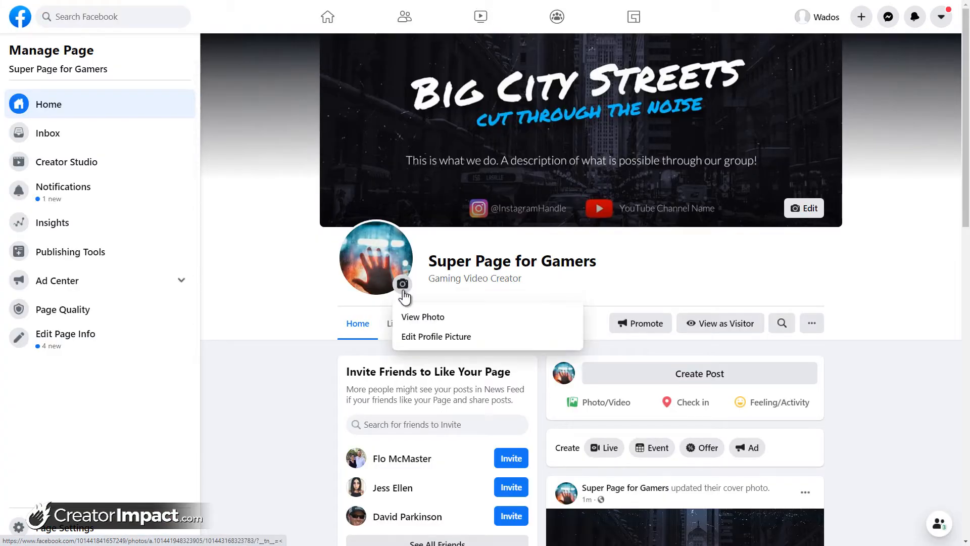
mouse_move(433, 316)
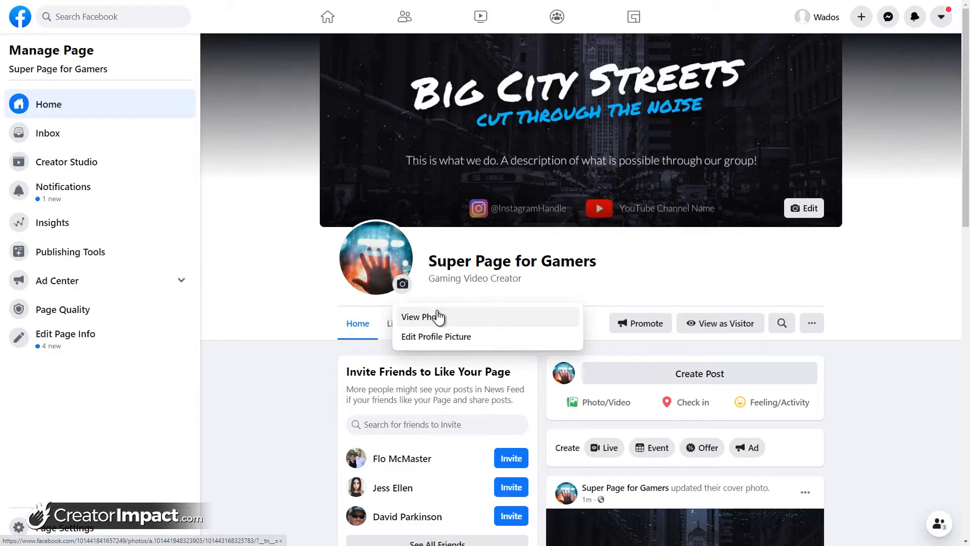
left_click(262, 204)
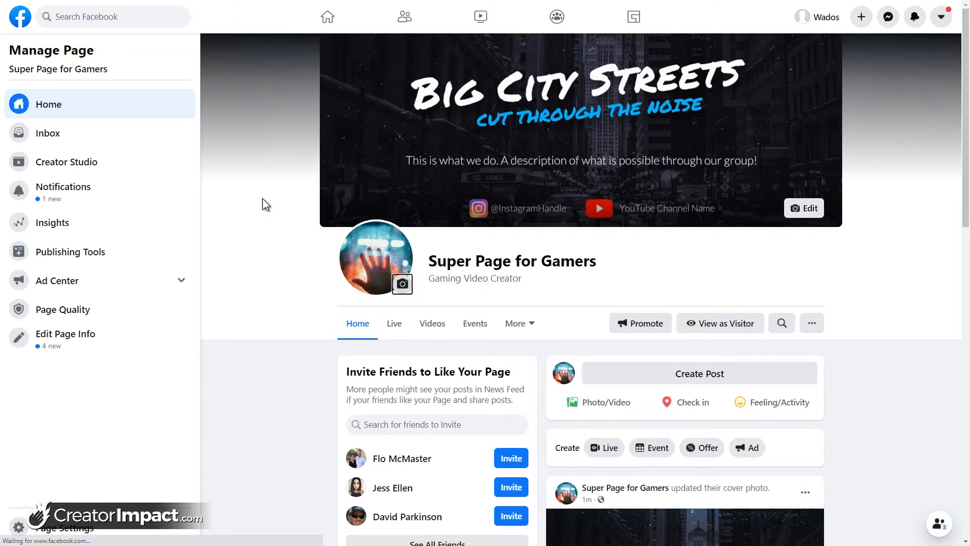
scroll("down", 3)
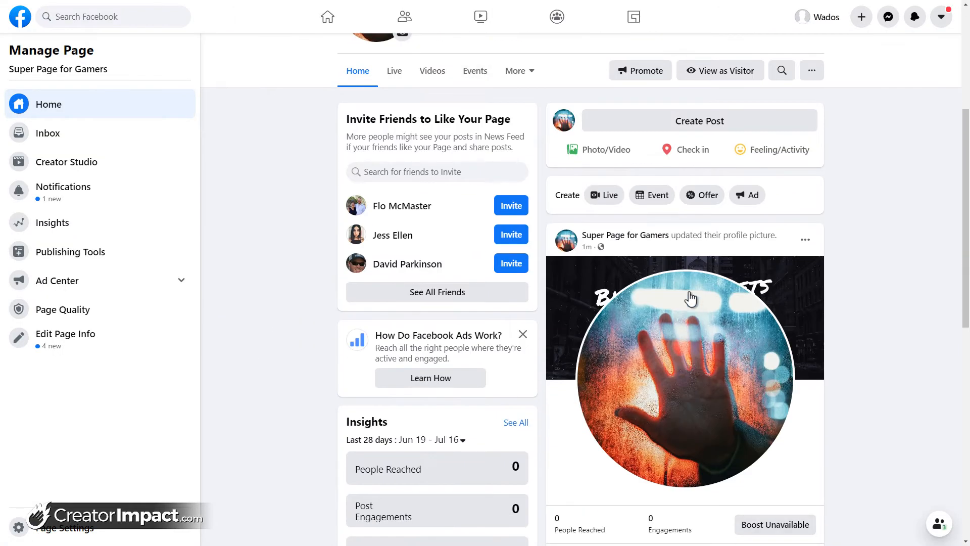
scroll("up", 3)
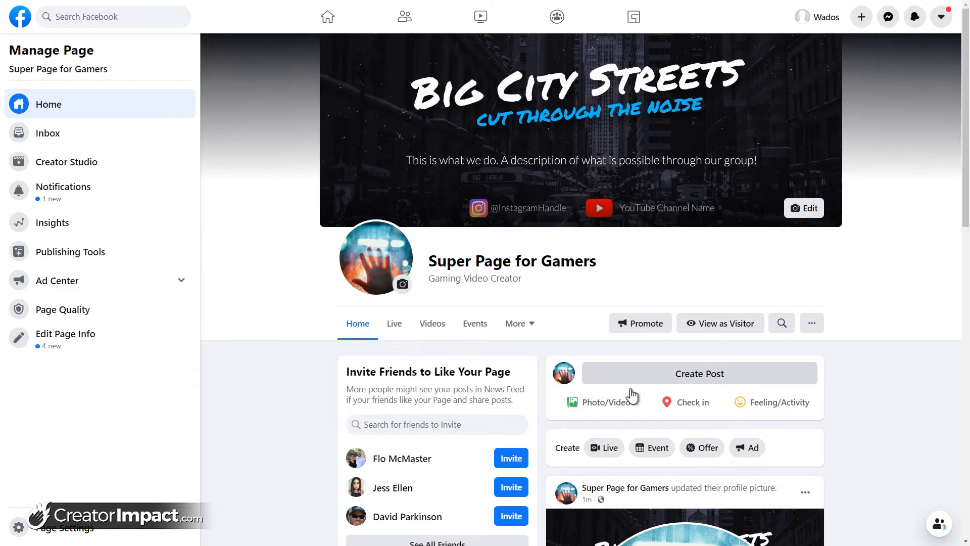
mouse_move(467, 273)
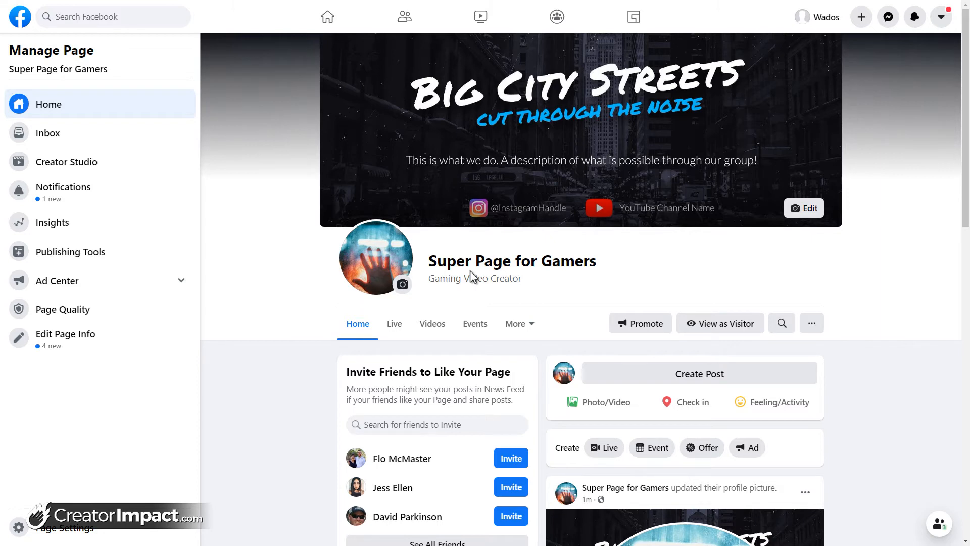
mouse_move(629, 74)
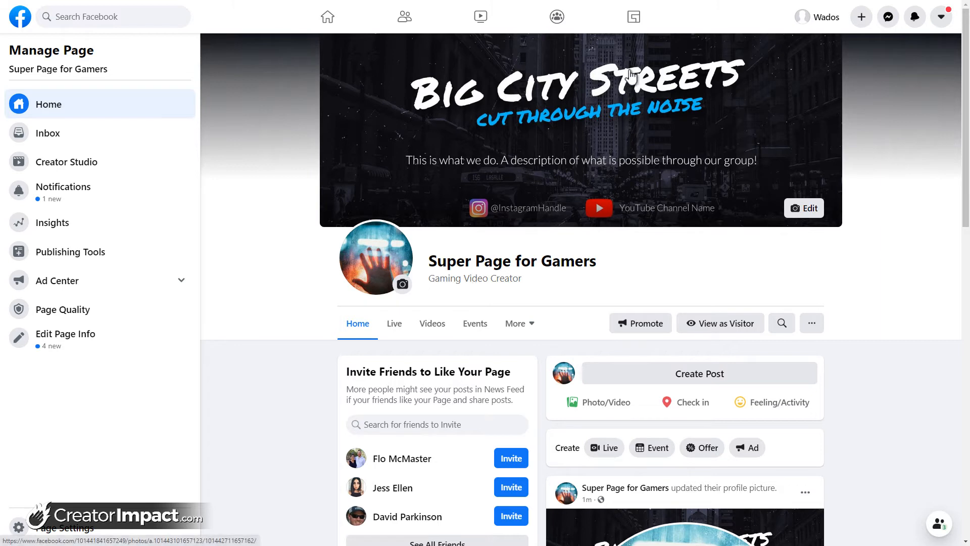
mouse_move(502, 237)
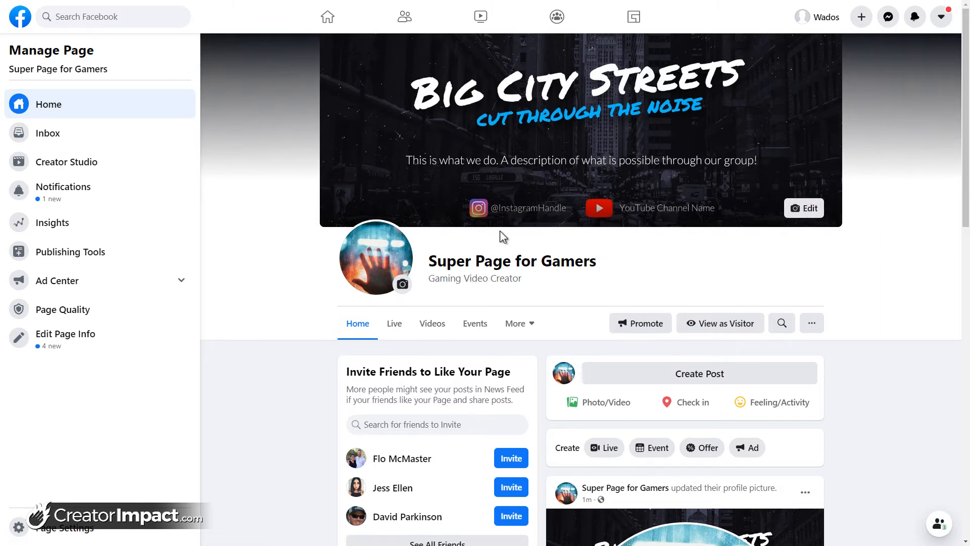
mouse_move(367, 193)
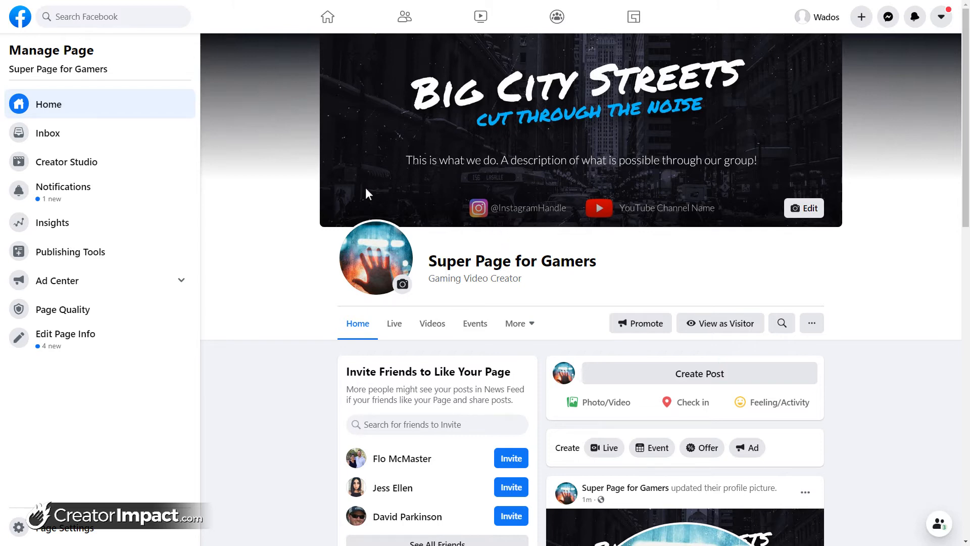
mouse_move(258, 154)
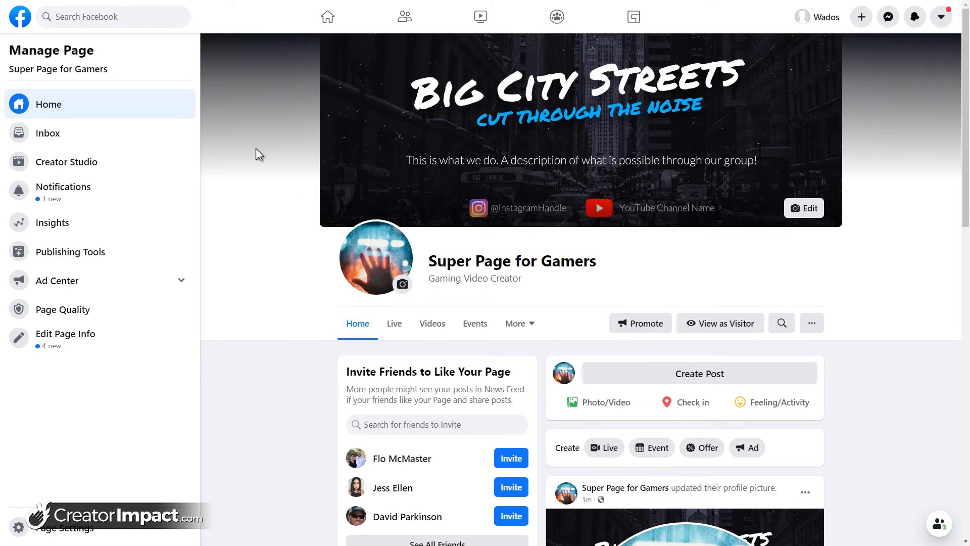
mouse_move(186, 134)
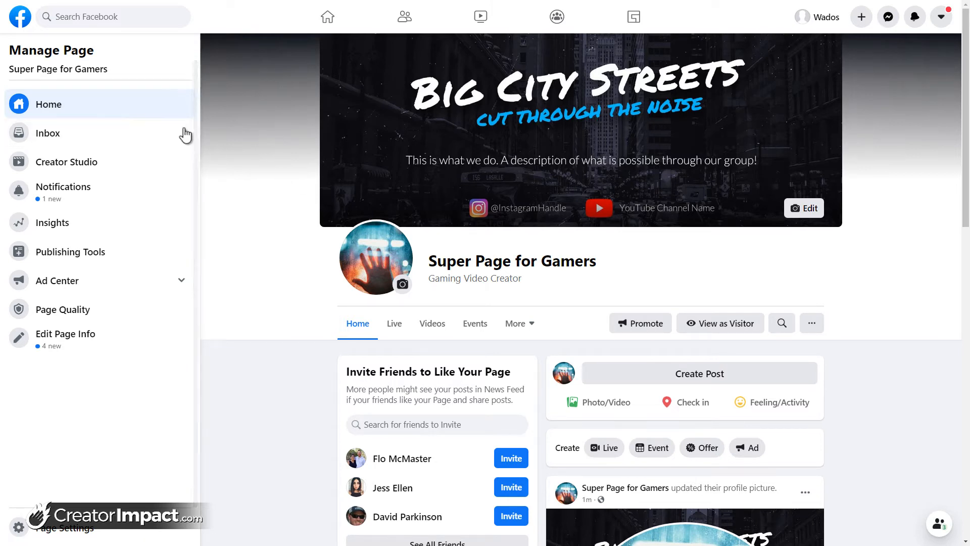
mouse_move(61, 104)
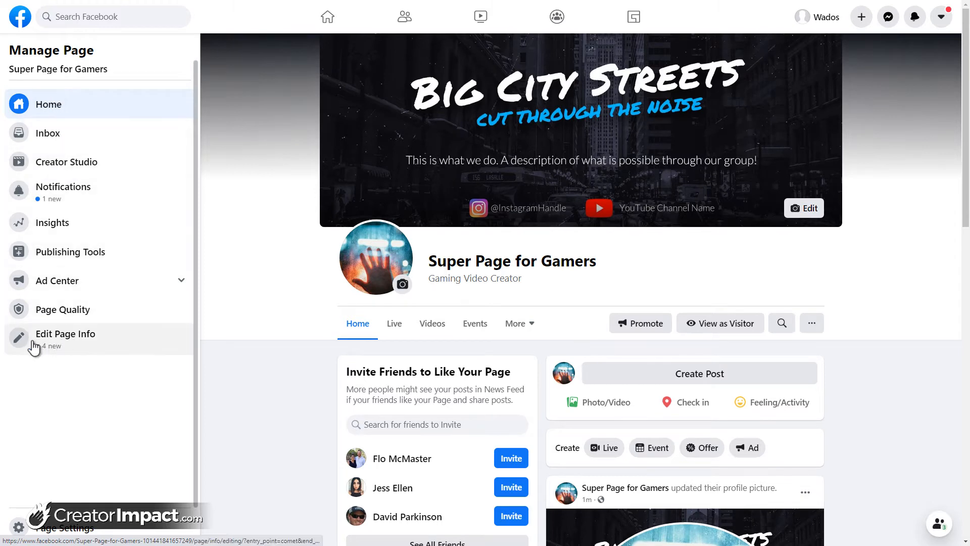
mouse_move(58, 347)
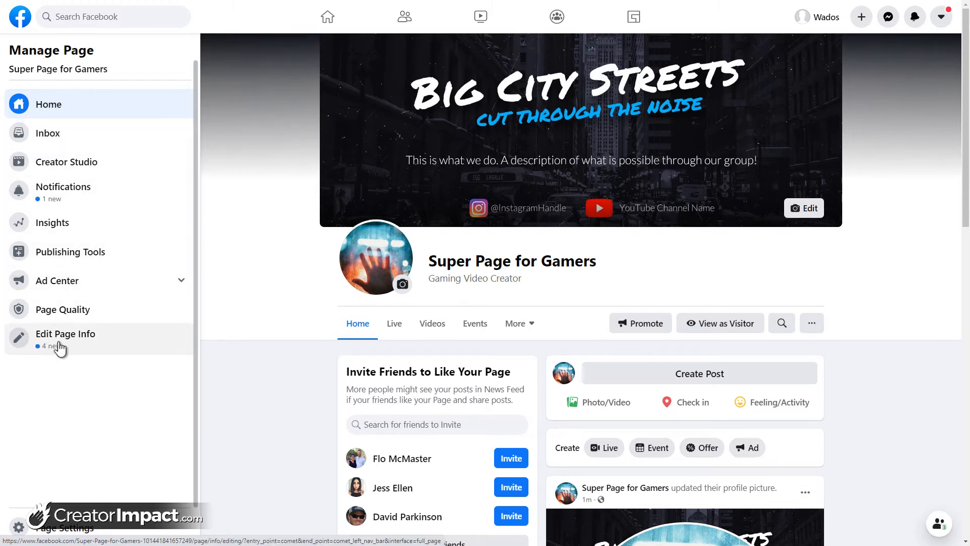
Step: Open Edit Page Info and begin typing 'gami' into the Username field
left_click(65, 333)
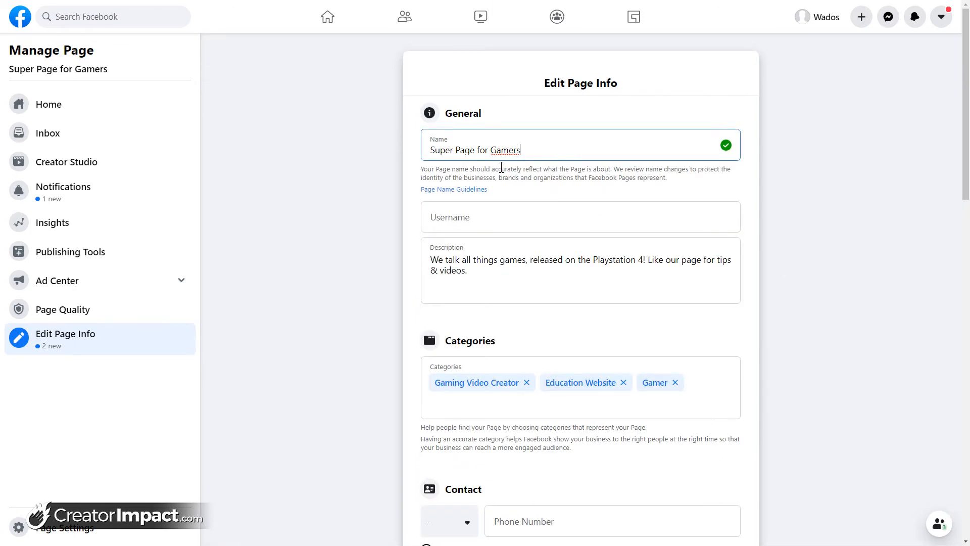
left_click(581, 270)
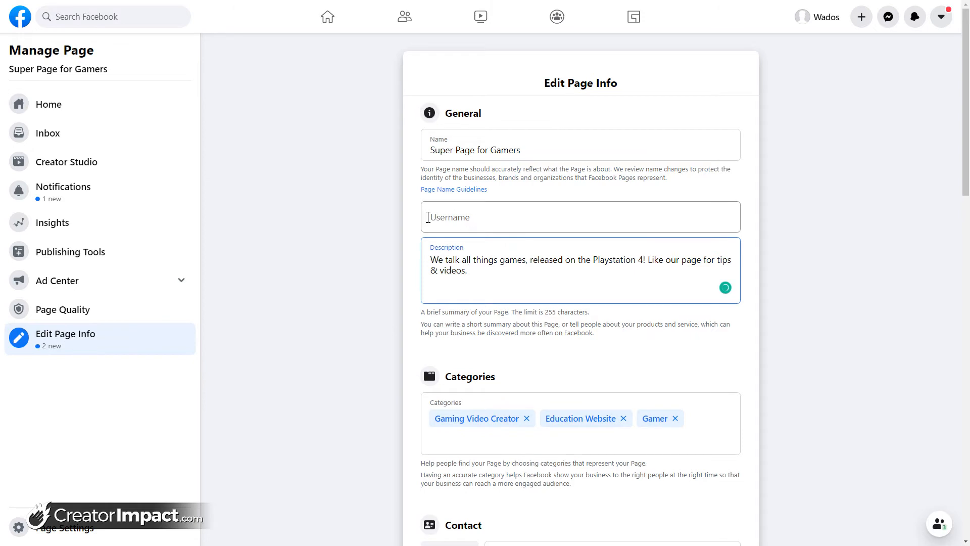
scroll("down", 3)
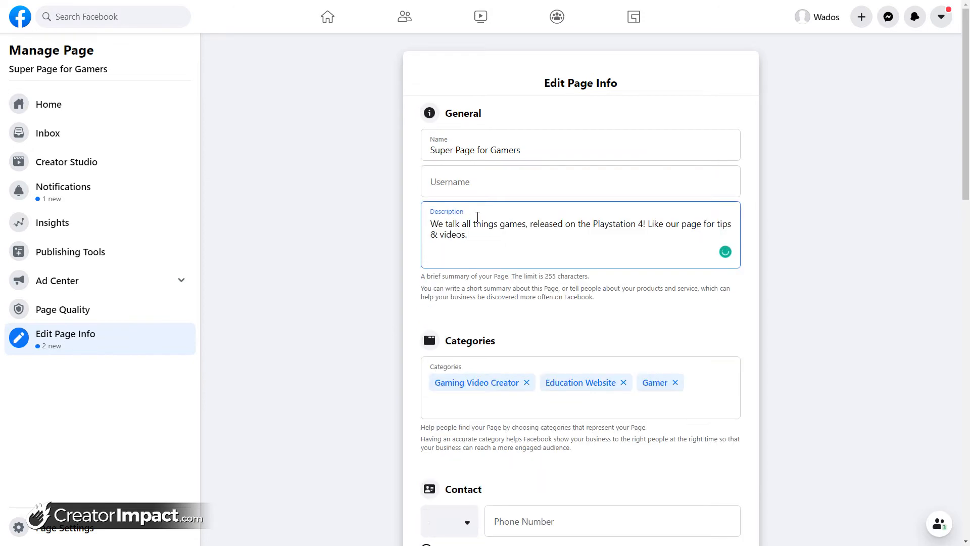
left_click(581, 182)
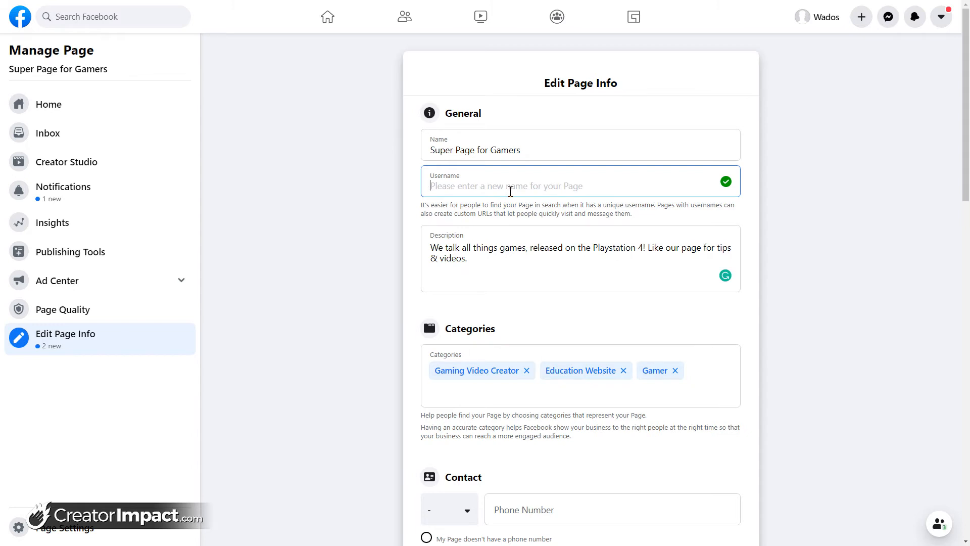
type("gami")
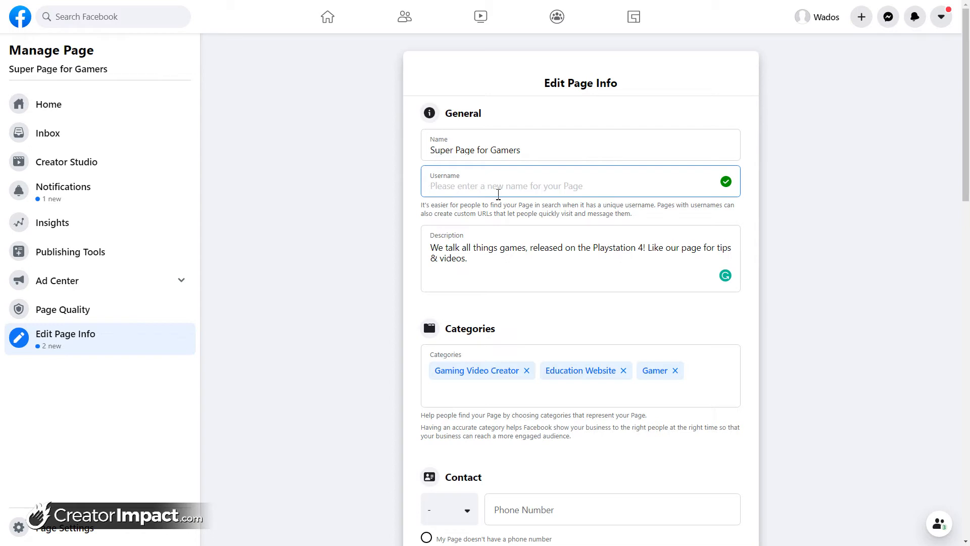
mouse_move(557, 185)
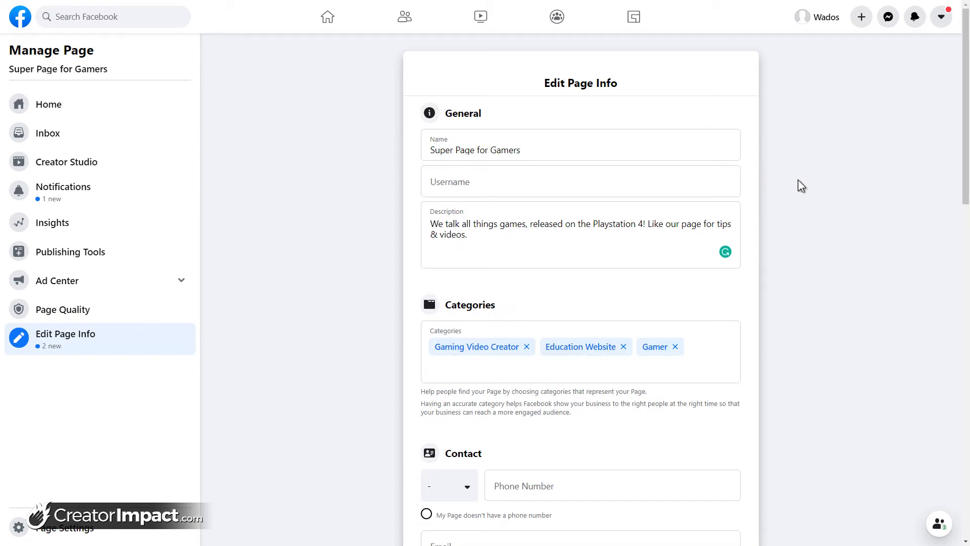
Step: In Contact, mark the page as having no phone number
scroll("down", 3)
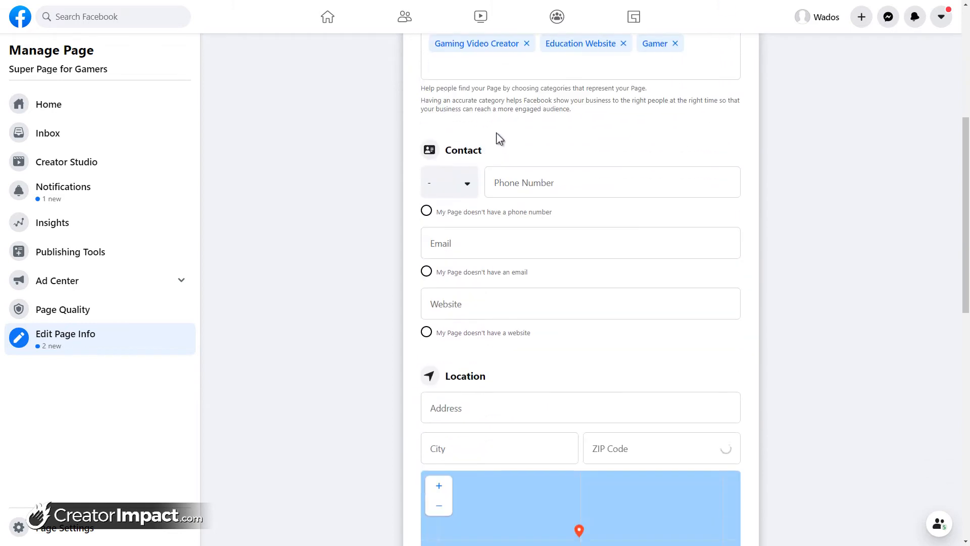
scroll("down", 3)
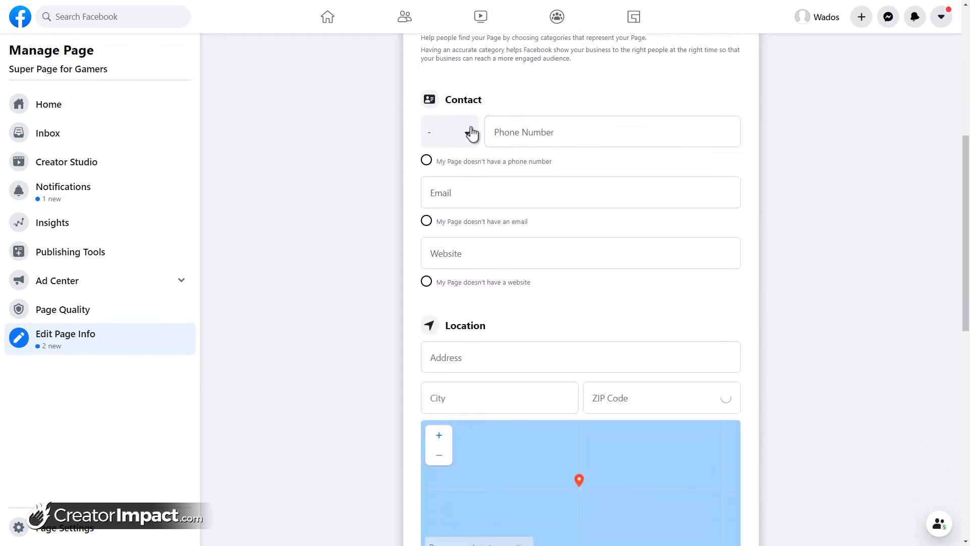
left_click(612, 131)
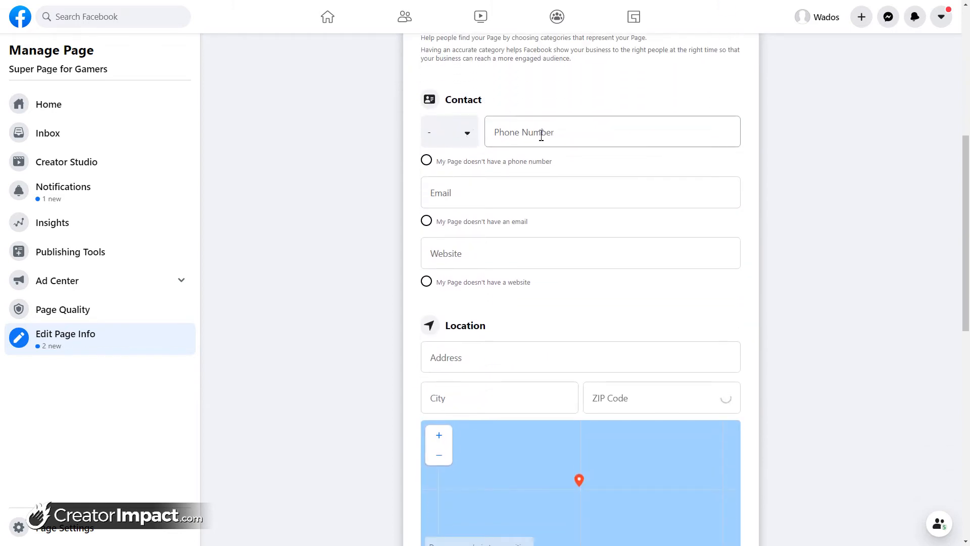
scroll("down", 3)
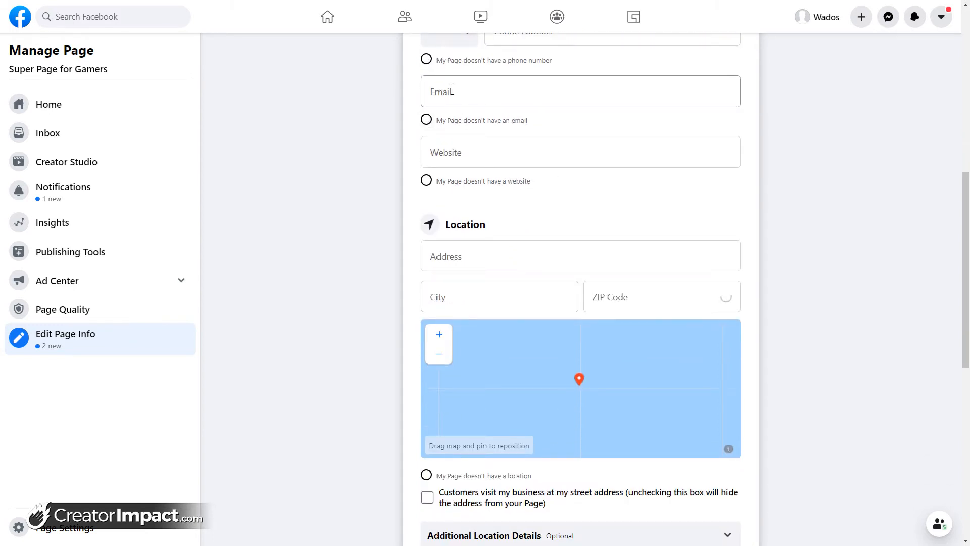
scroll("up", 3)
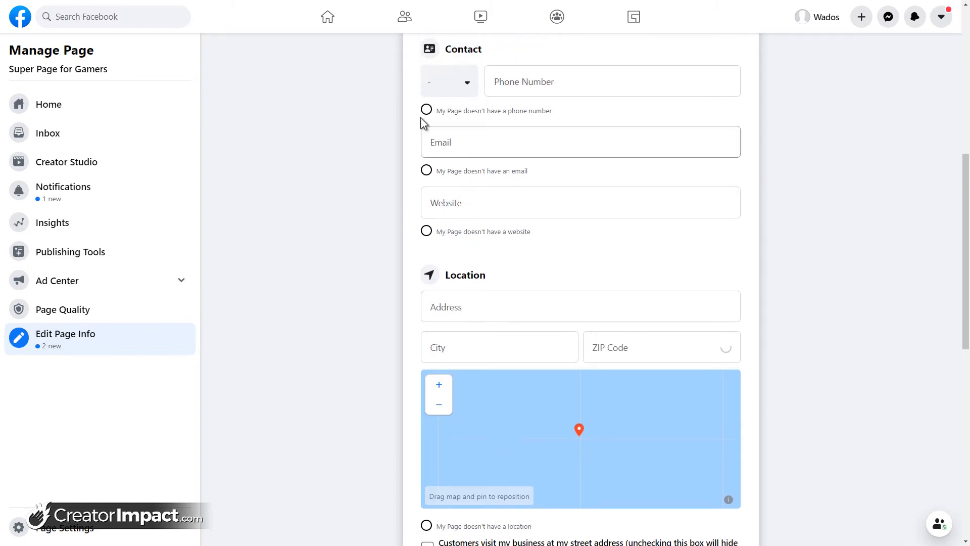
left_click(426, 110)
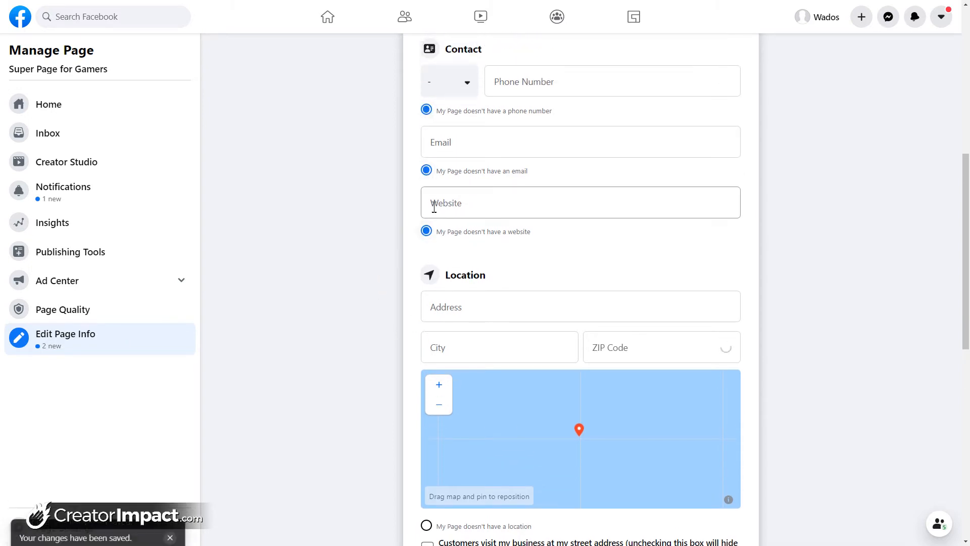
type("https:")
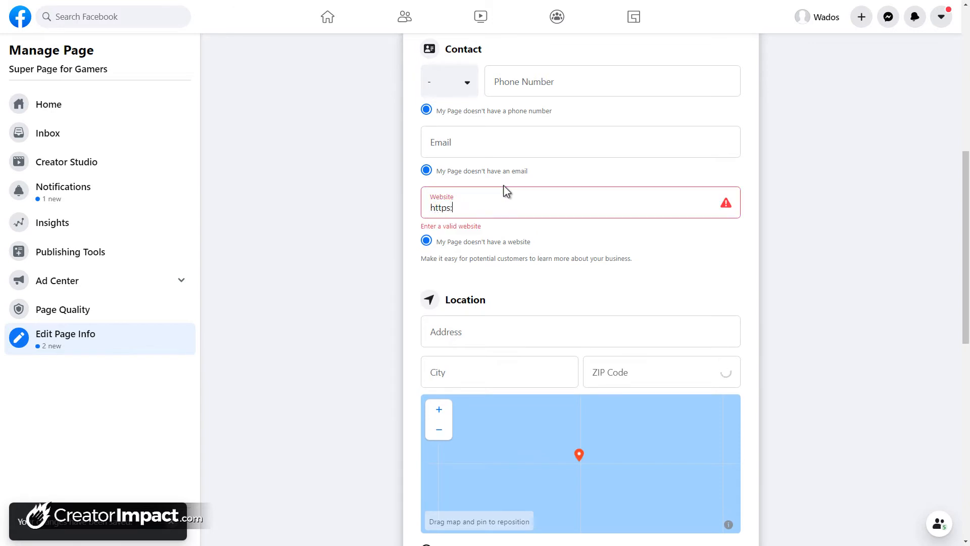
type("//www.creato")
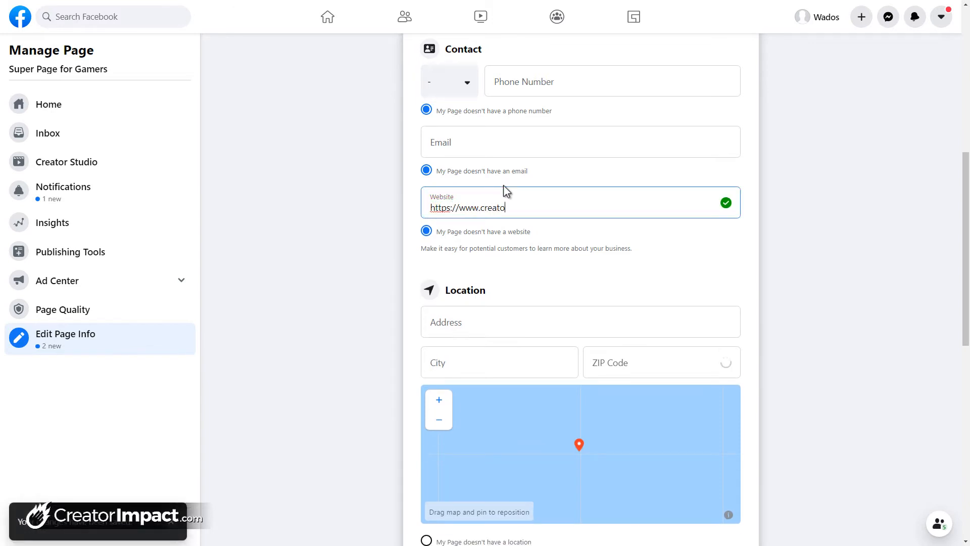
type("rimpact.copm")
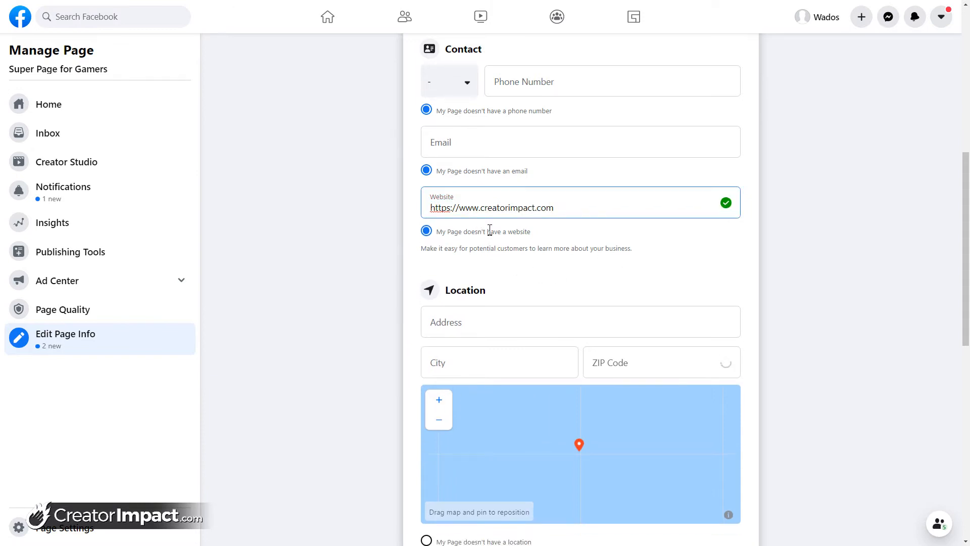
scroll("down", 3)
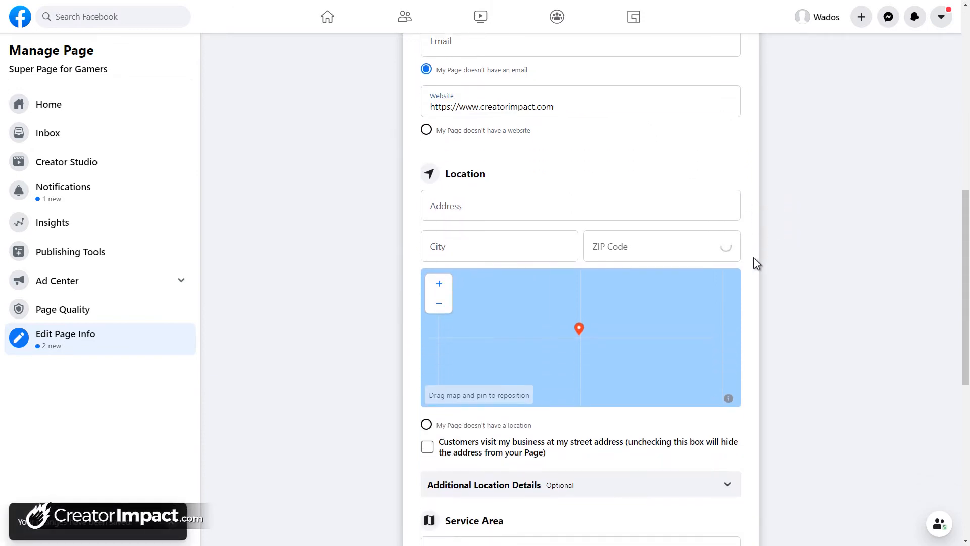
mouse_move(555, 193)
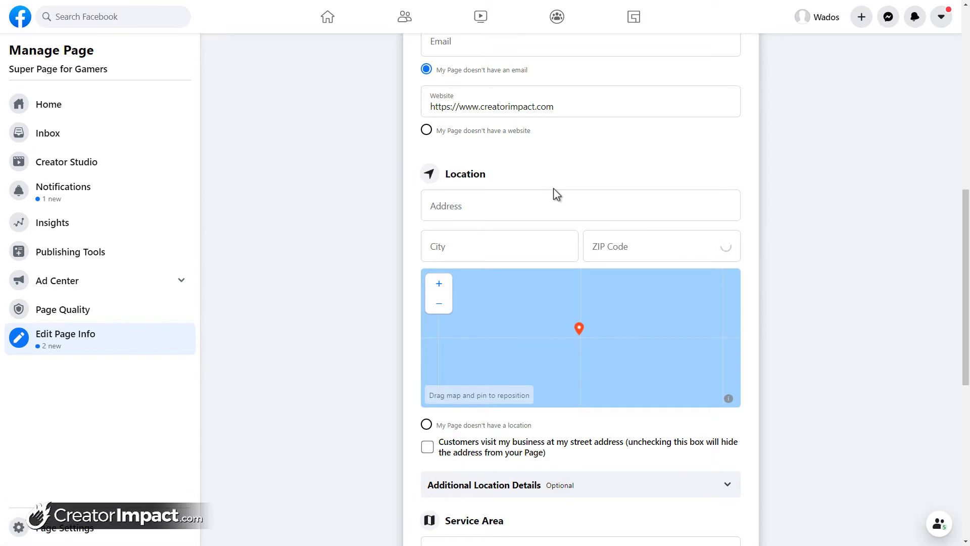
scroll("down", 3)
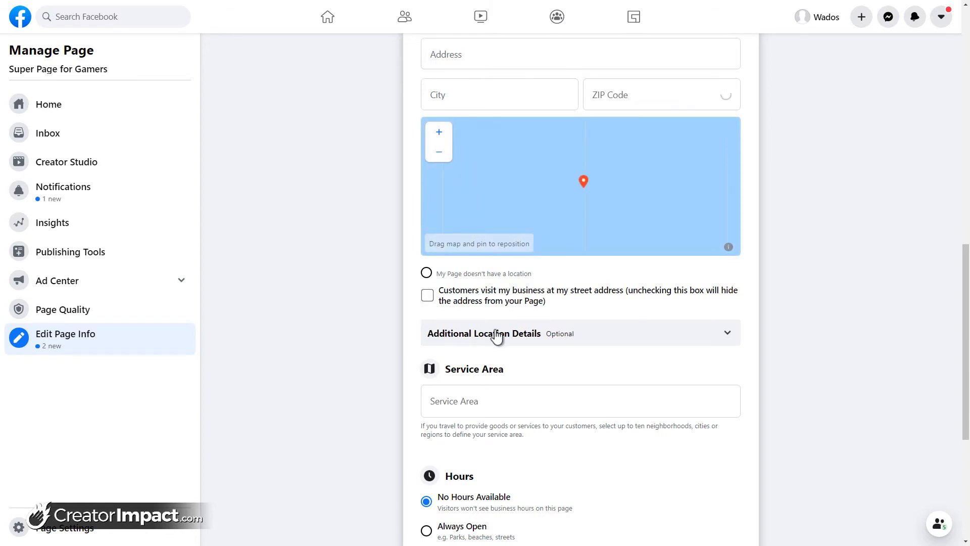
mouse_move(421, 325)
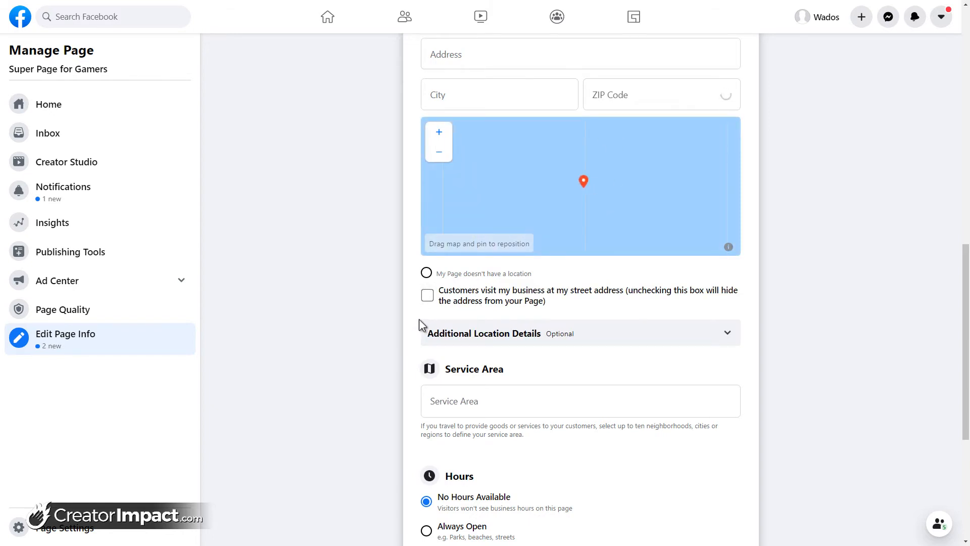
mouse_move(418, 314)
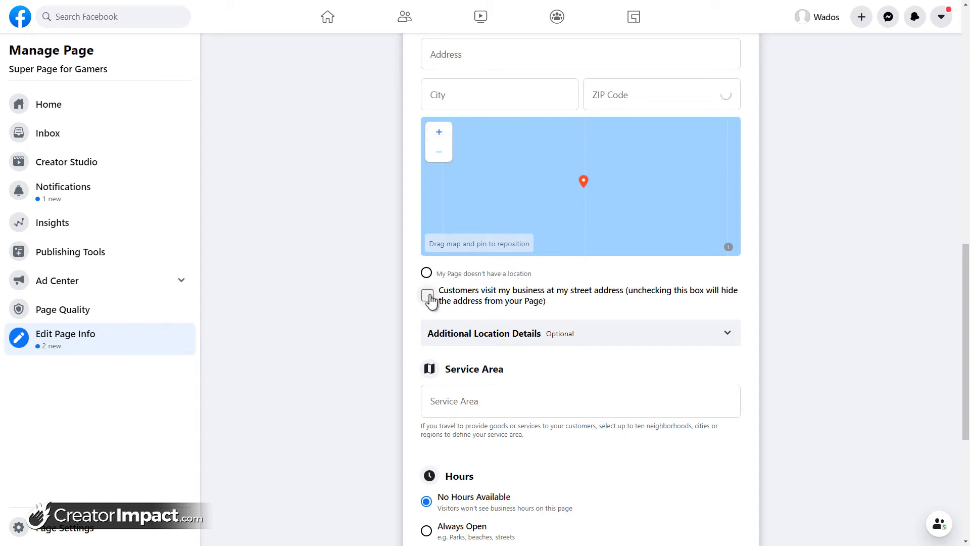
left_click(426, 295)
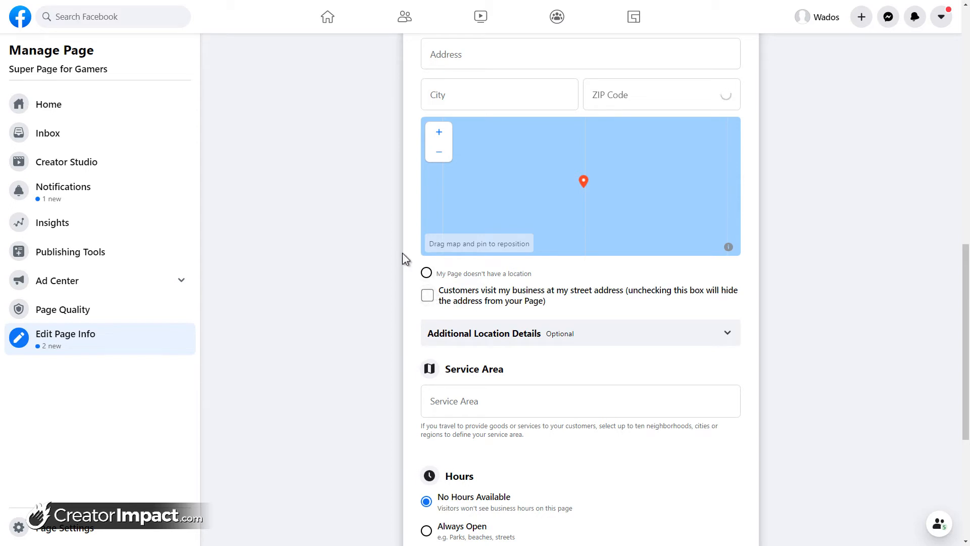
mouse_move(416, 286)
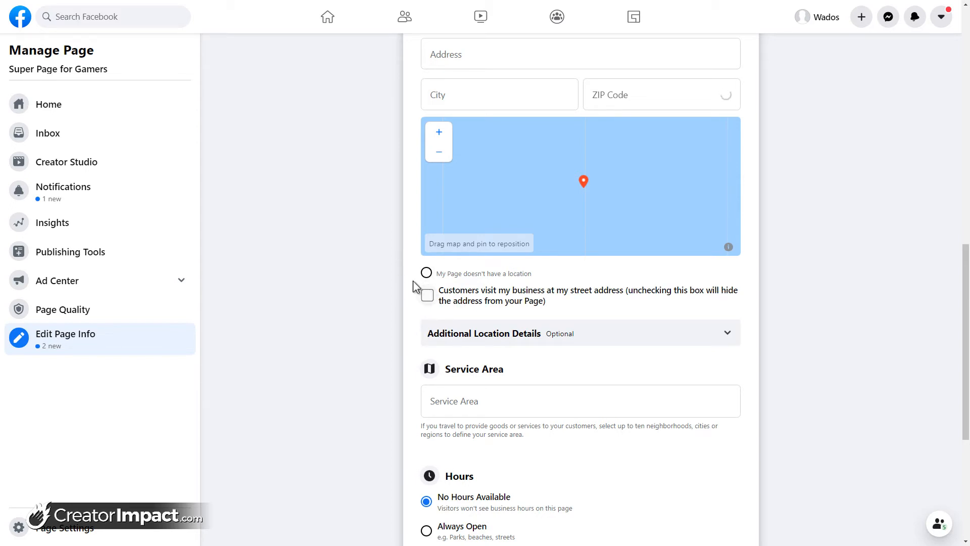
mouse_move(520, 330)
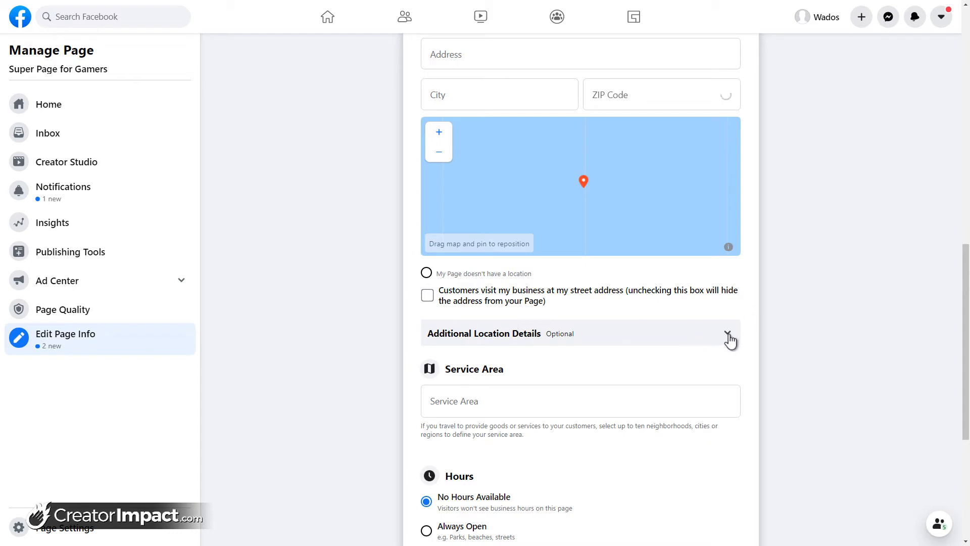
Step: In Additional Location Details, answer Yes to buying online and No to travelling to customers
left_click(730, 336)
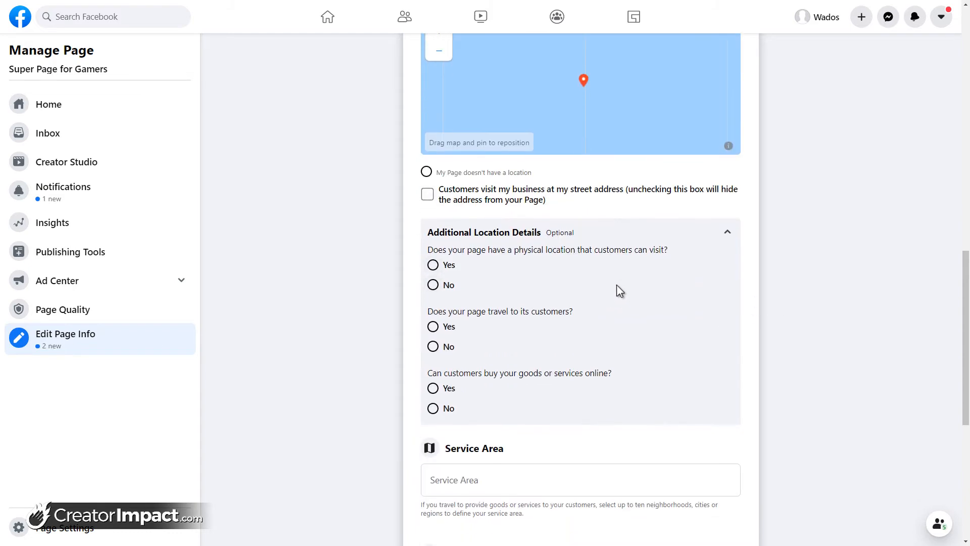
scroll("down", 3)
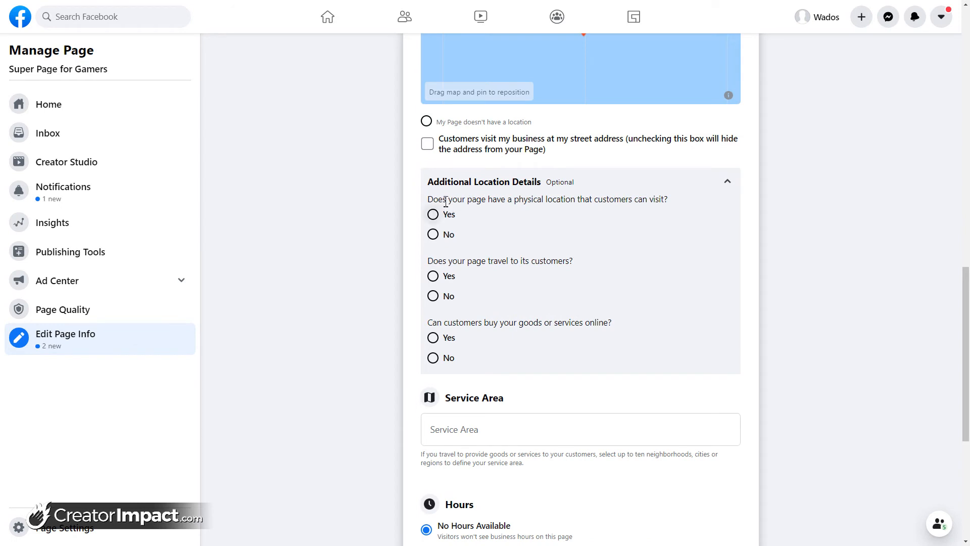
mouse_move(639, 199)
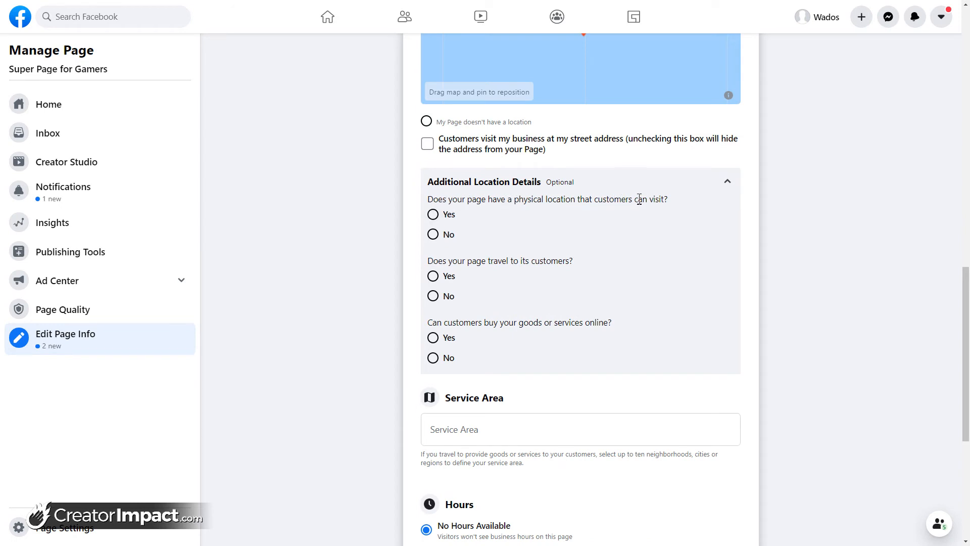
mouse_move(467, 297)
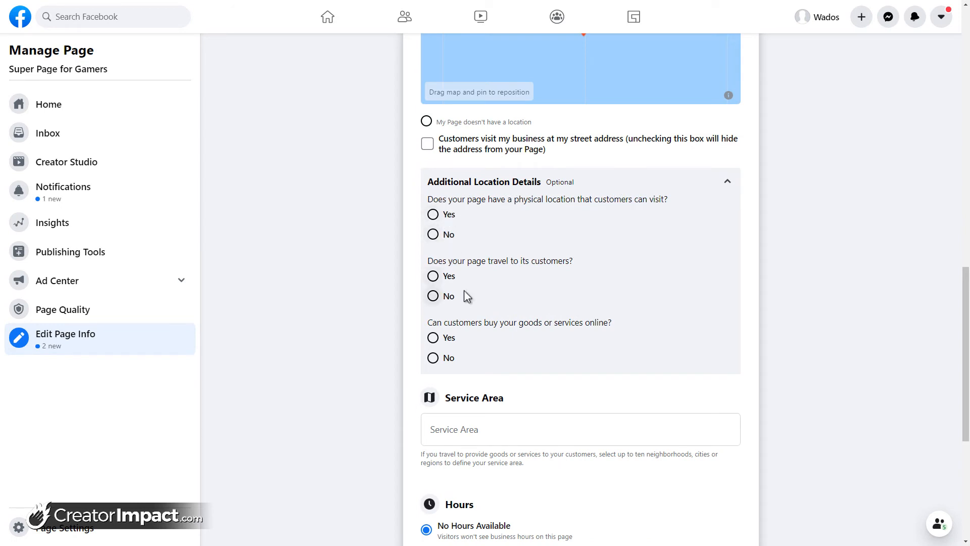
mouse_move(447, 298)
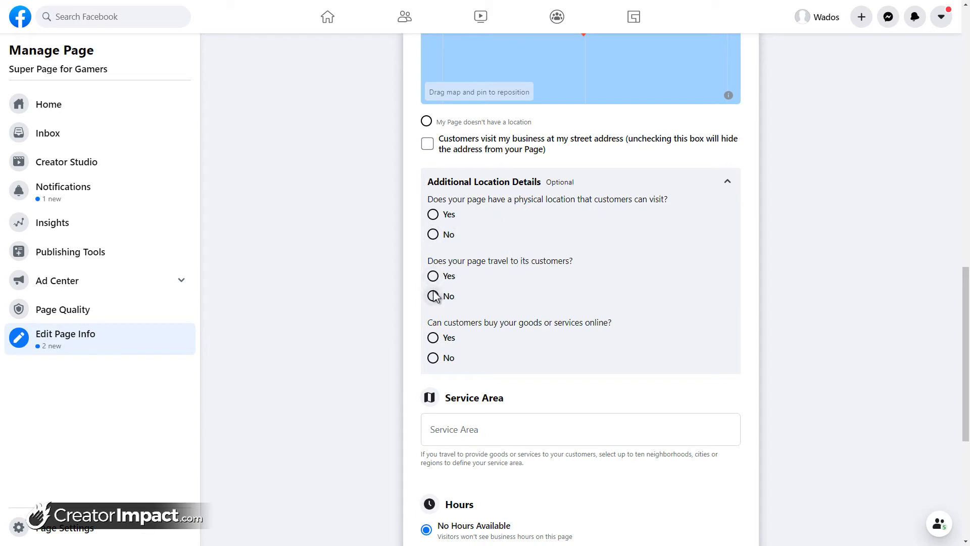
mouse_move(439, 288)
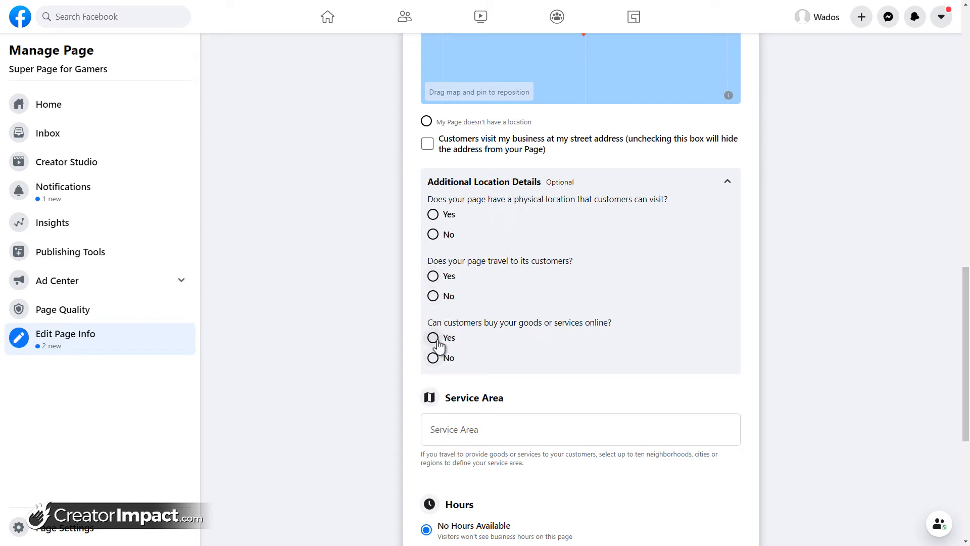
left_click(432, 337)
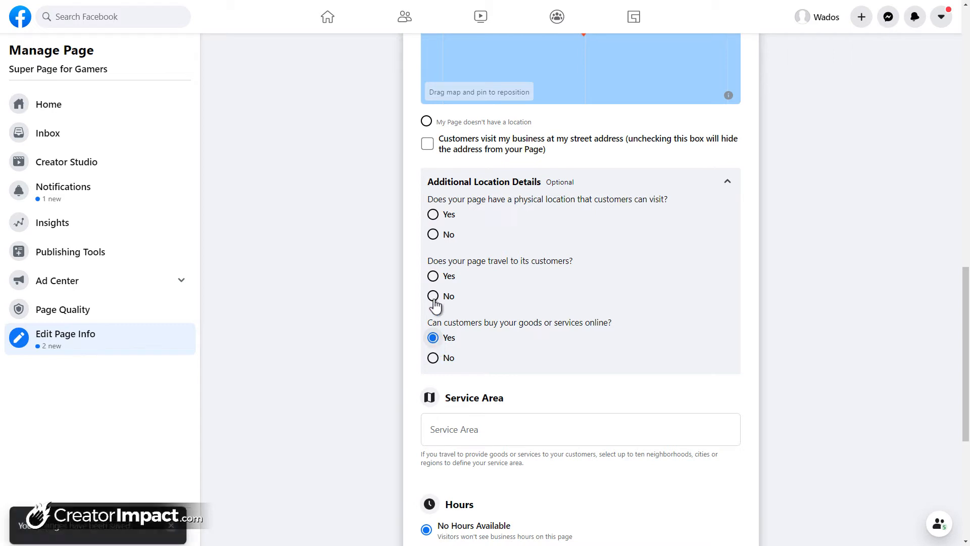
left_click(432, 234)
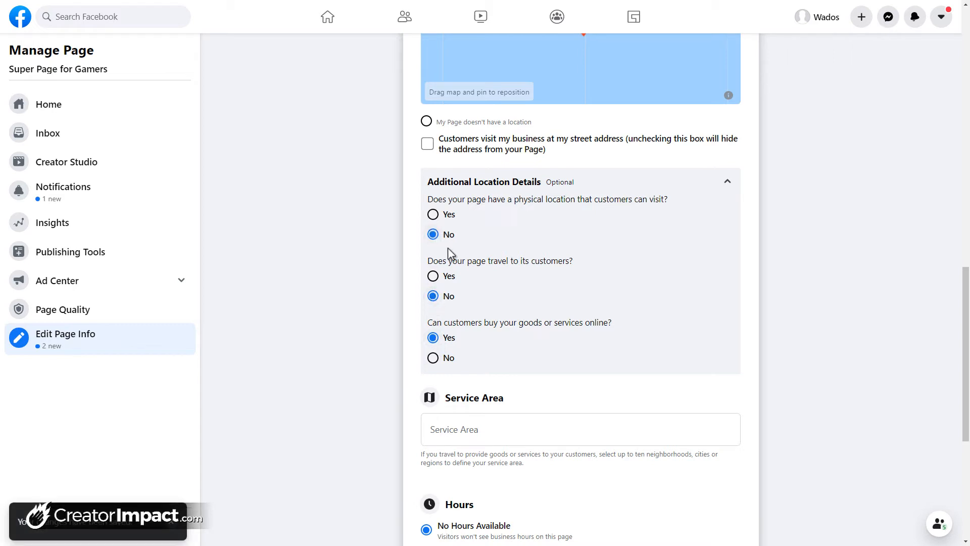
Step: Mark the Page as having no location and add Penrith, New South Wales as a service area
left_click(425, 121)
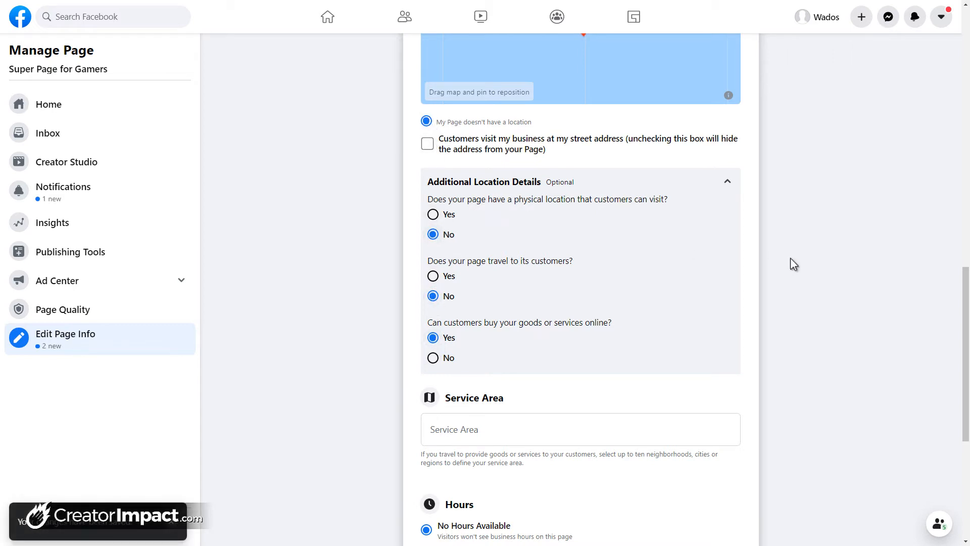
scroll("down", 3)
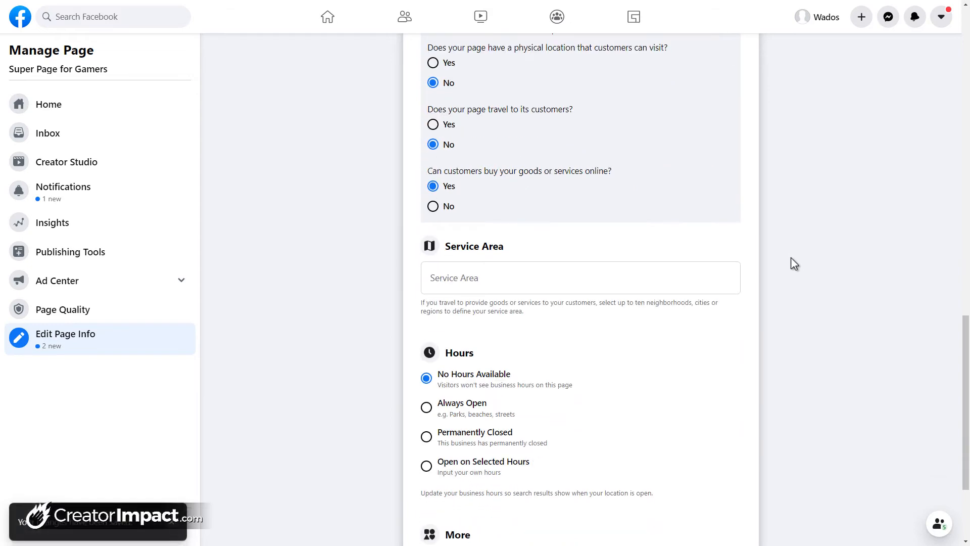
left_click(579, 277)
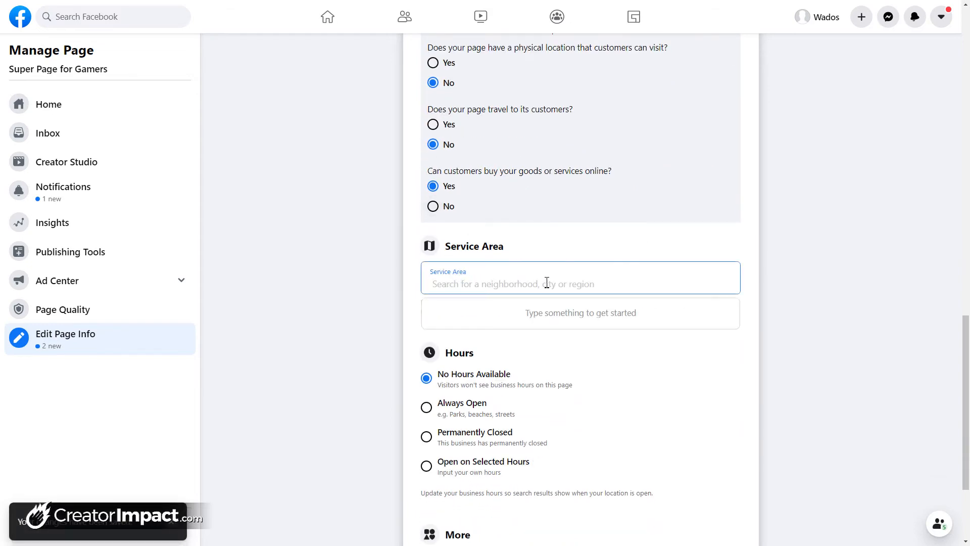
type("Austral")
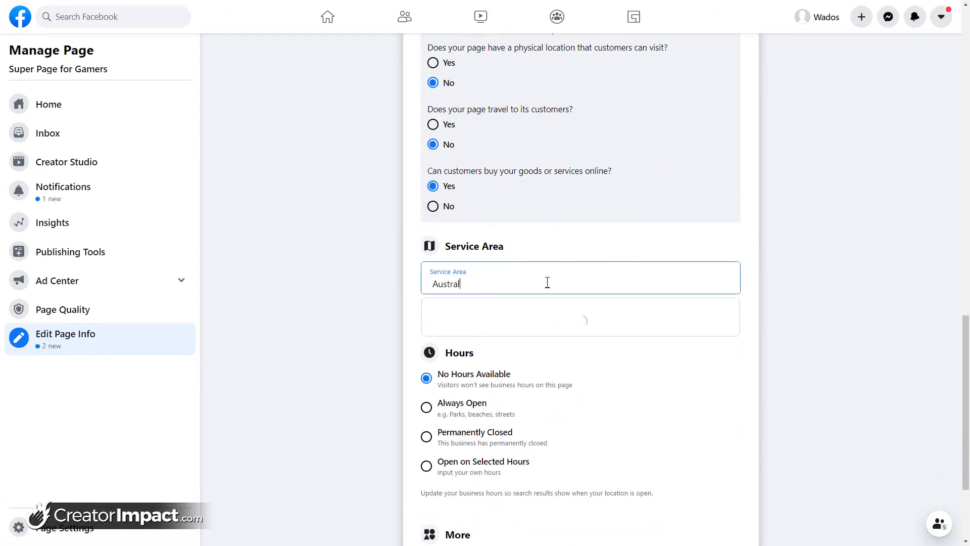
type("ia")
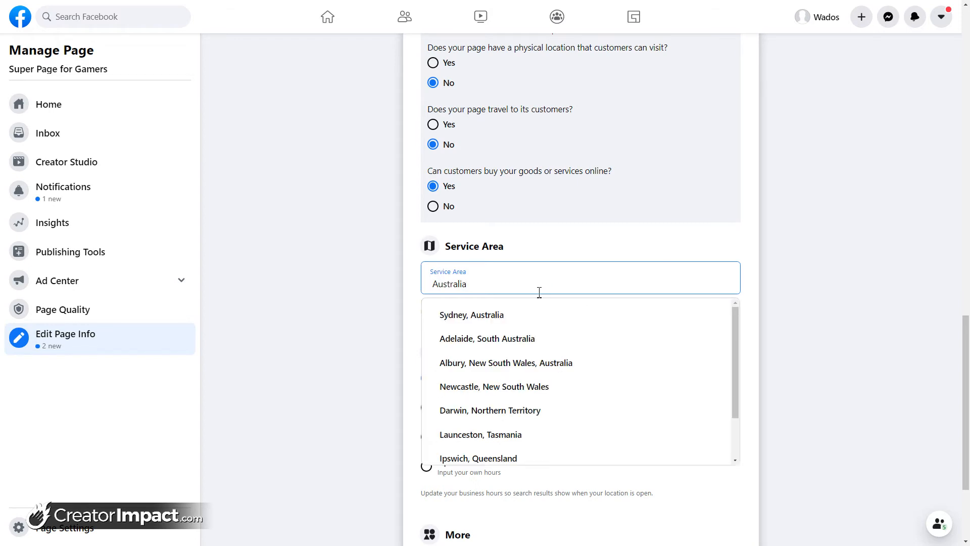
scroll("down", 3)
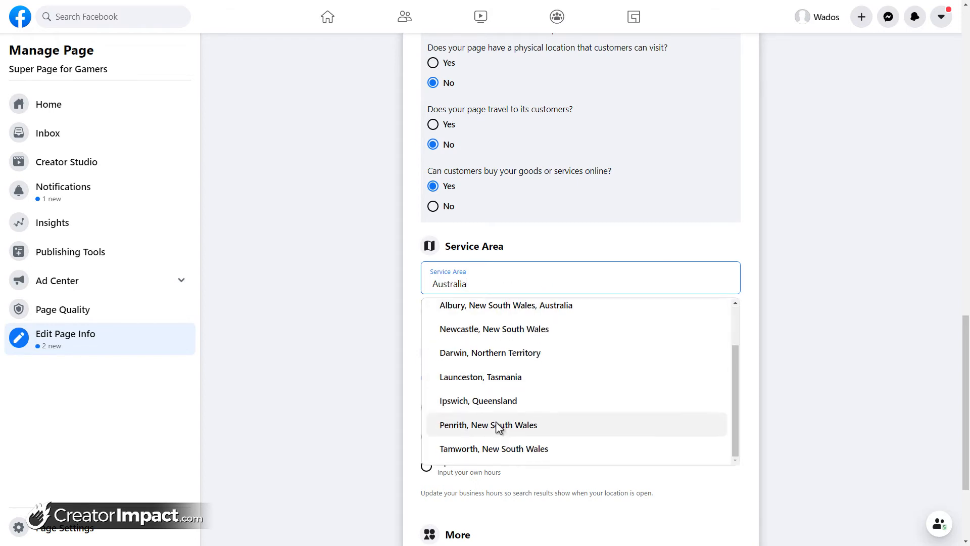
left_click(488, 425)
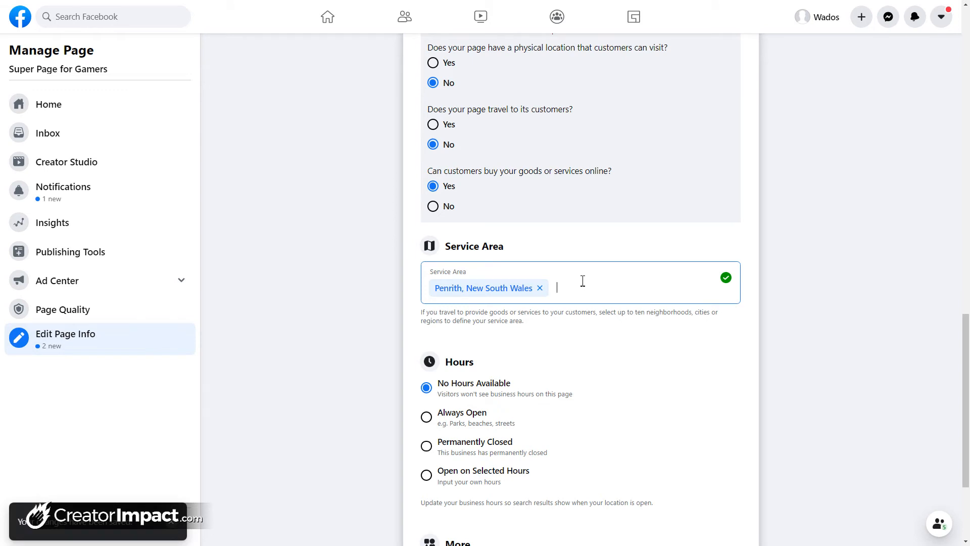
Step: Add Brisbane, Queensland, then remove both Brisbane and Penrith from the service area
type("Br")
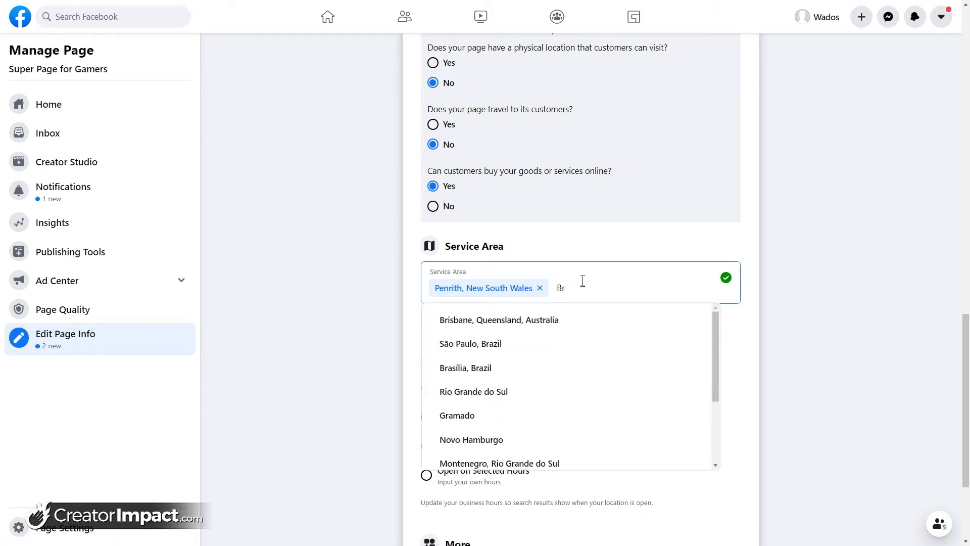
left_click(499, 320)
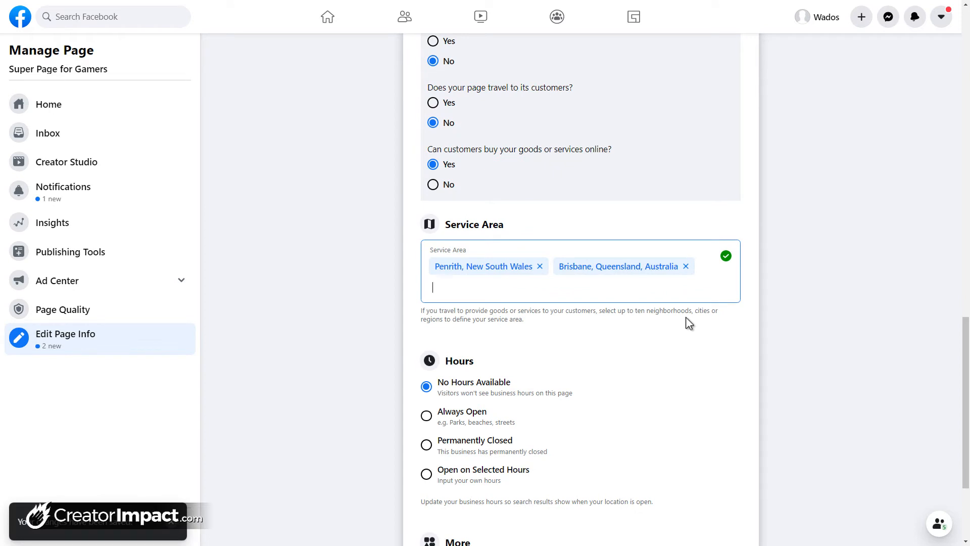
mouse_move(696, 322)
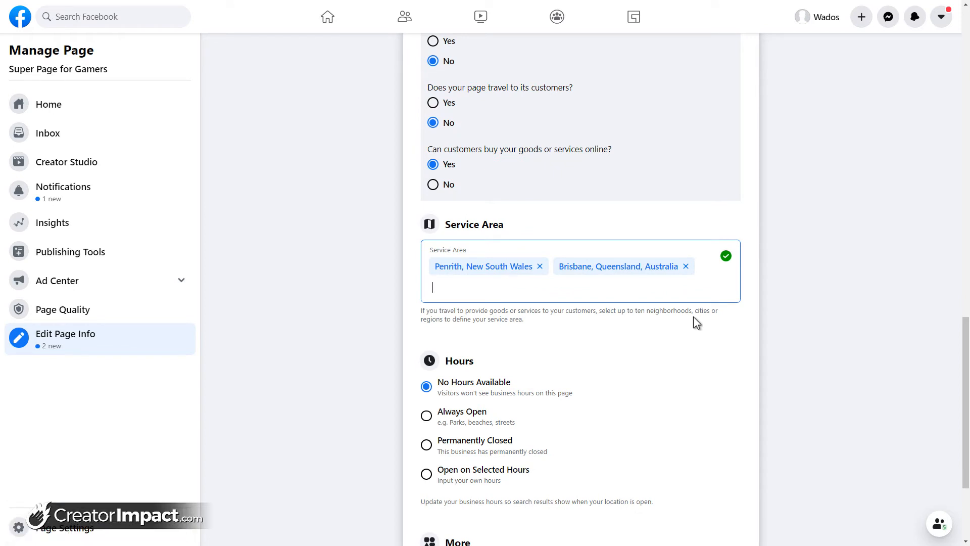
left_click(686, 267)
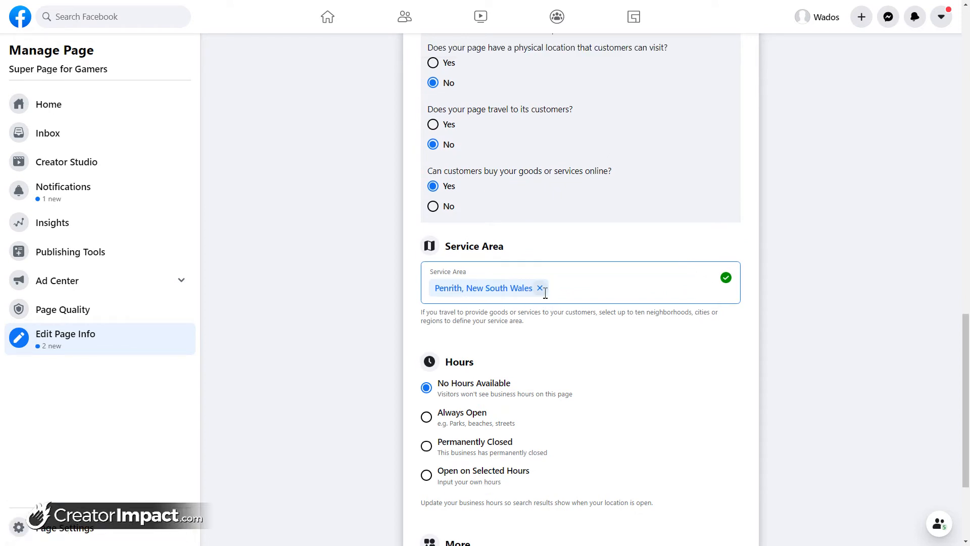
left_click(539, 288)
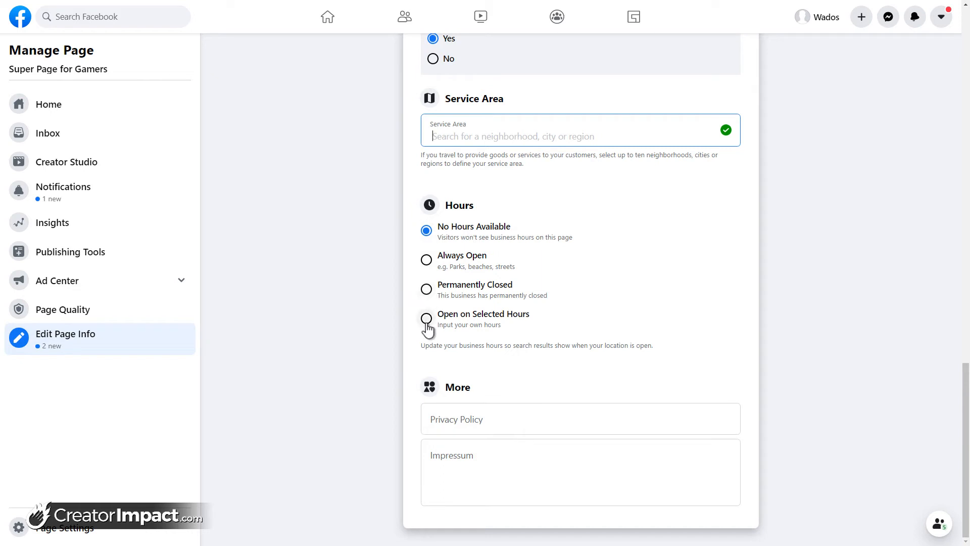
left_click(427, 319)
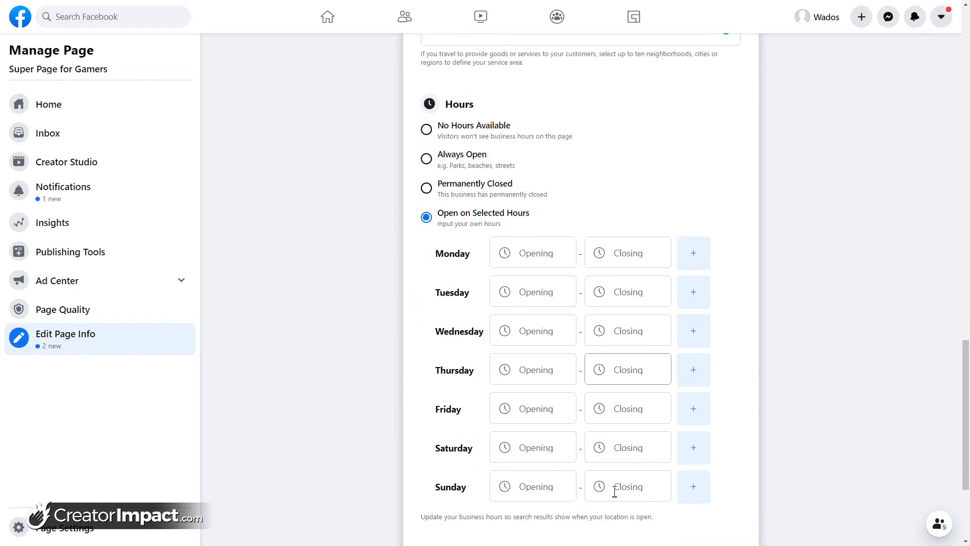
scroll("up", 3)
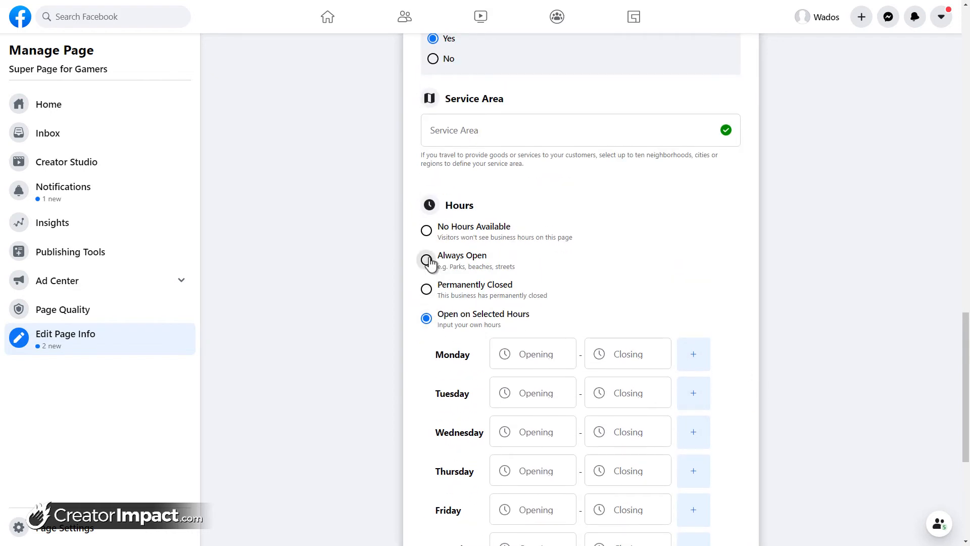
left_click(426, 231)
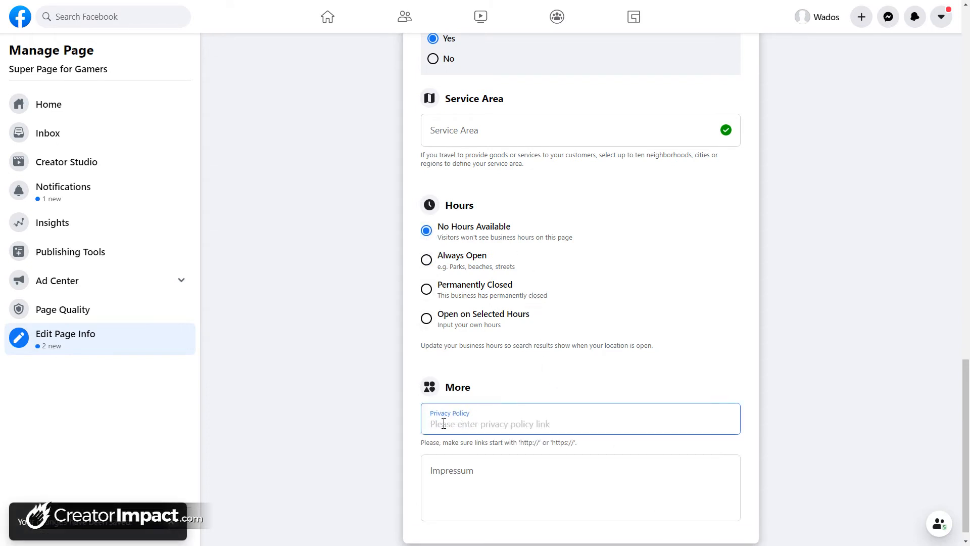
scroll("down", 3)
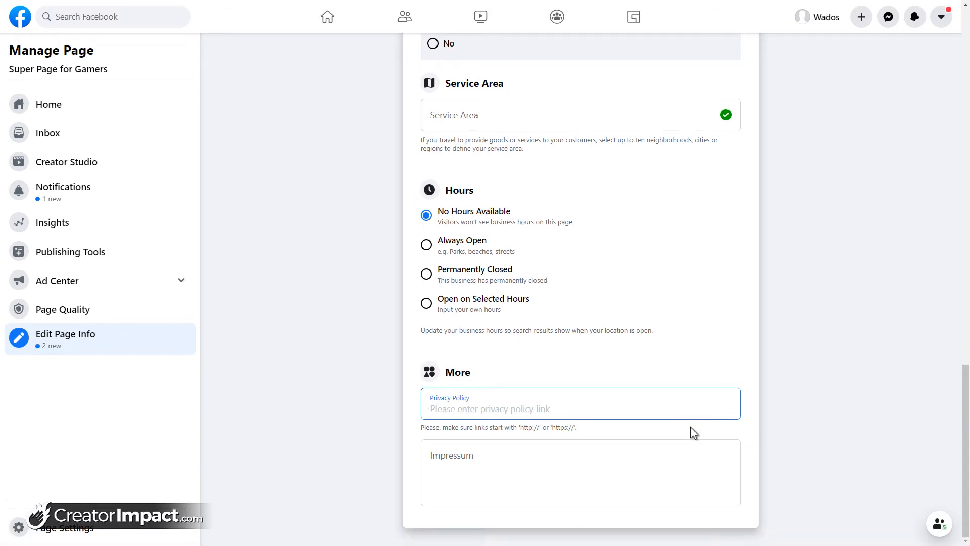
scroll("up", 3)
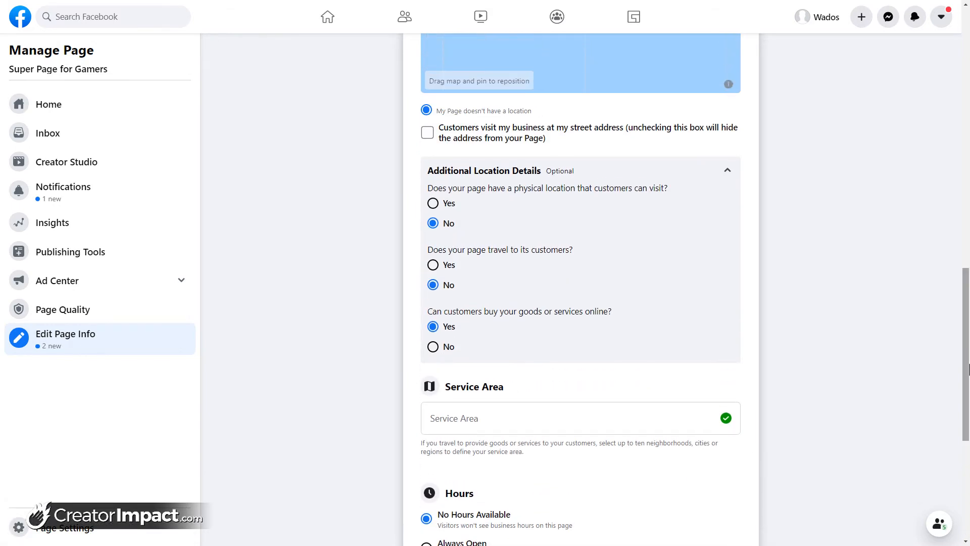
scroll("up", 3)
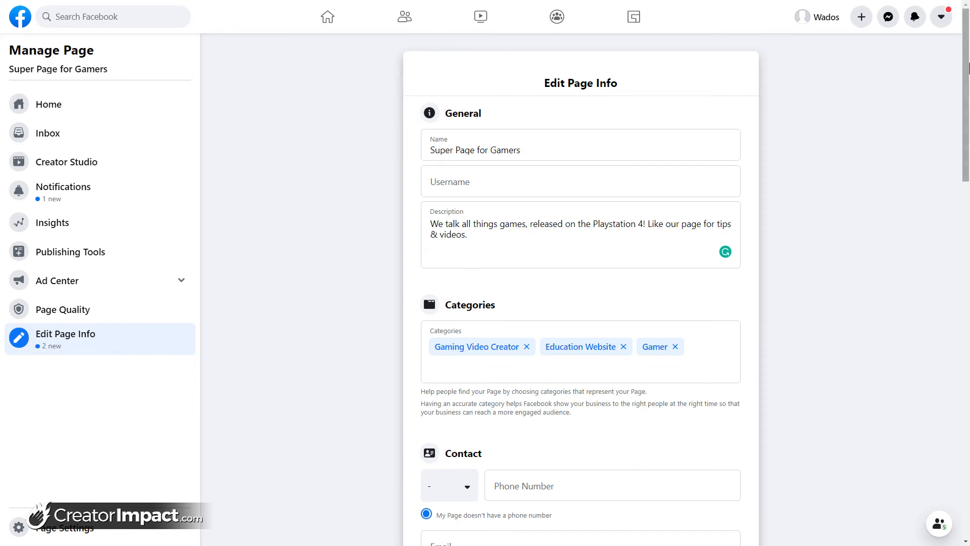
mouse_move(713, 126)
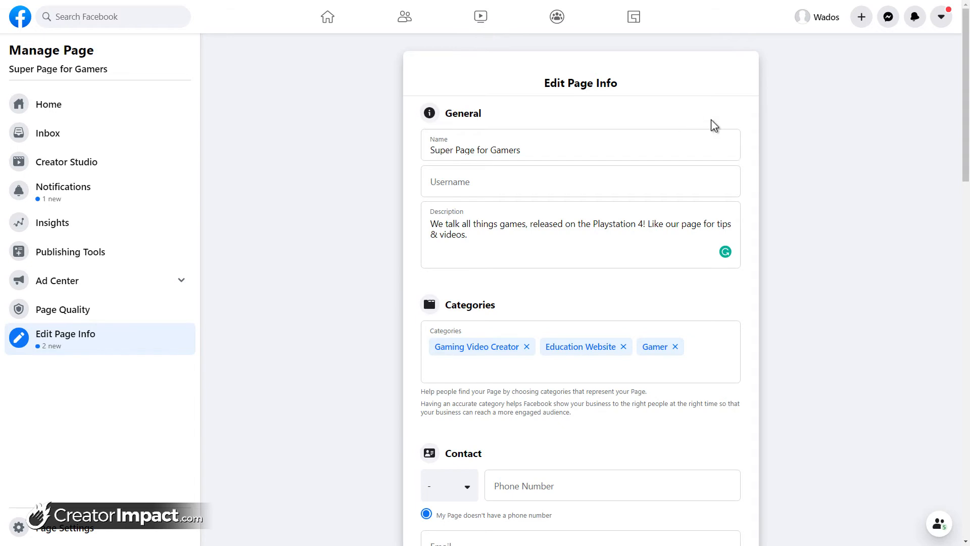
mouse_move(678, 105)
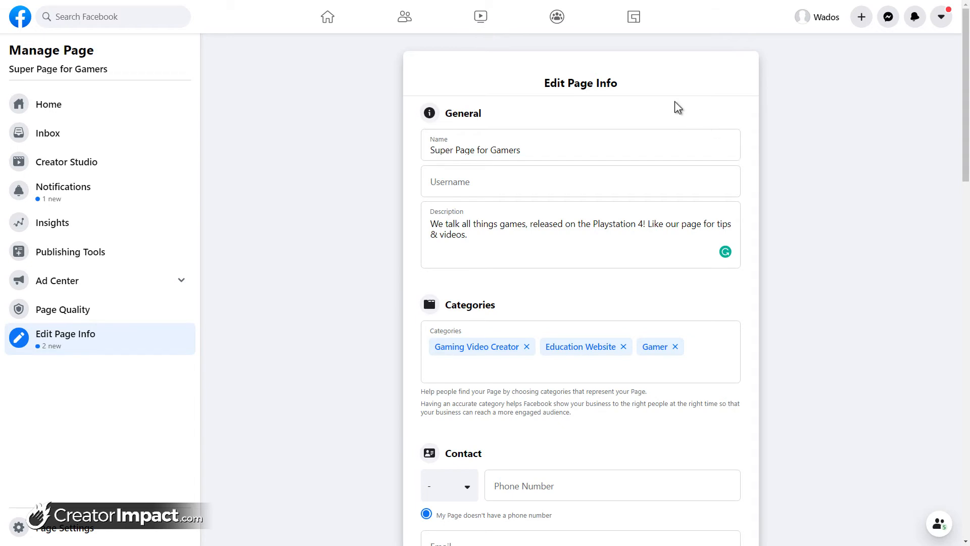
Step: Return to the Page's home view, then open Page Settings for Super Page for Gamers
left_click(49, 104)
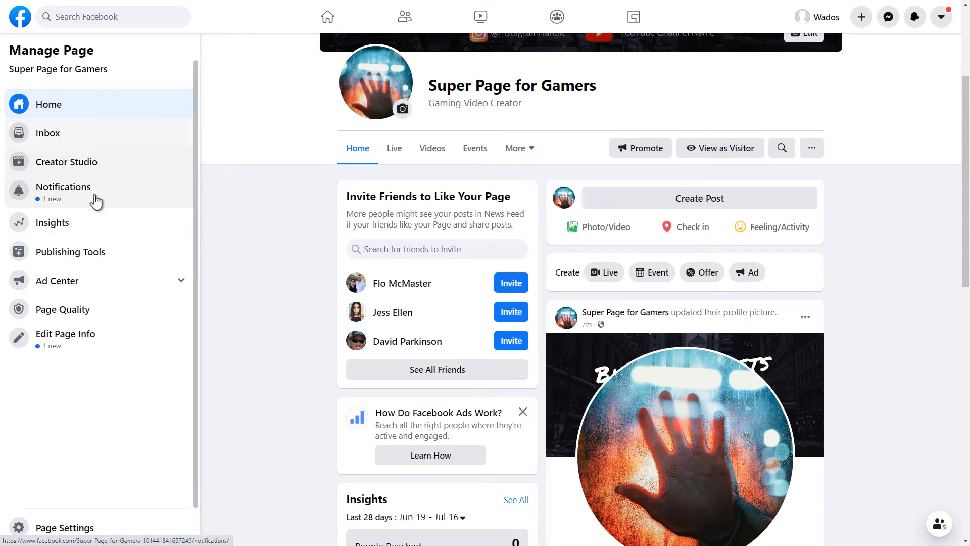
scroll("up", 3)
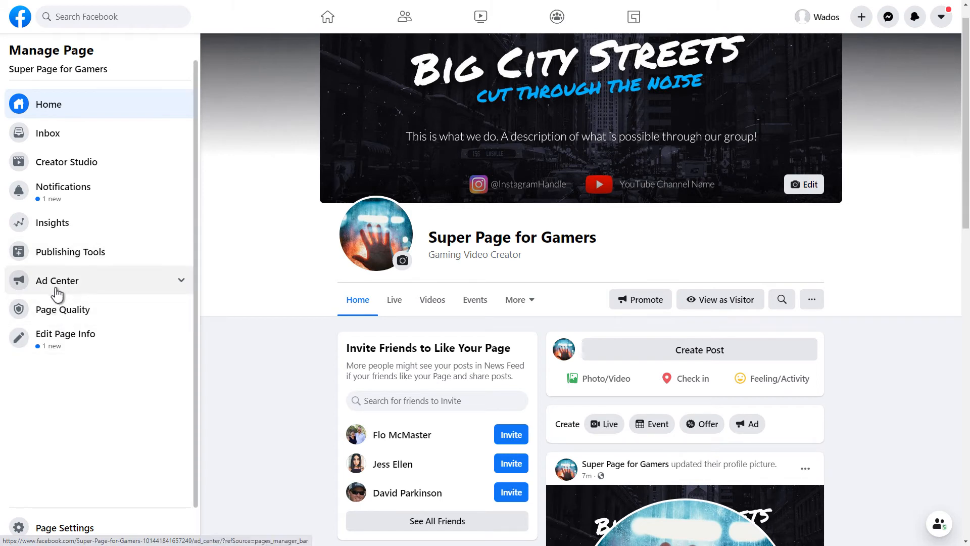
mouse_move(62, 64)
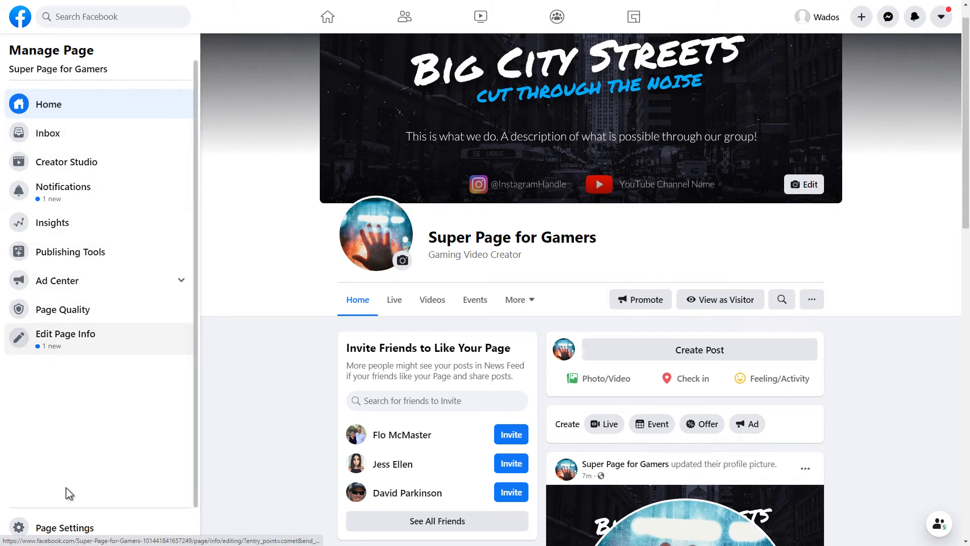
left_click(66, 526)
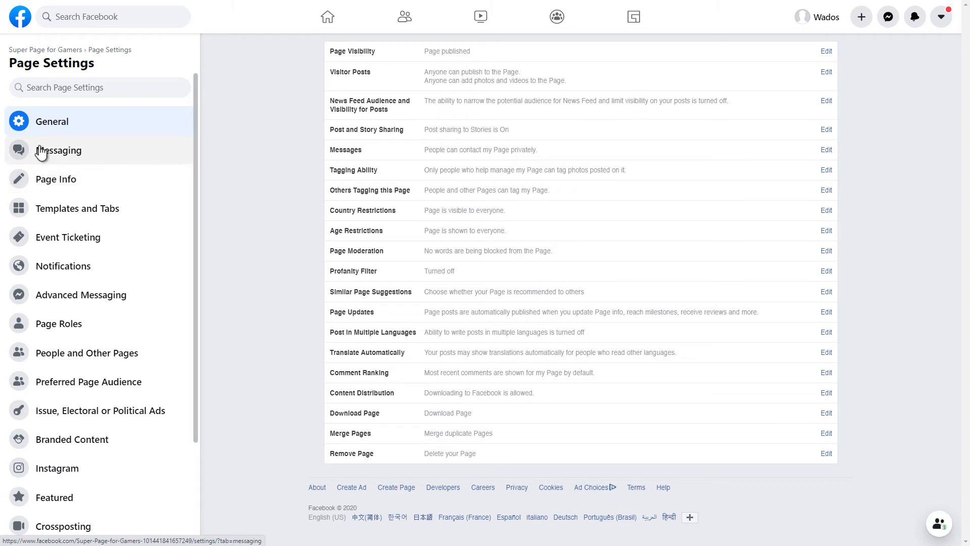
Step: Open the Page Roles section, which lists Wados Mcm as the only Admin
scroll("down", 3)
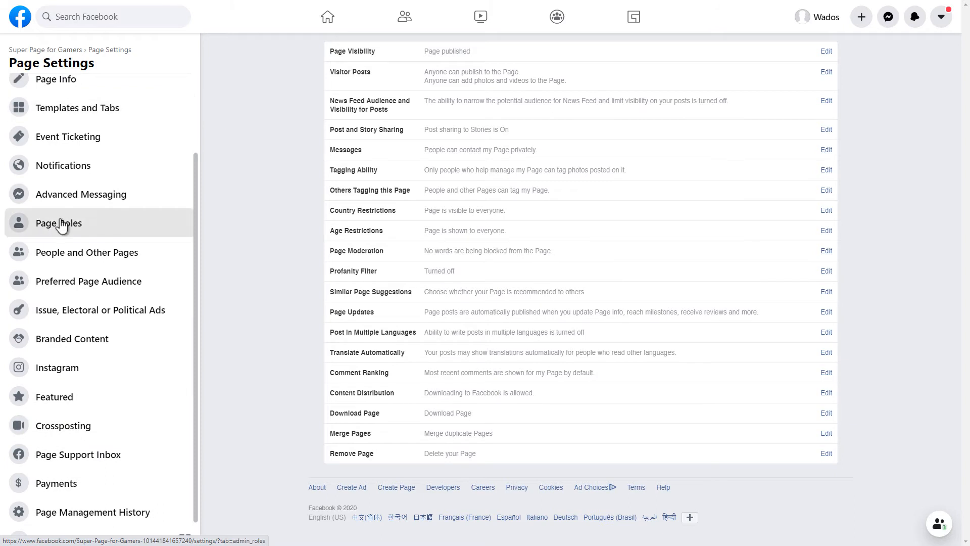
left_click(58, 223)
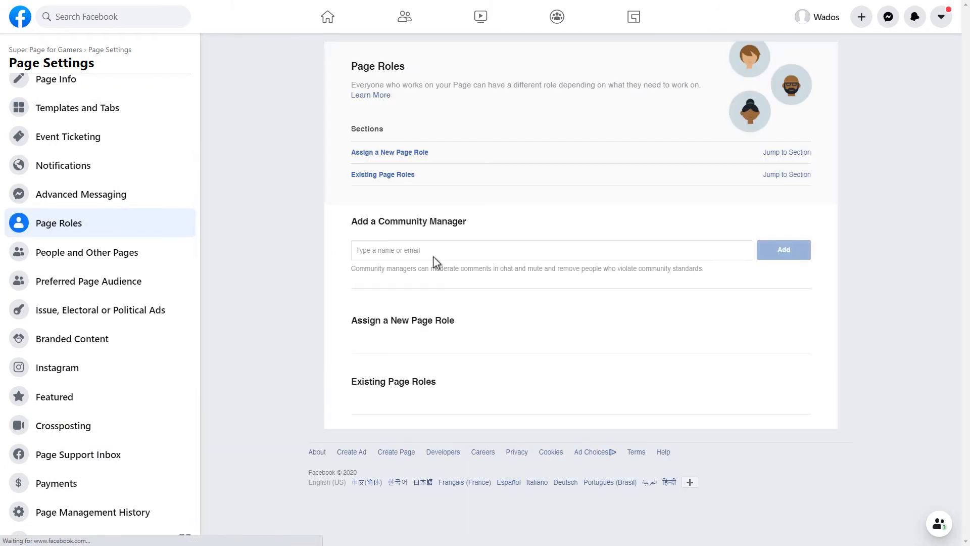
scroll("down", 3)
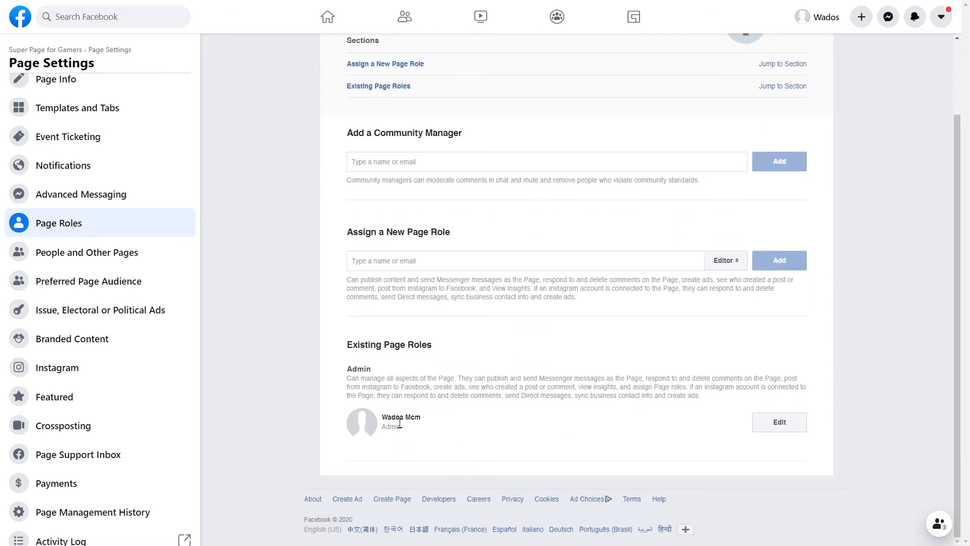
mouse_move(622, 396)
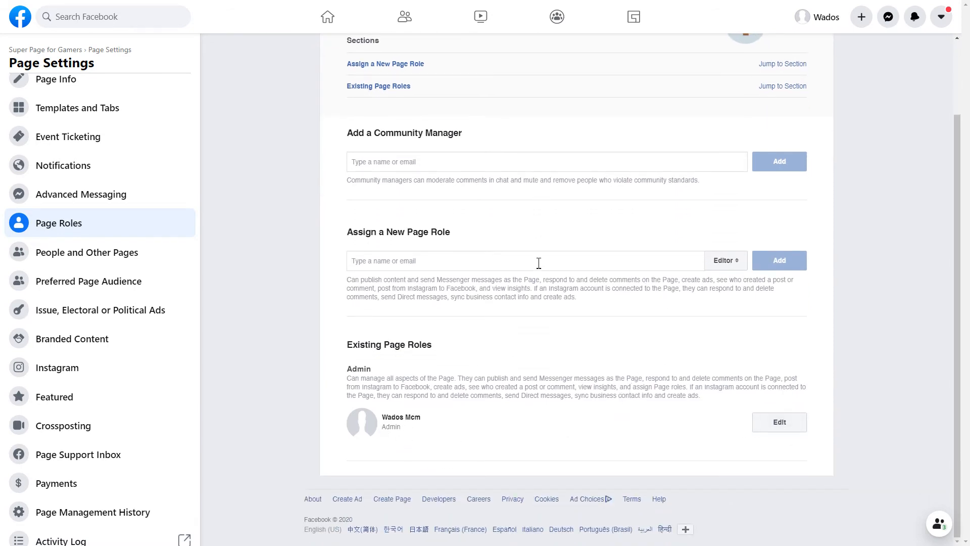
mouse_move(503, 230)
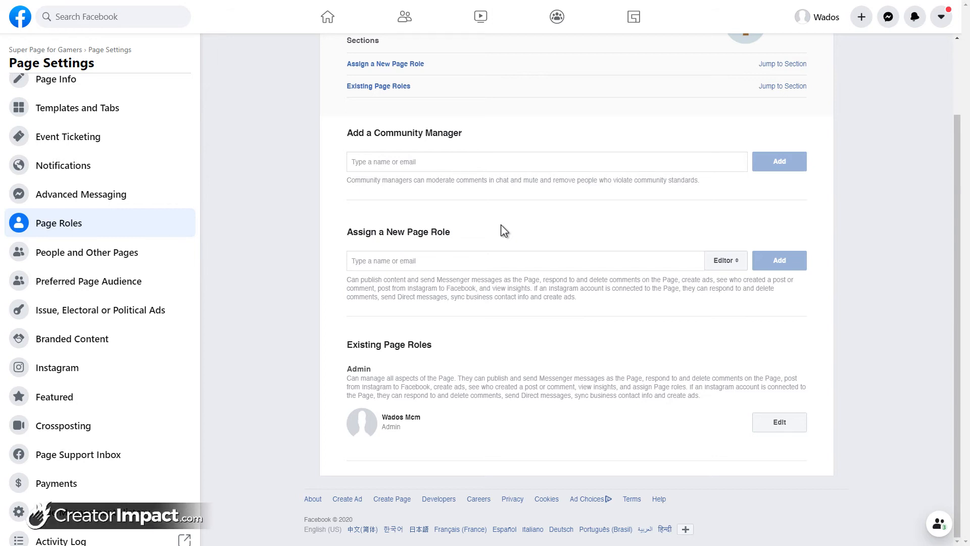
mouse_move(646, 274)
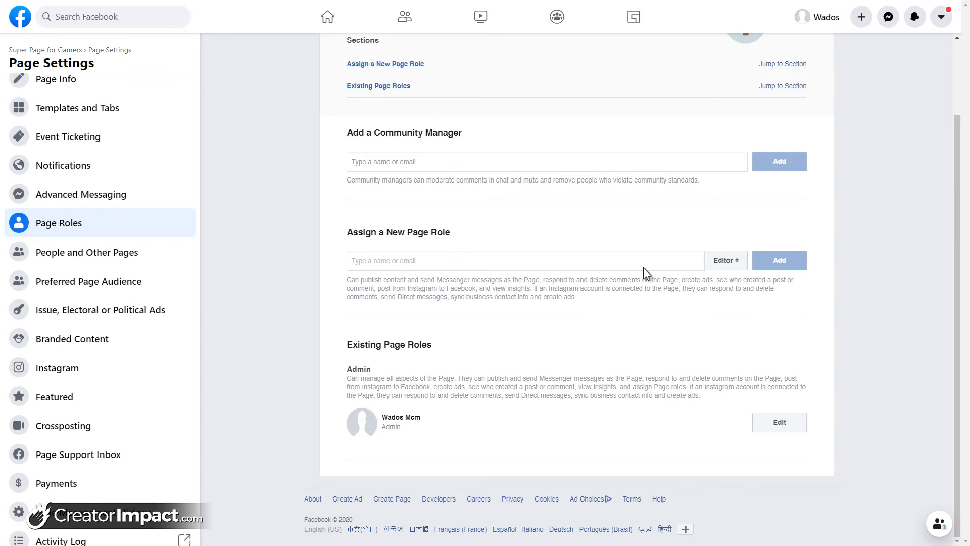
mouse_move(725, 259)
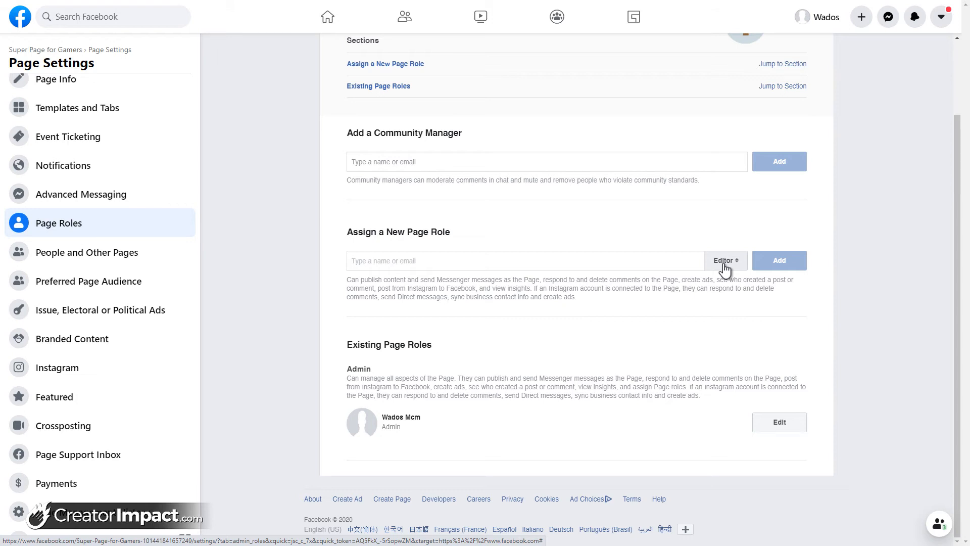
Step: Change the Assign a New Page Role dropdown from Editor to Admin
left_click(725, 260)
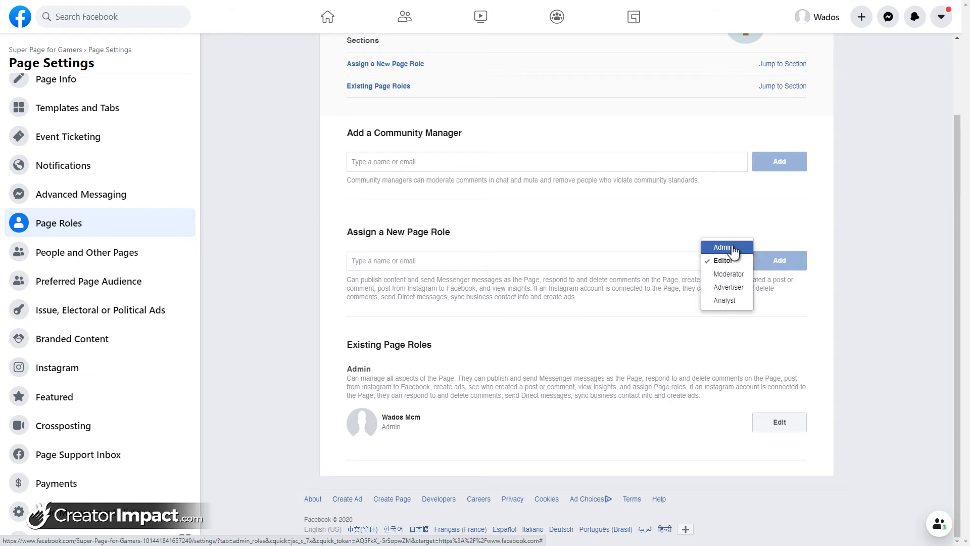
left_click(722, 247)
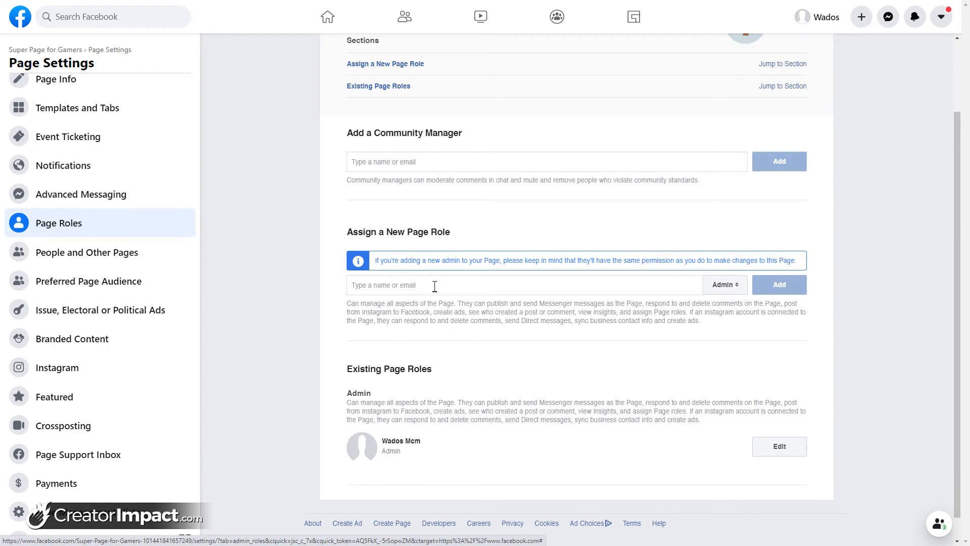
mouse_move(725, 289)
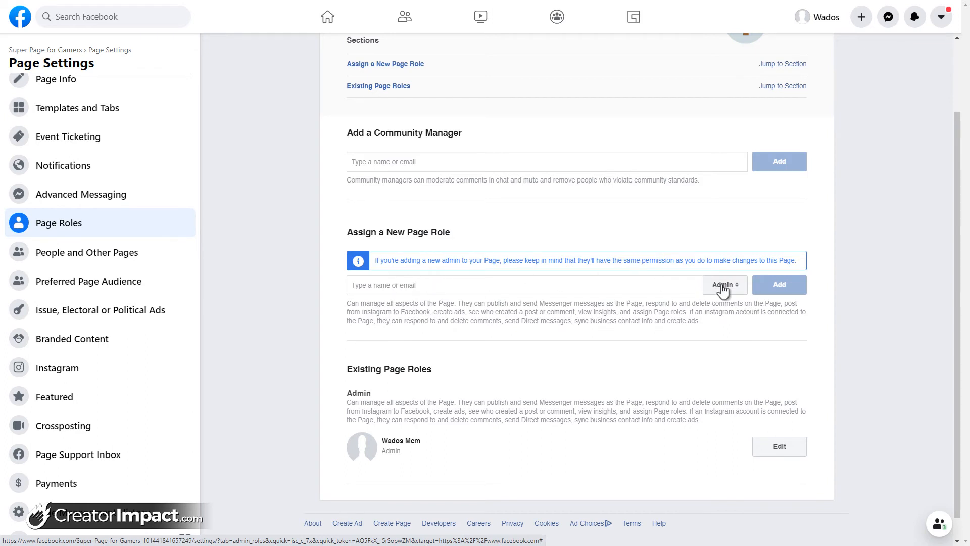
mouse_move(391, 243)
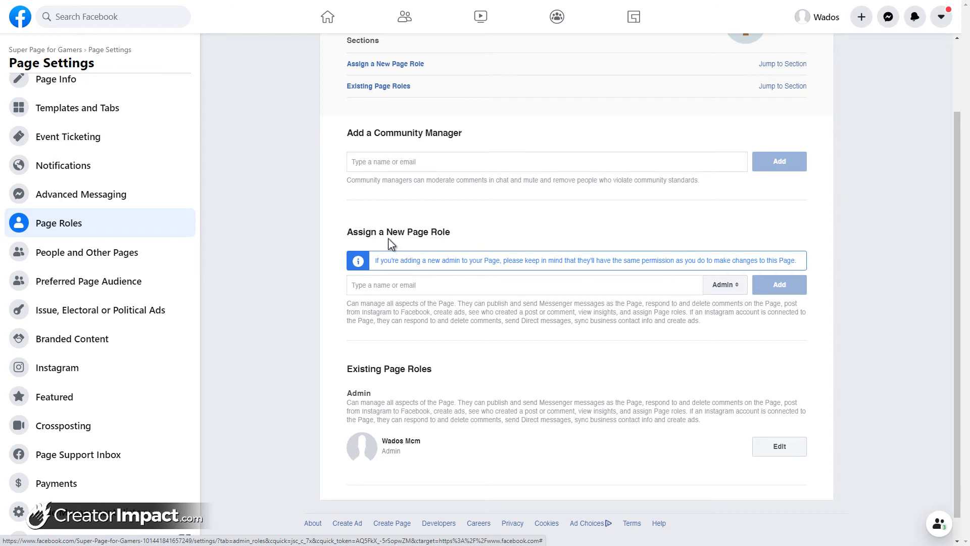
mouse_move(409, 157)
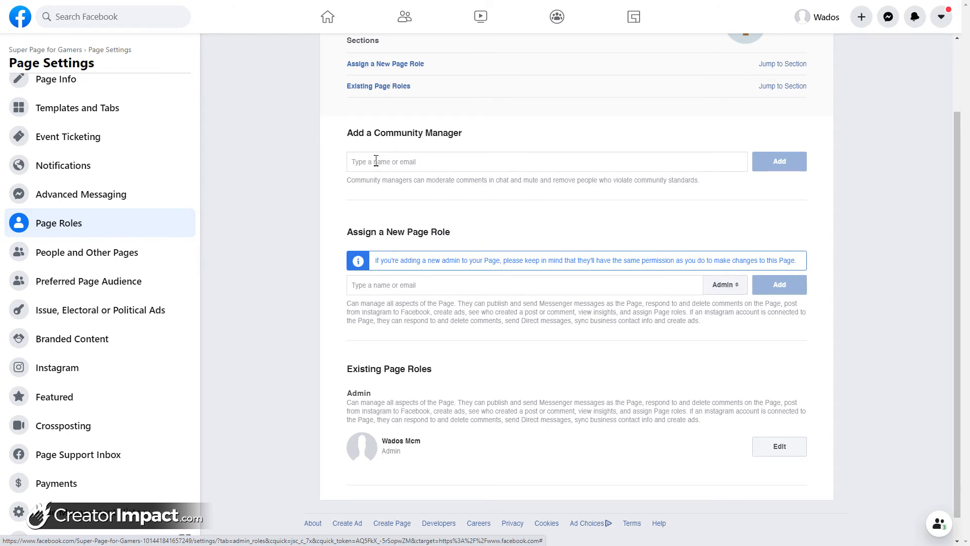
scroll("down", 3)
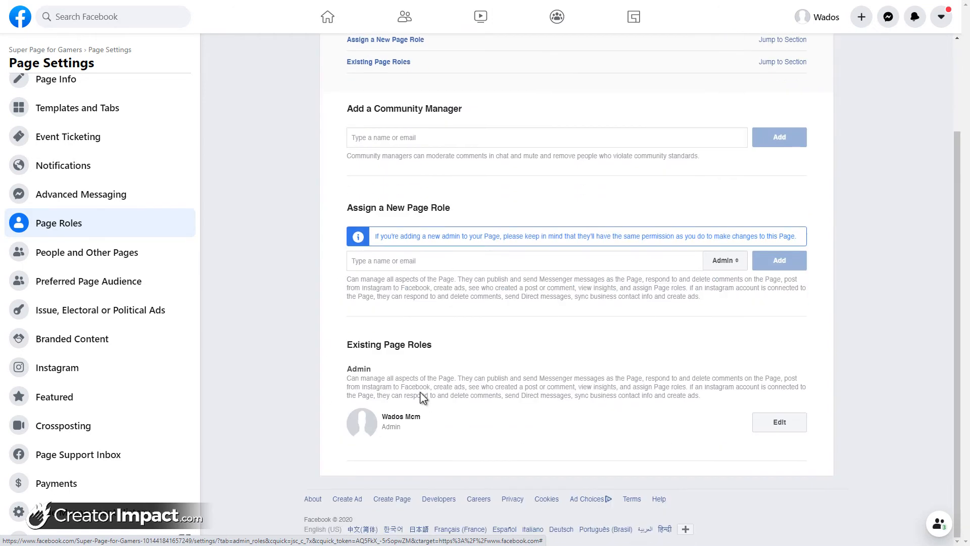
mouse_move(568, 477)
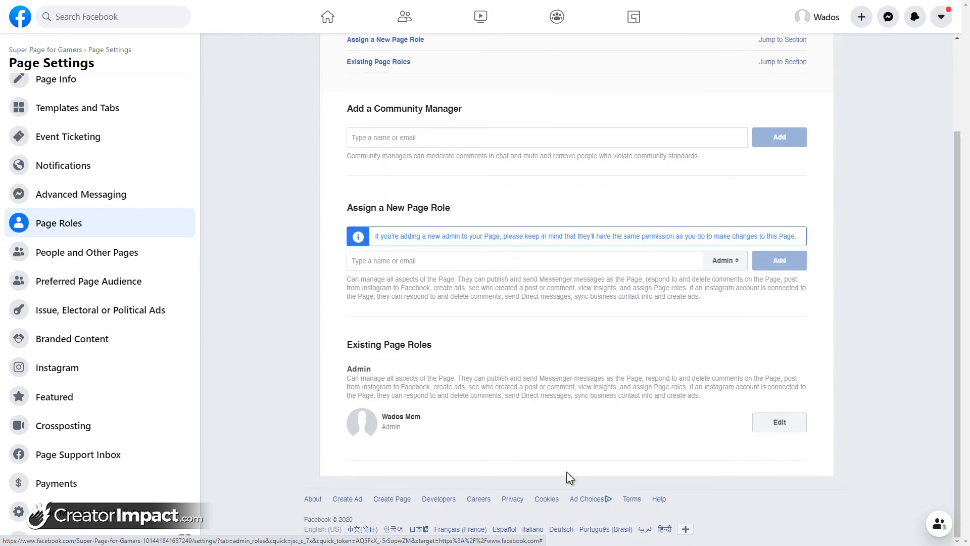
mouse_move(91, 85)
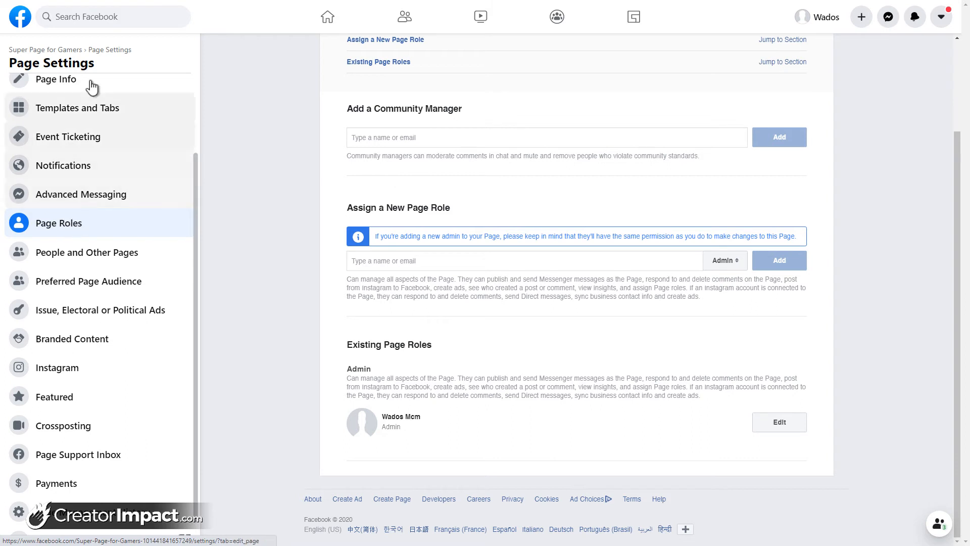
mouse_move(15, 408)
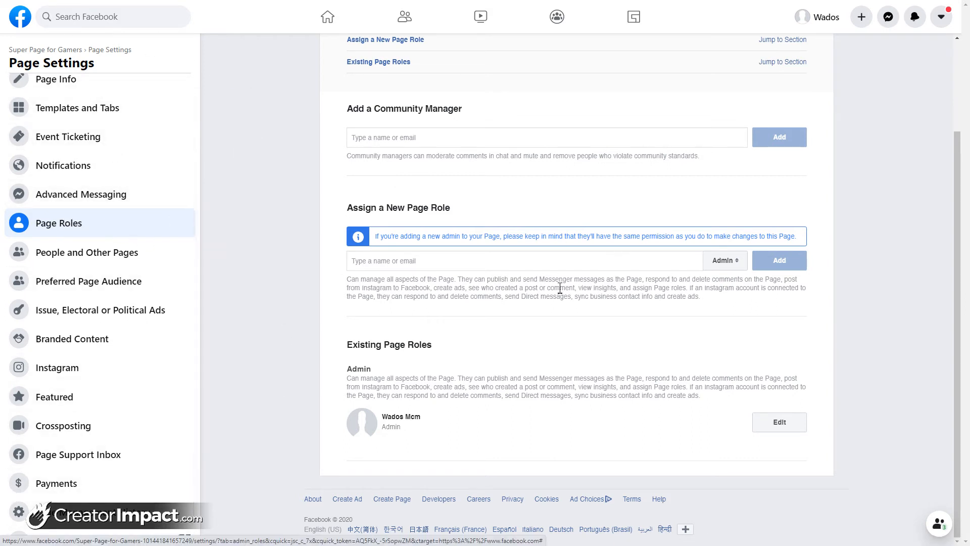
scroll("up", 3)
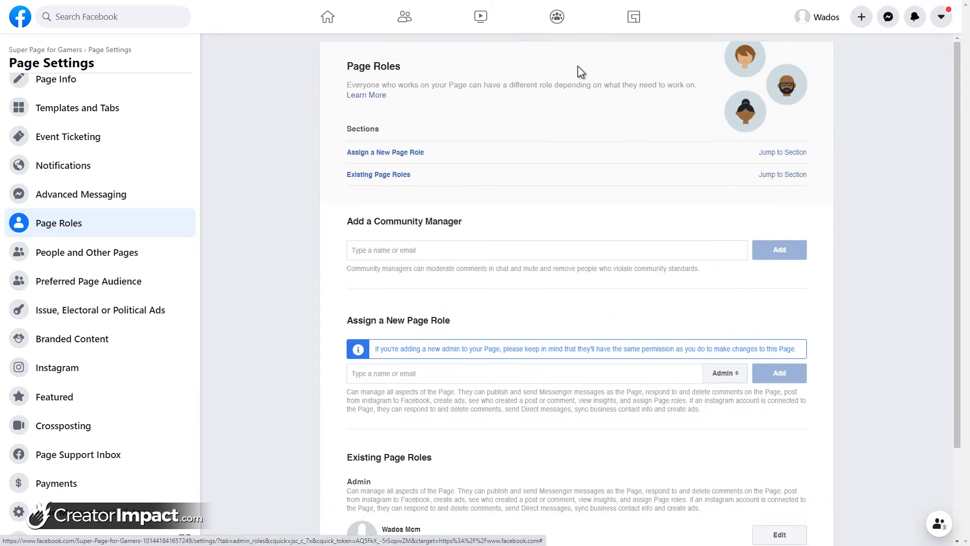
mouse_move(213, 327)
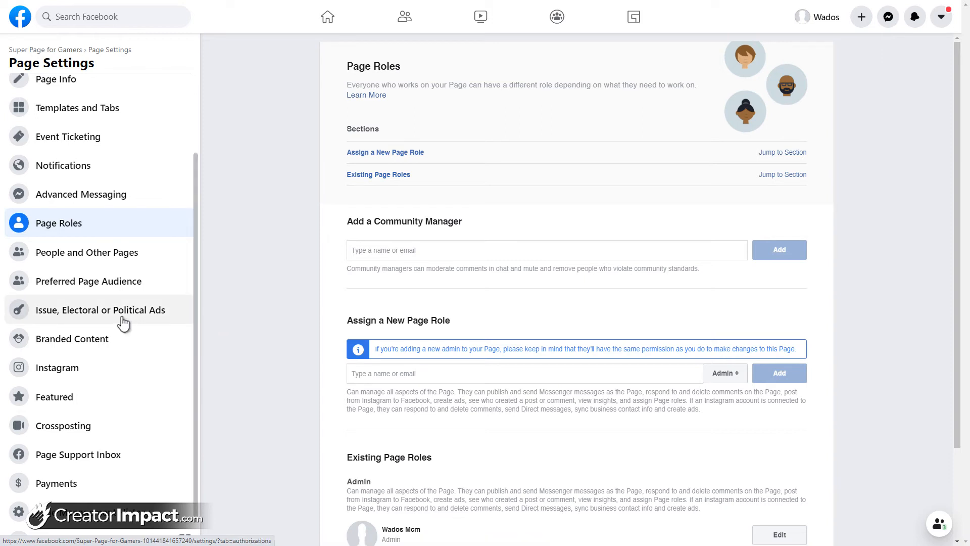
Step: Open Templates and Tabs, showing the Video Page template and tabs Home through Photos
scroll("down", 3)
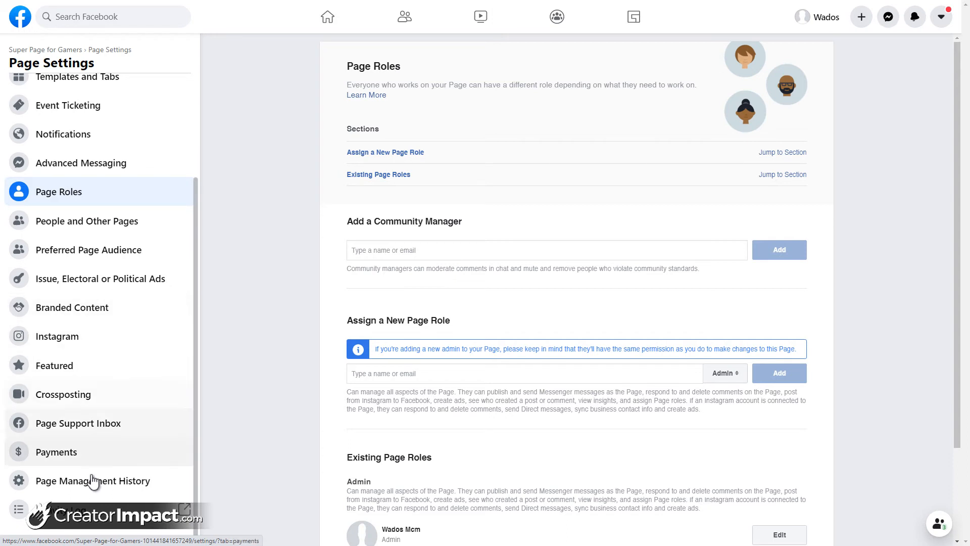
scroll("up", 3)
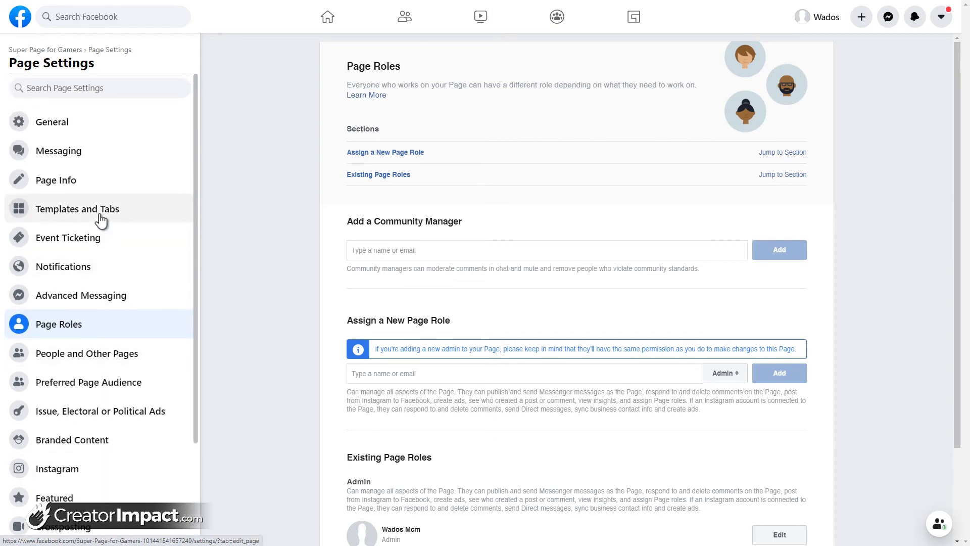
left_click(77, 209)
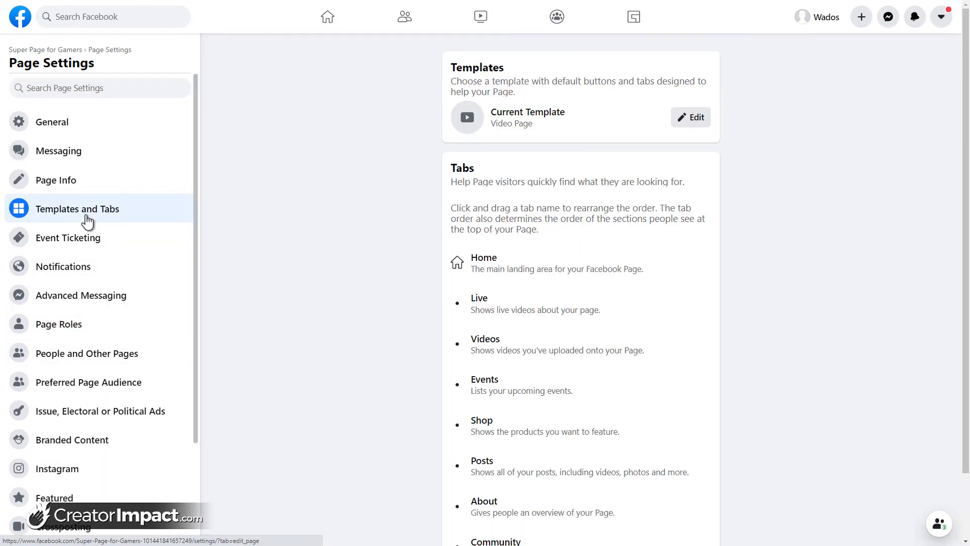
scroll("down", 3)
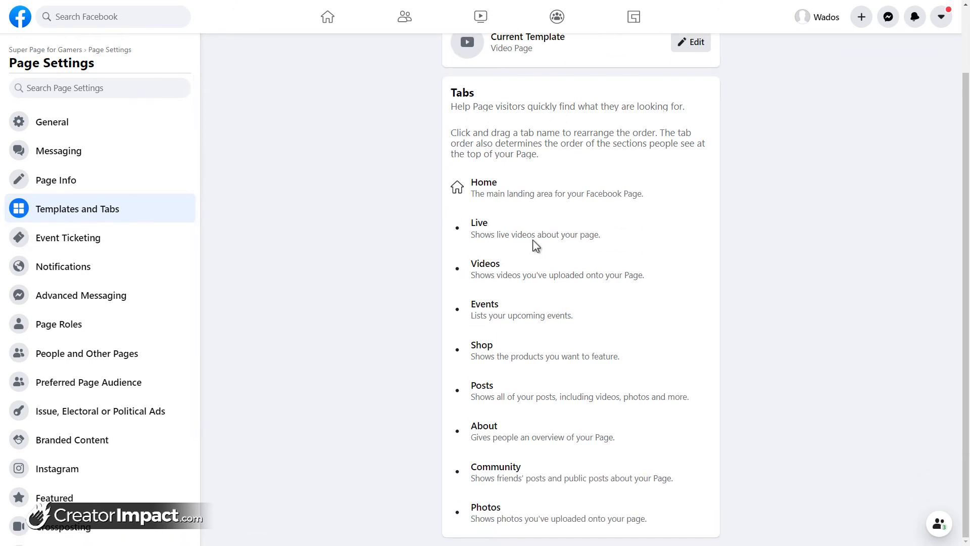
mouse_move(538, 213)
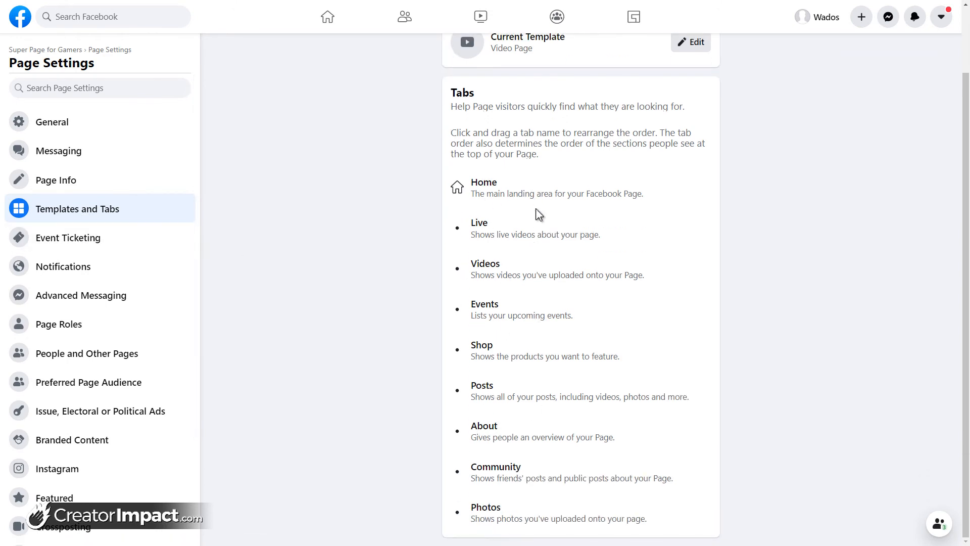
scroll("up", 3)
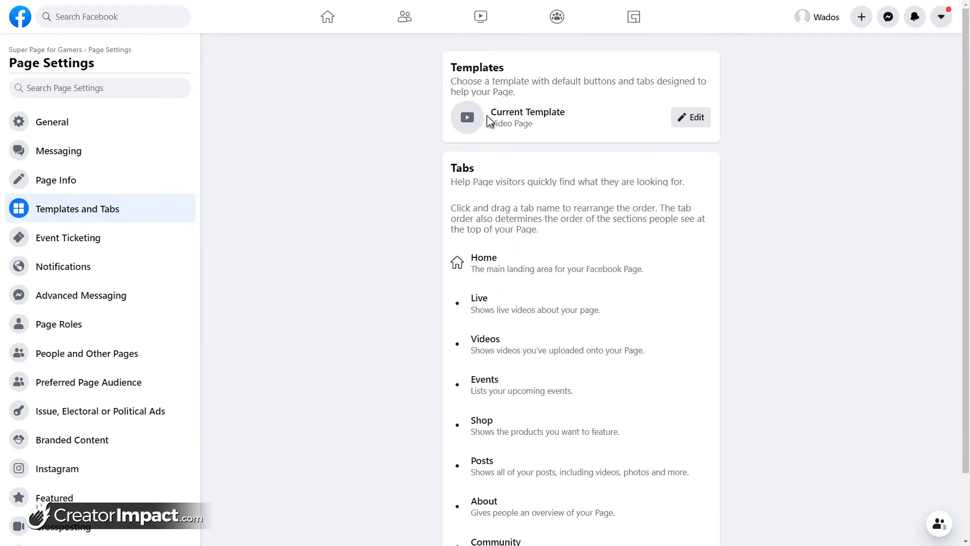
Step: Preview the Standard template and apply it in place of Video Page
left_click(691, 116)
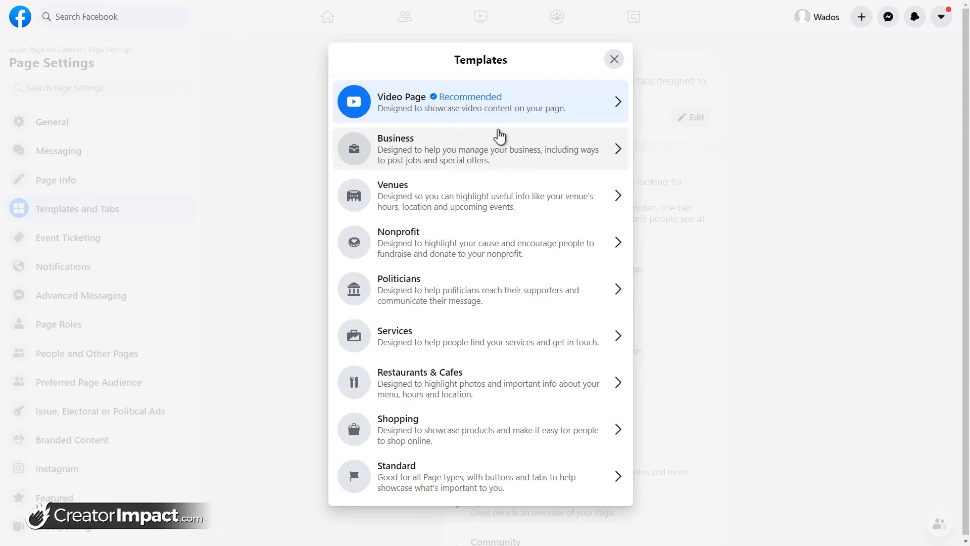
mouse_move(465, 144)
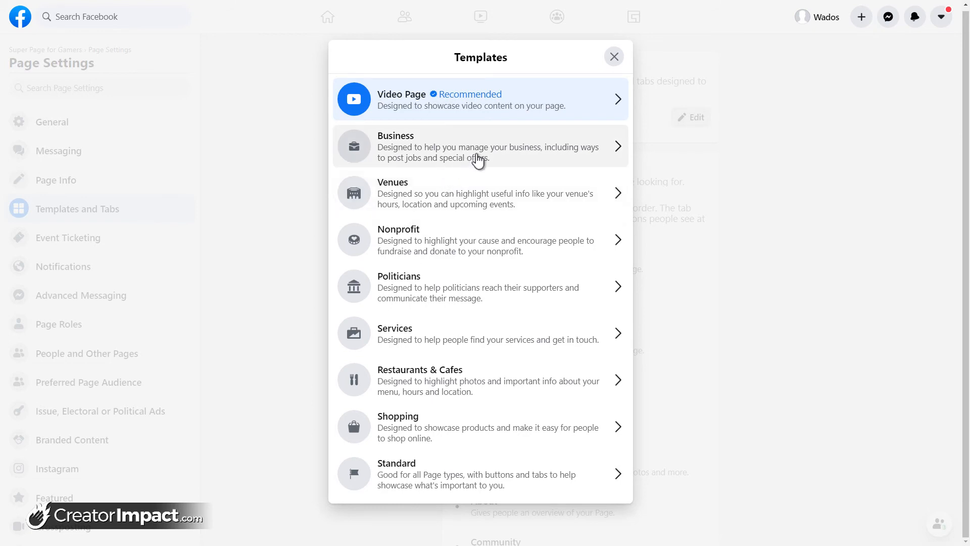
mouse_move(428, 256)
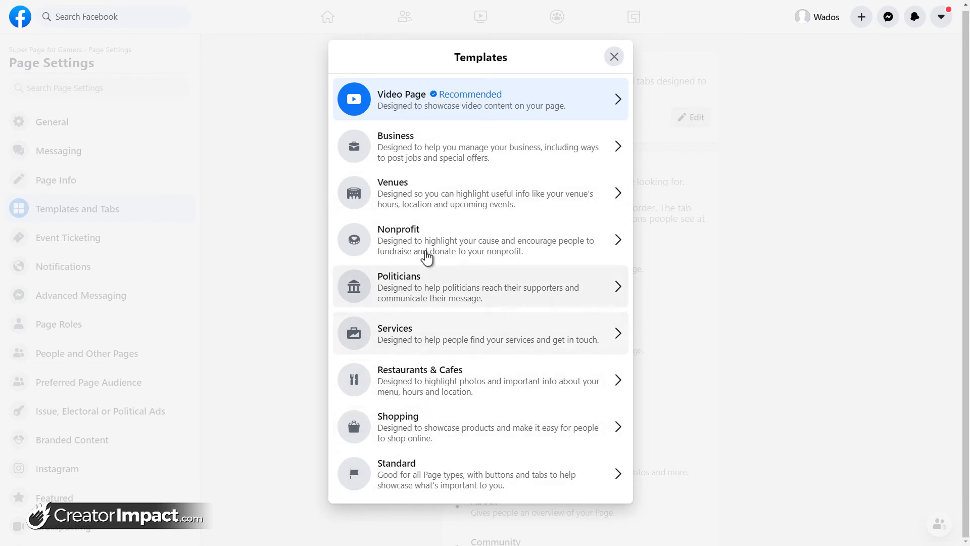
left_click(480, 473)
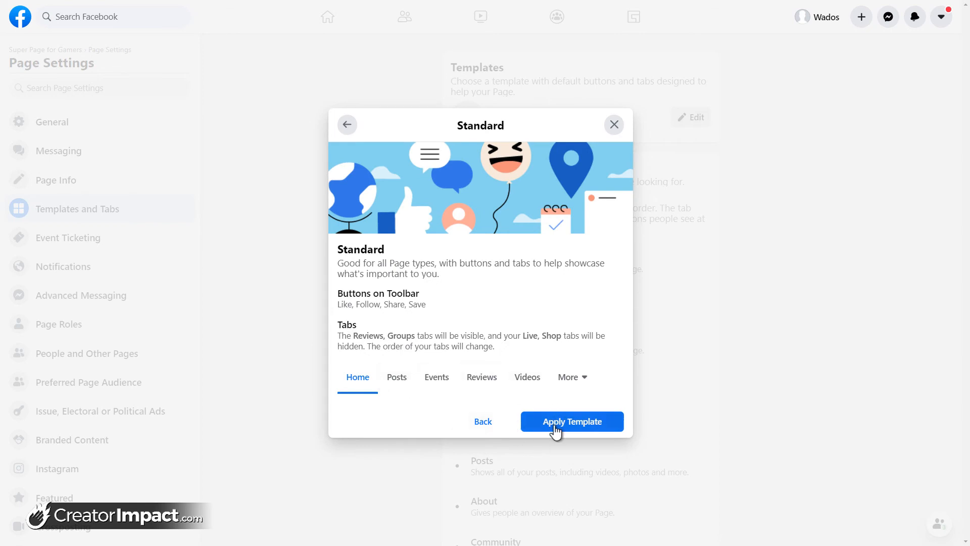
left_click(571, 421)
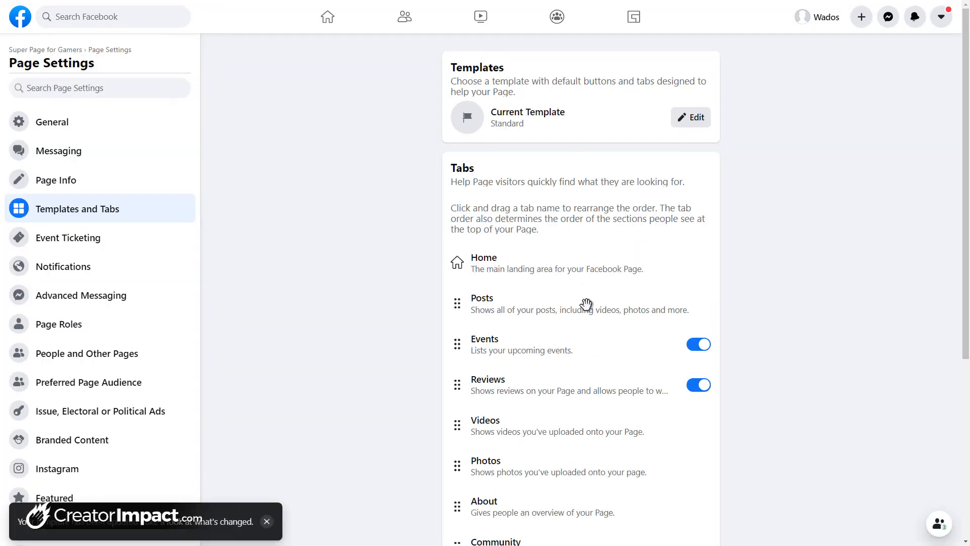
Step: Order the tabs Home, Posts, Photos, About and switch off Events and Reviews
left_click(698, 344)
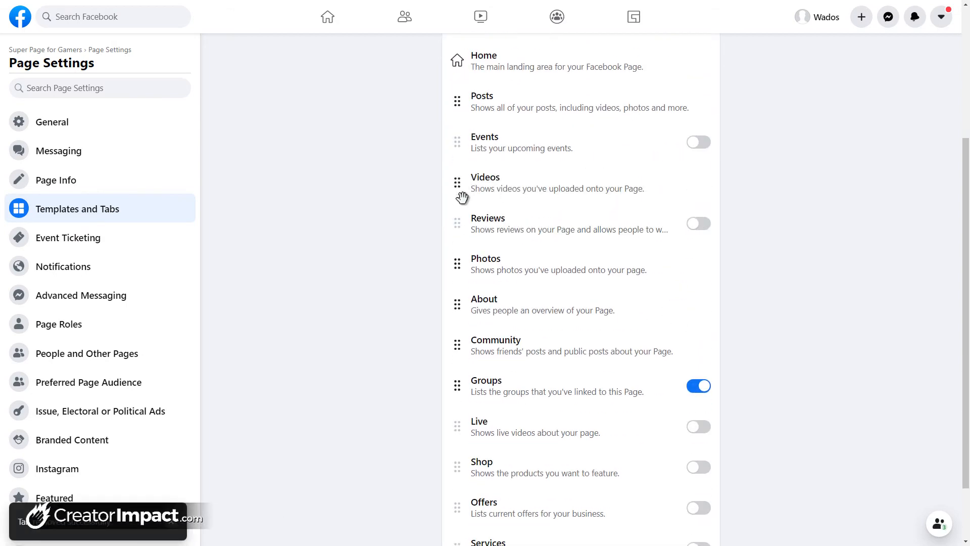
mouse_move(460, 267)
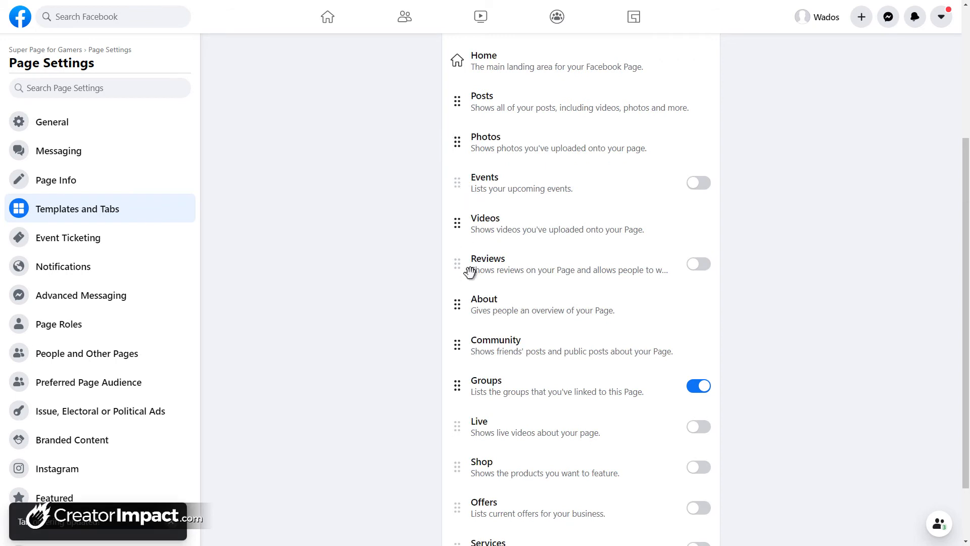
scroll("down", 3)
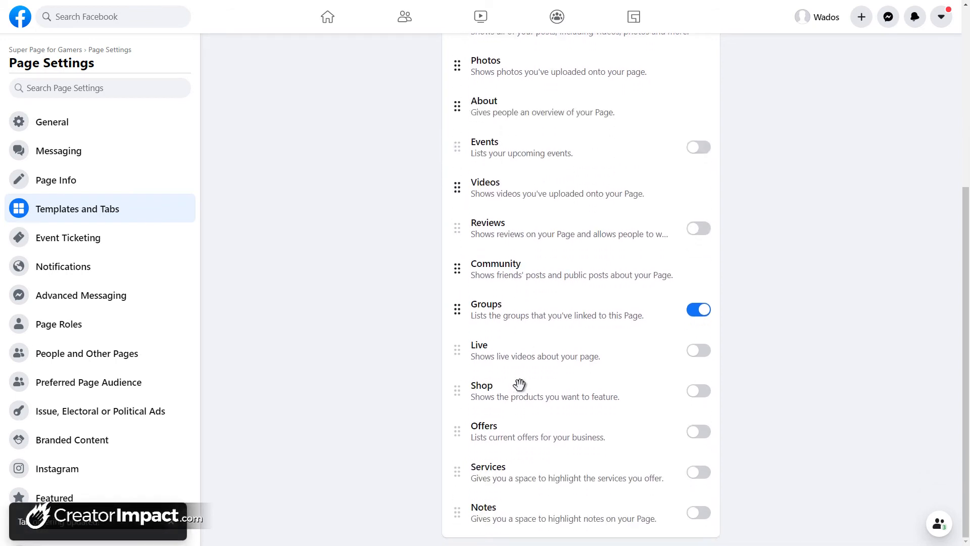
mouse_move(573, 187)
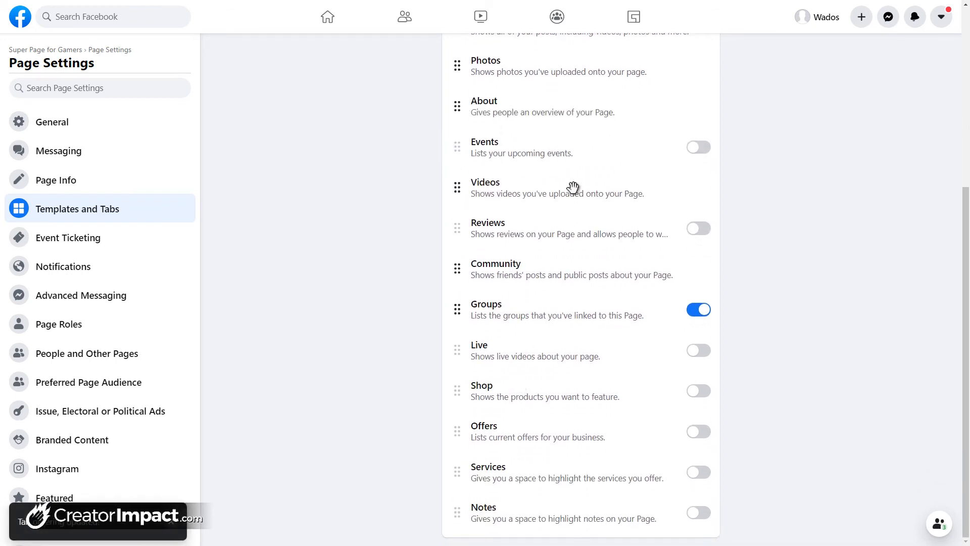
scroll("up", 3)
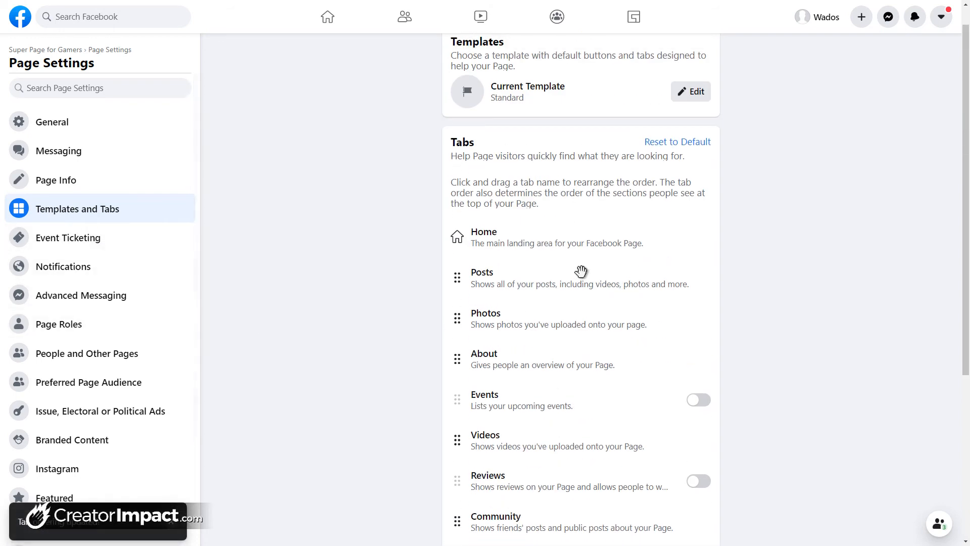
scroll("up", 3)
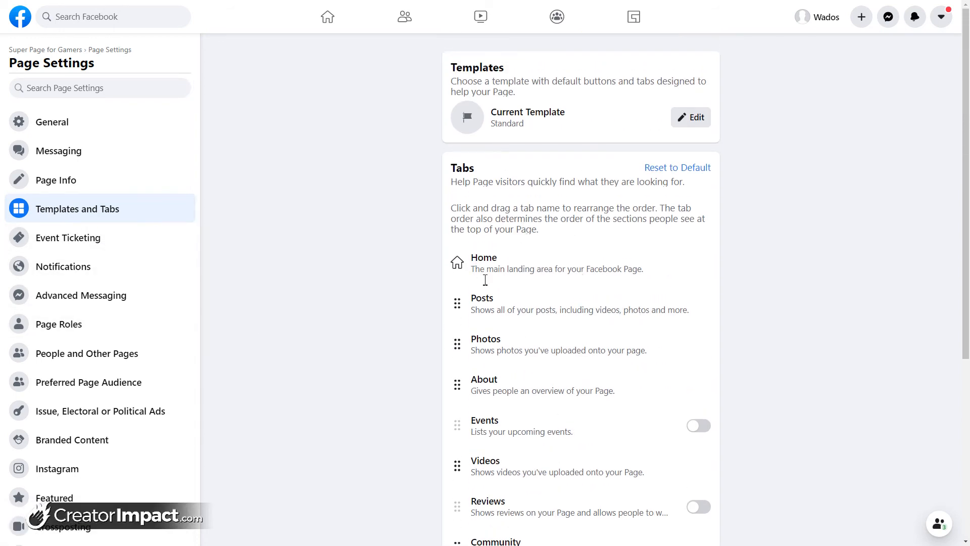
mouse_move(65, 97)
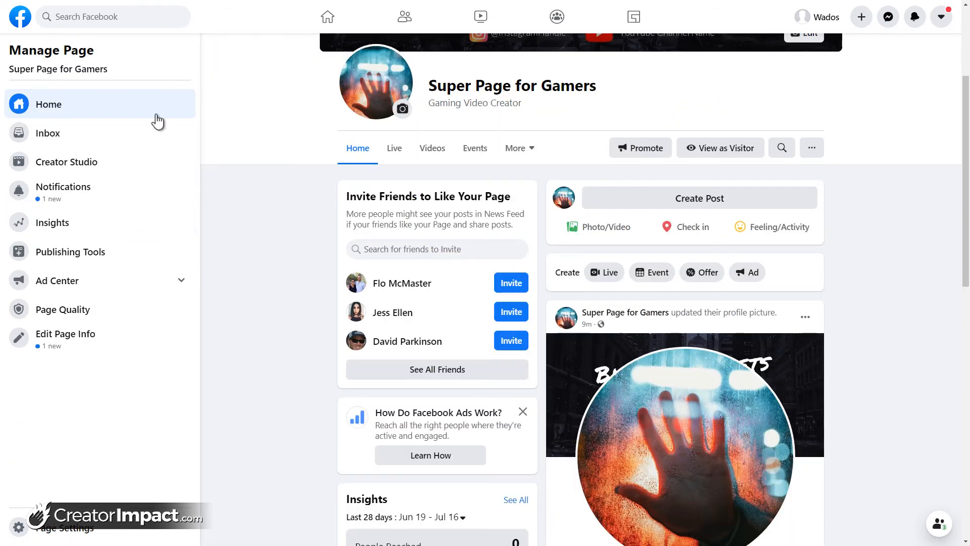
mouse_move(362, 349)
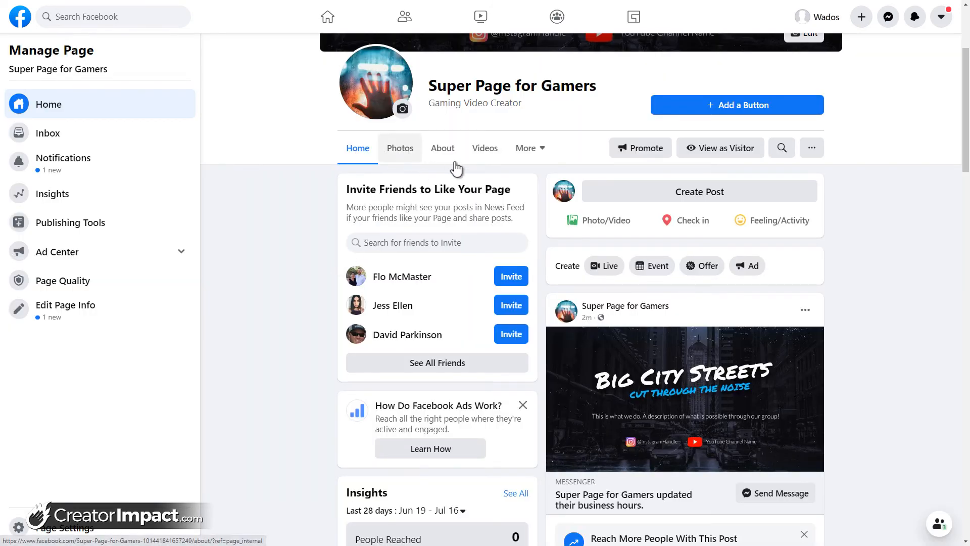
scroll("down", 3)
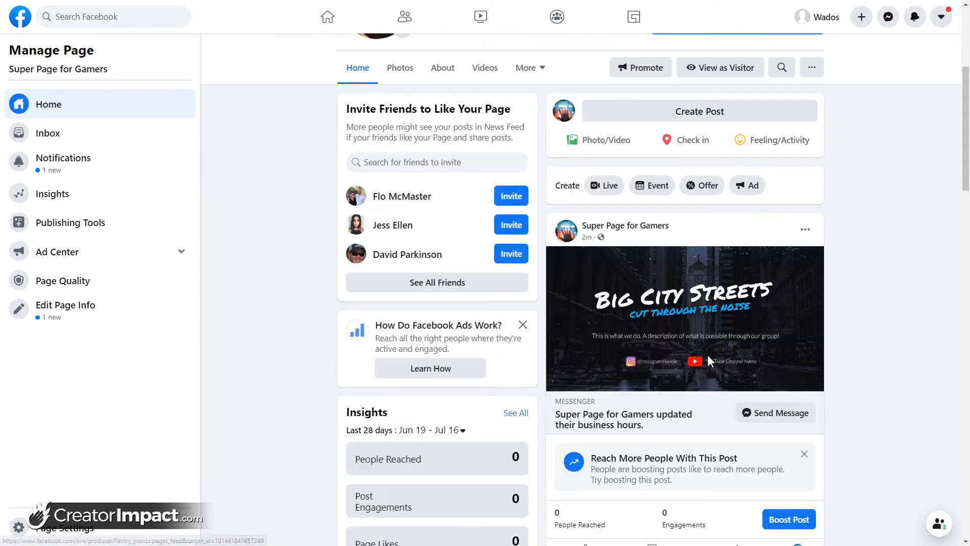
scroll("up", 3)
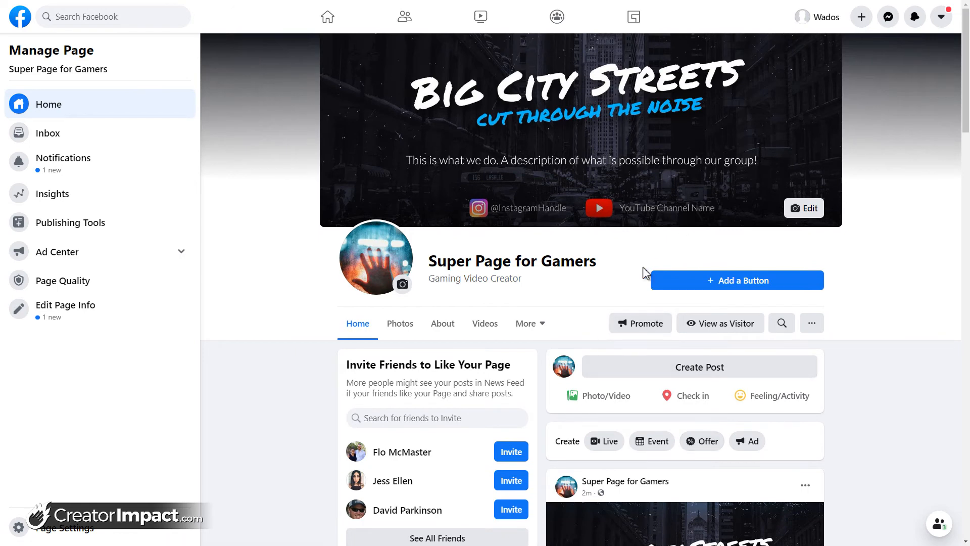
mouse_move(285, 170)
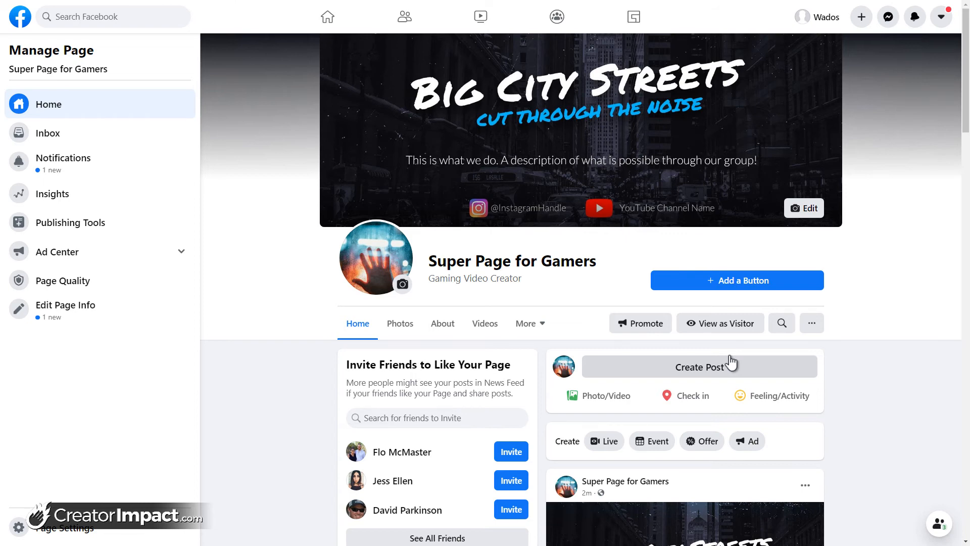
mouse_move(735, 345)
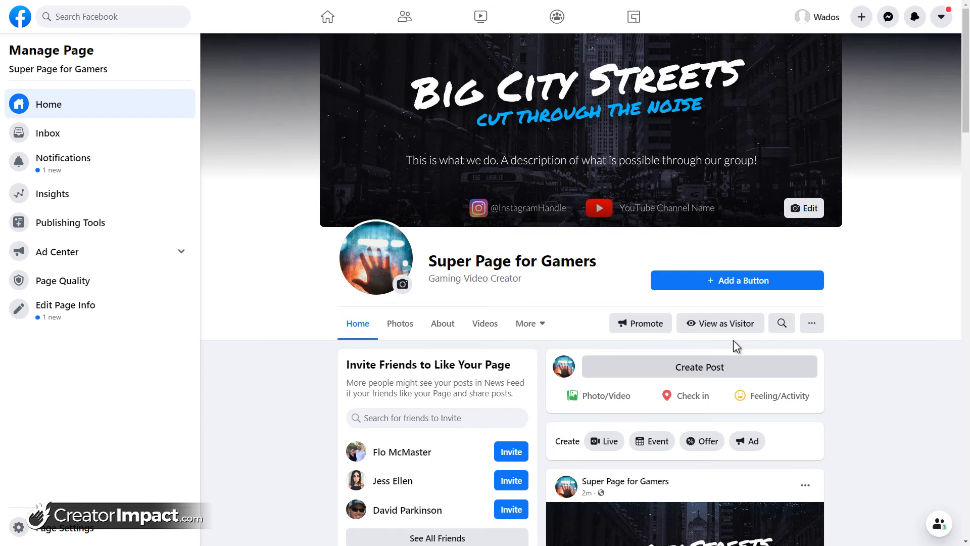
mouse_move(736, 280)
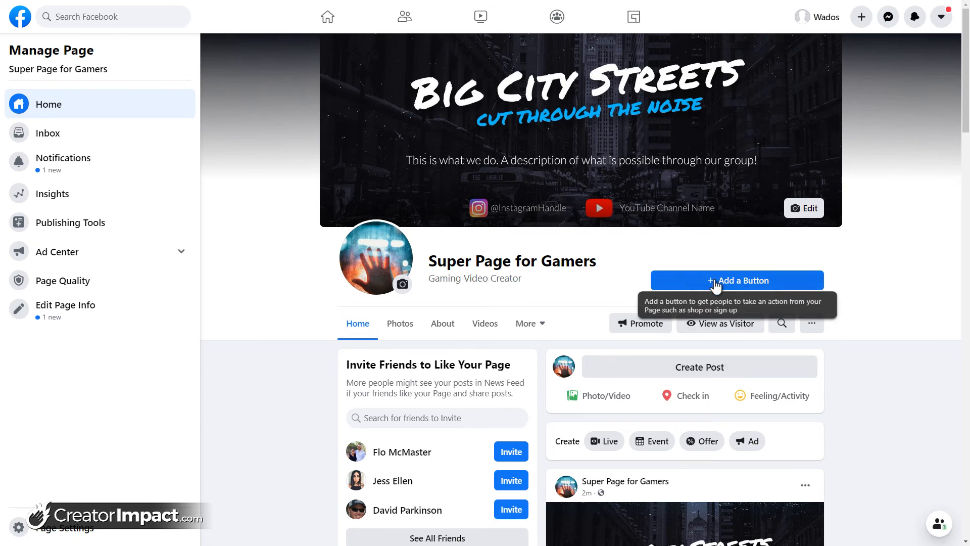
mouse_move(766, 295)
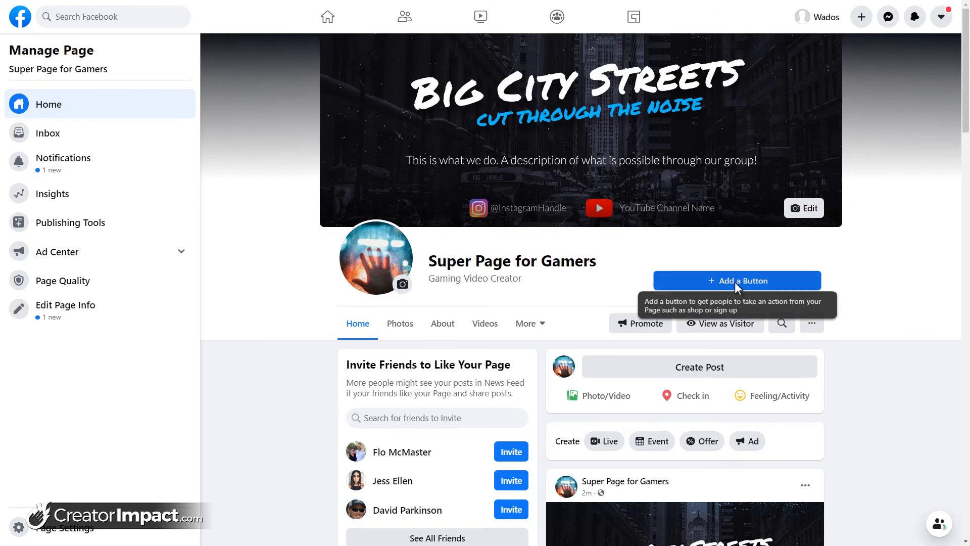
Step: Open the Edit Page Button dialog listing actions like Book Now and Shop Now
left_click(736, 280)
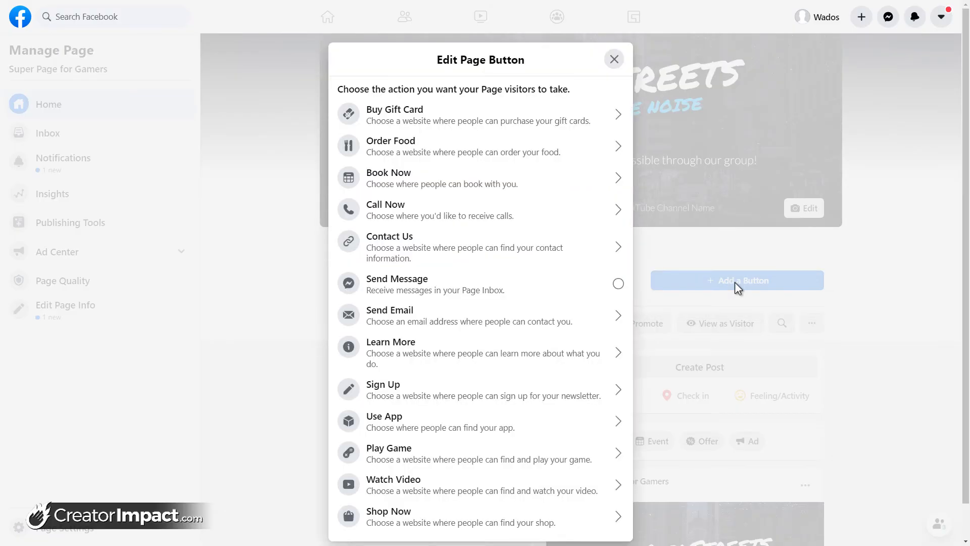
mouse_move(480, 117)
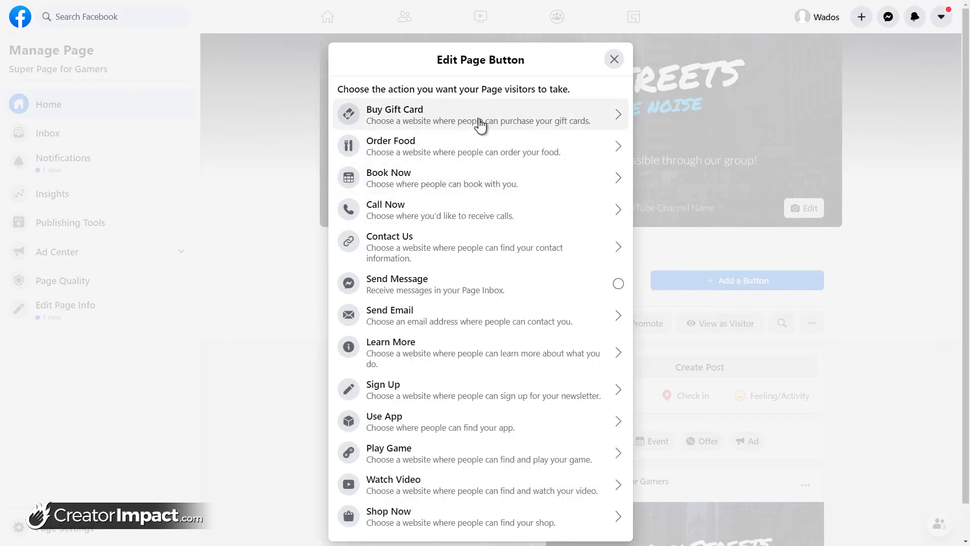
mouse_move(468, 283)
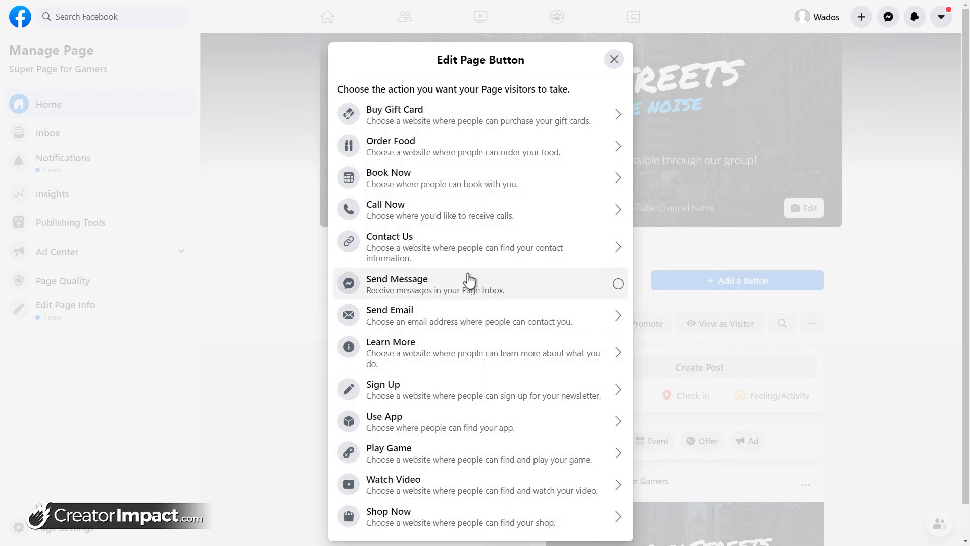
mouse_move(387, 58)
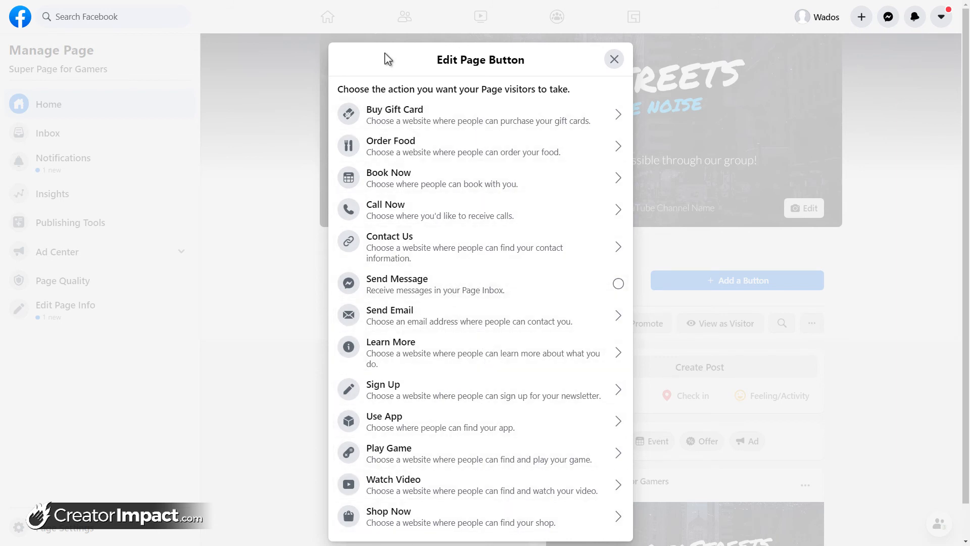
mouse_move(485, 246)
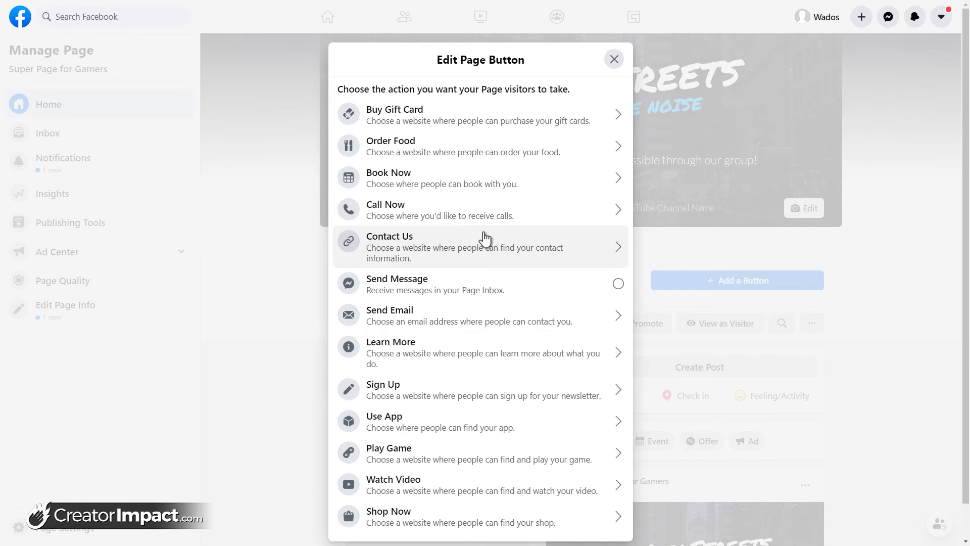
mouse_move(400, 328)
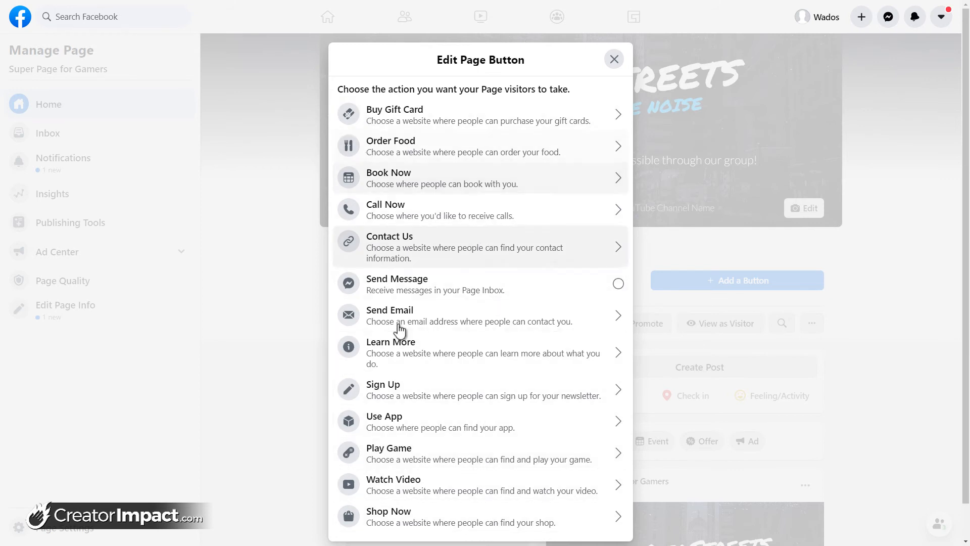
mouse_move(388, 485)
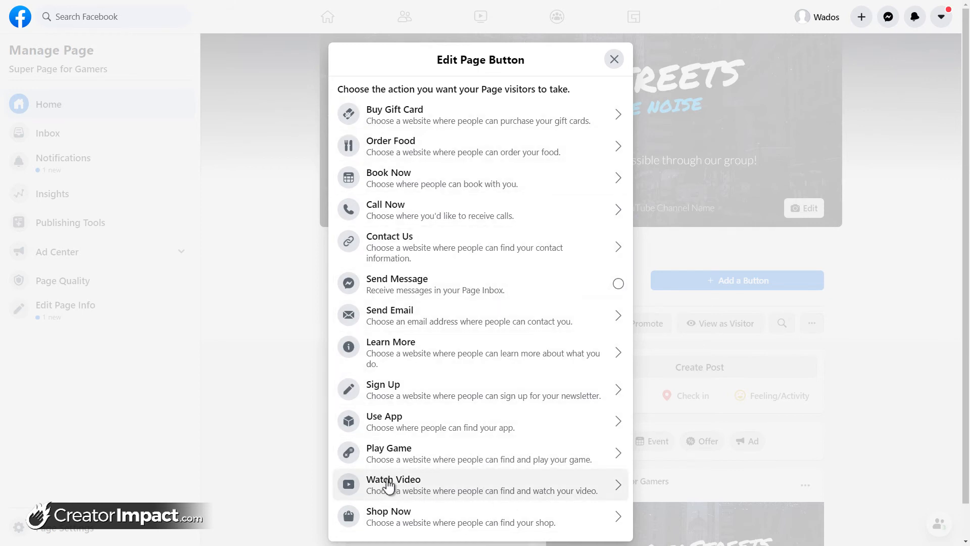
mouse_move(458, 177)
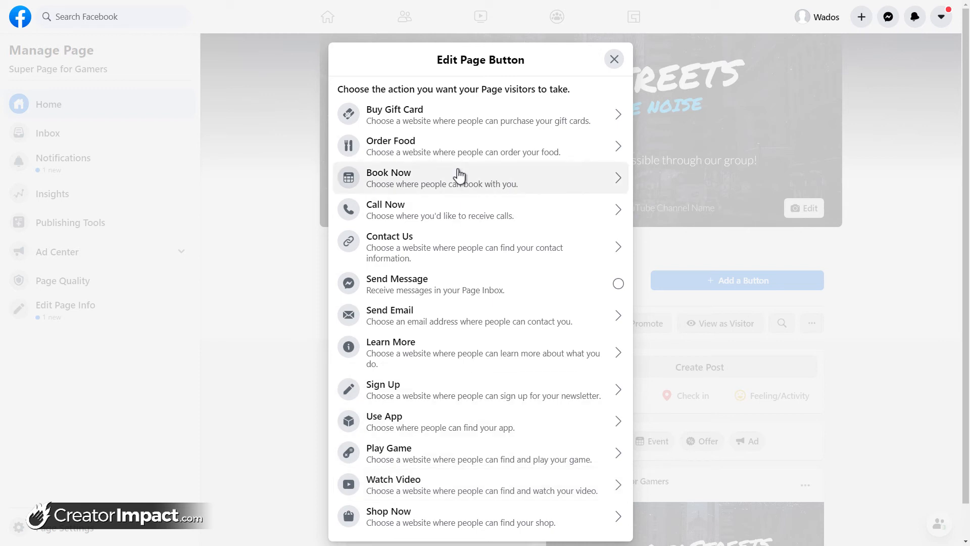
mouse_move(412, 433)
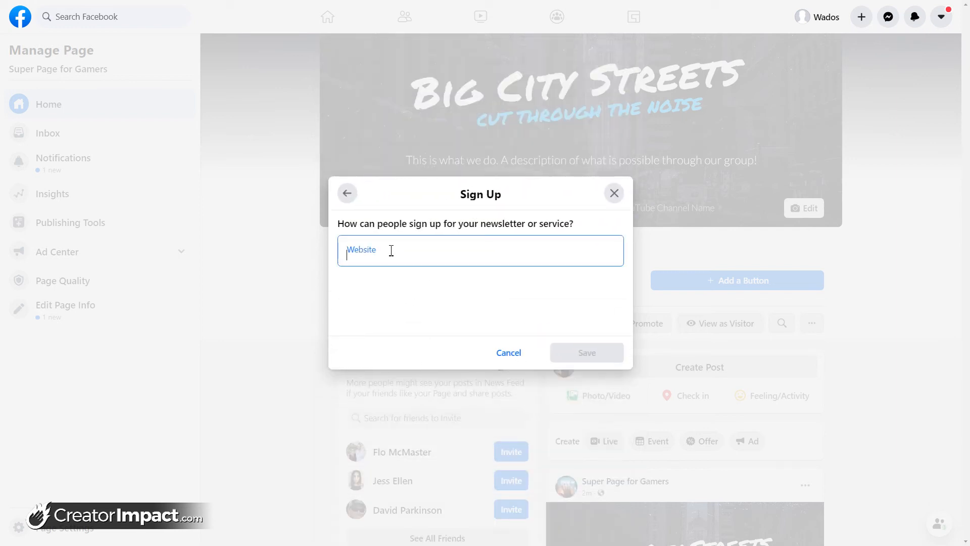
Step: Enter the creatorimpact.com sign-up URL in the Website field and save the Sign Up button
type("https://www.c")
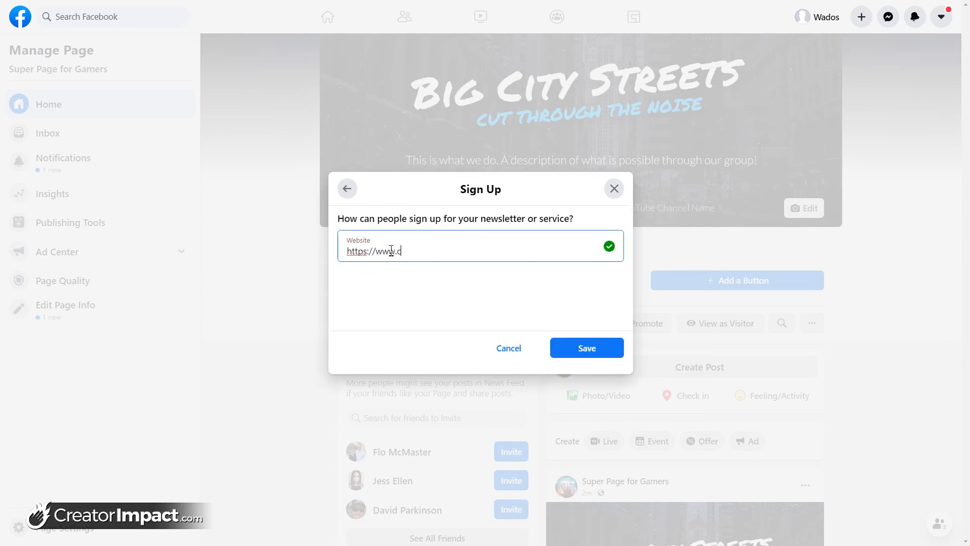
type("reatori")
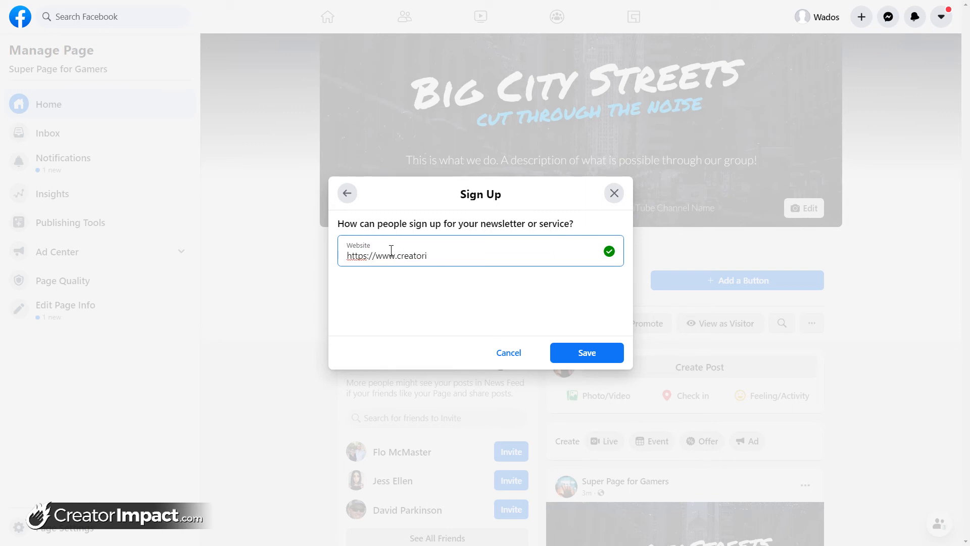
type("mpact.com")
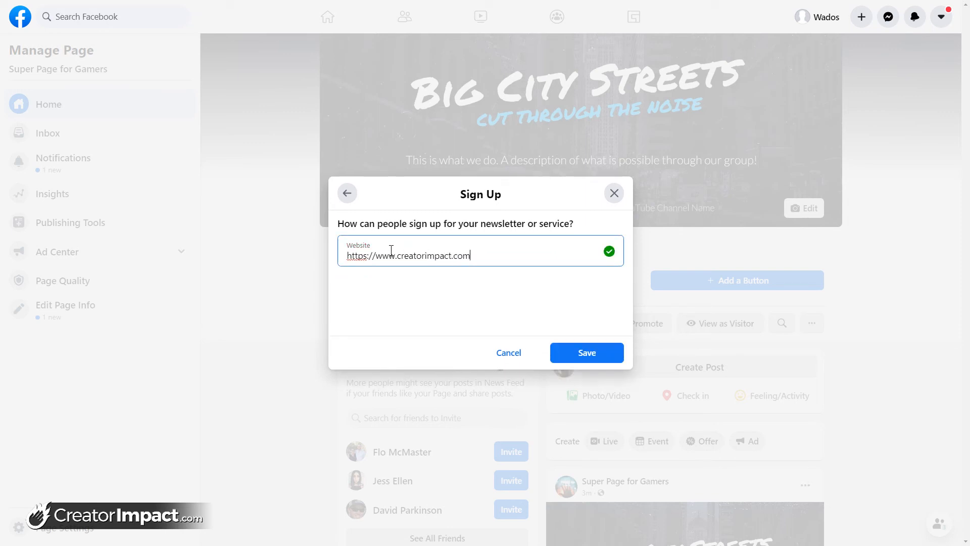
type("/start-her")
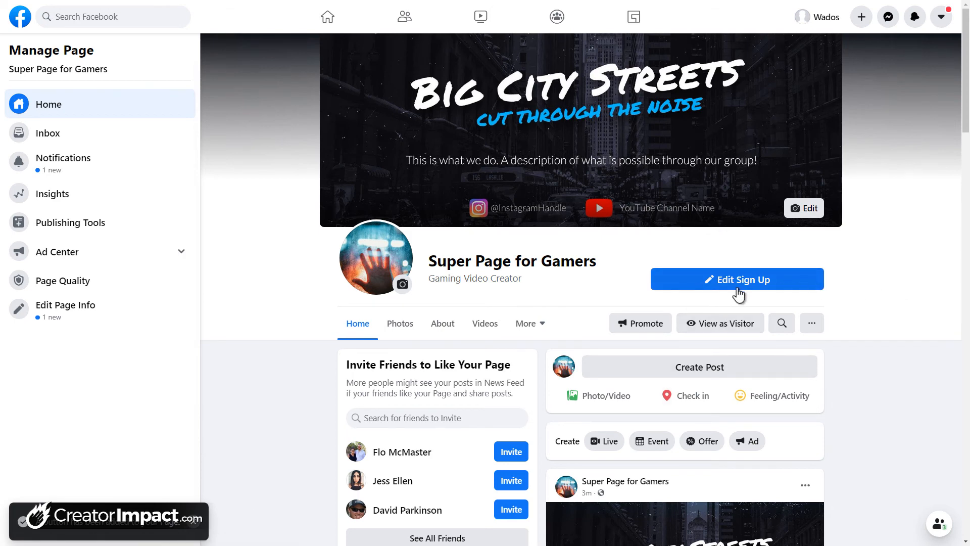
mouse_move(719, 322)
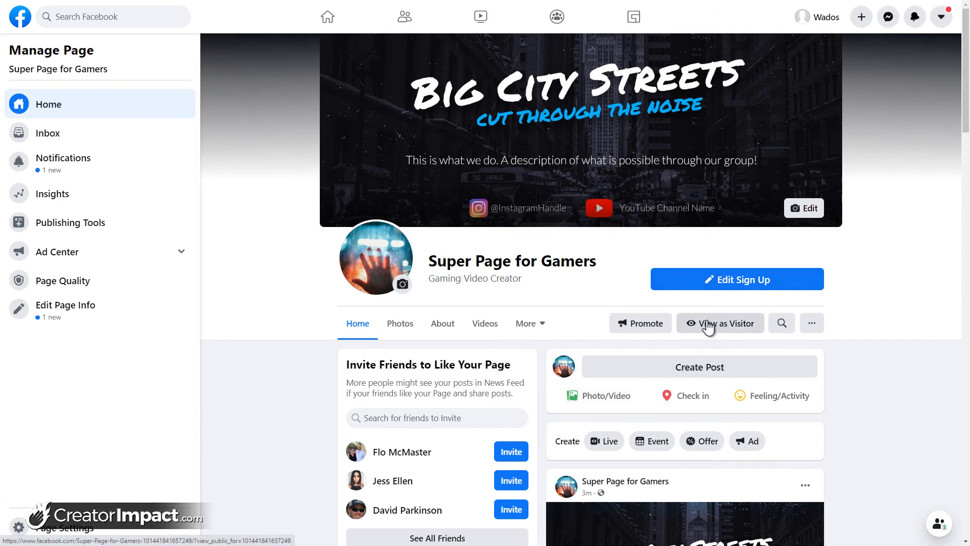
Step: View Super Page for Gamers as a visitor and scroll through its public layout
left_click(720, 322)
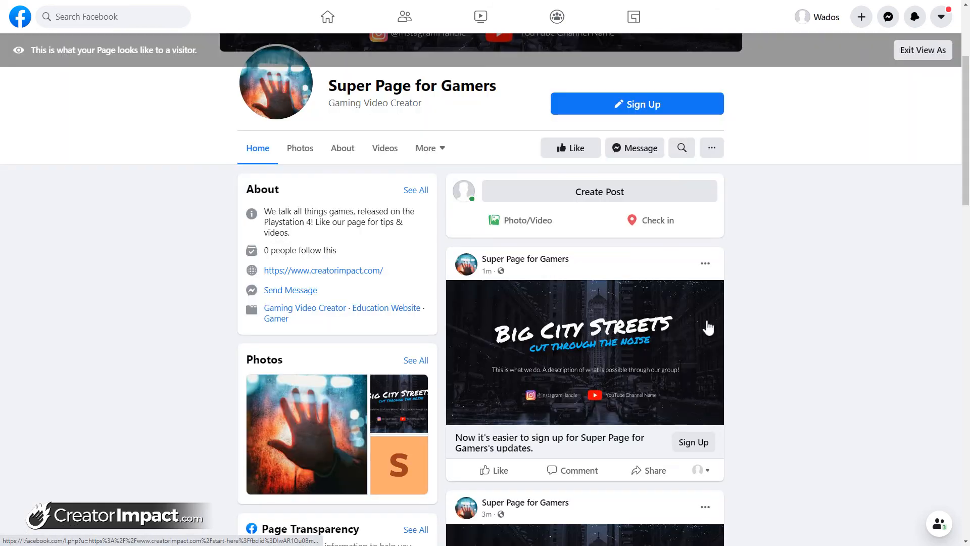
scroll("up", 3)
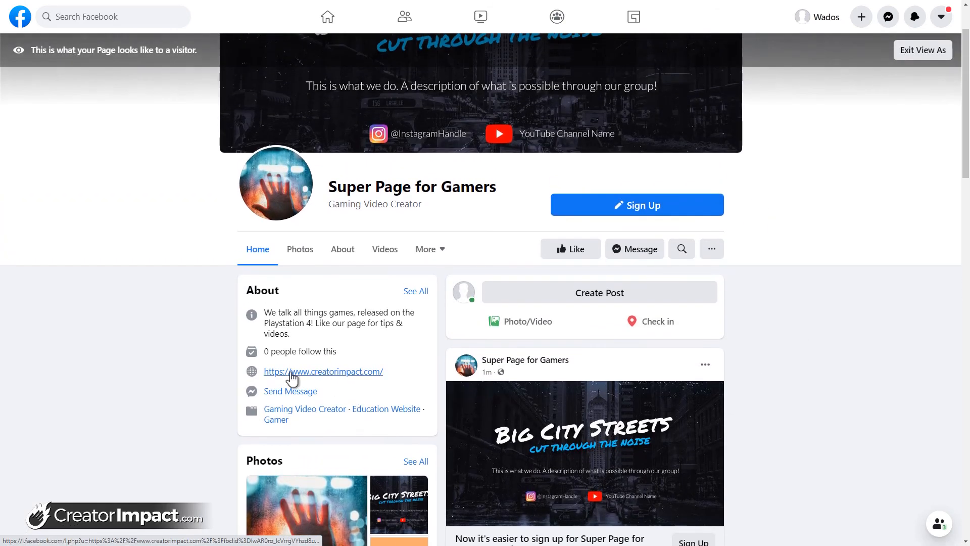
scroll("down", 3)
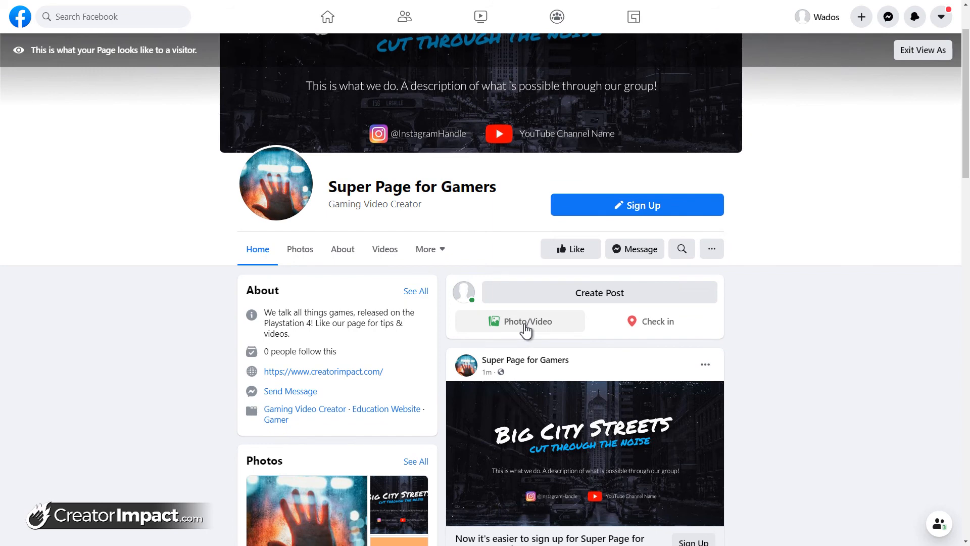
mouse_move(520, 330)
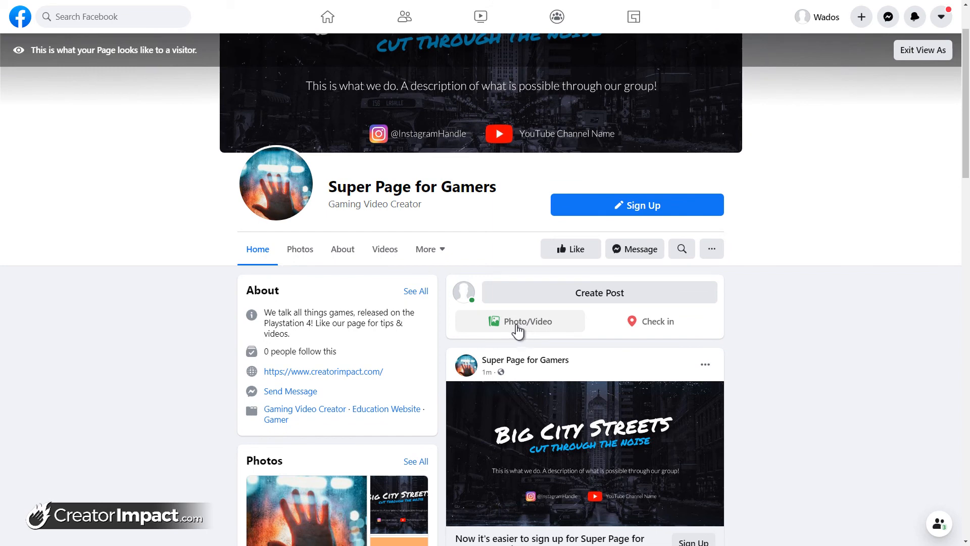
mouse_move(576, 301)
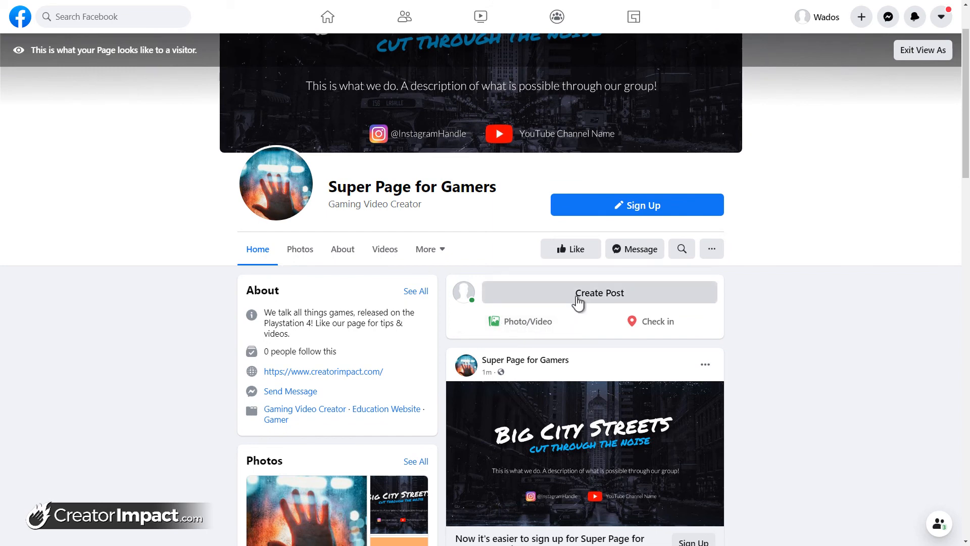
Step: Draft a new Page post reading "Hi we are on facebook!"
left_click(599, 292)
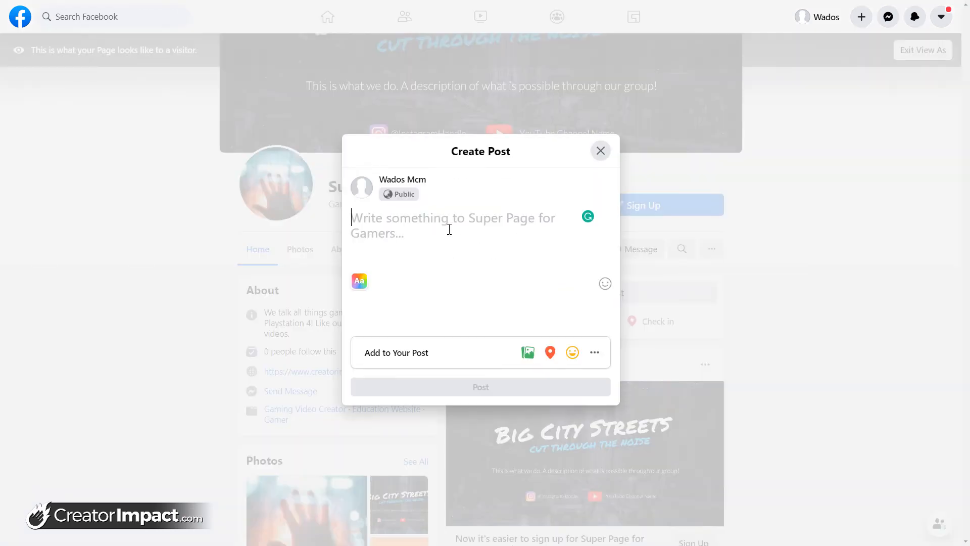
type("Hi")
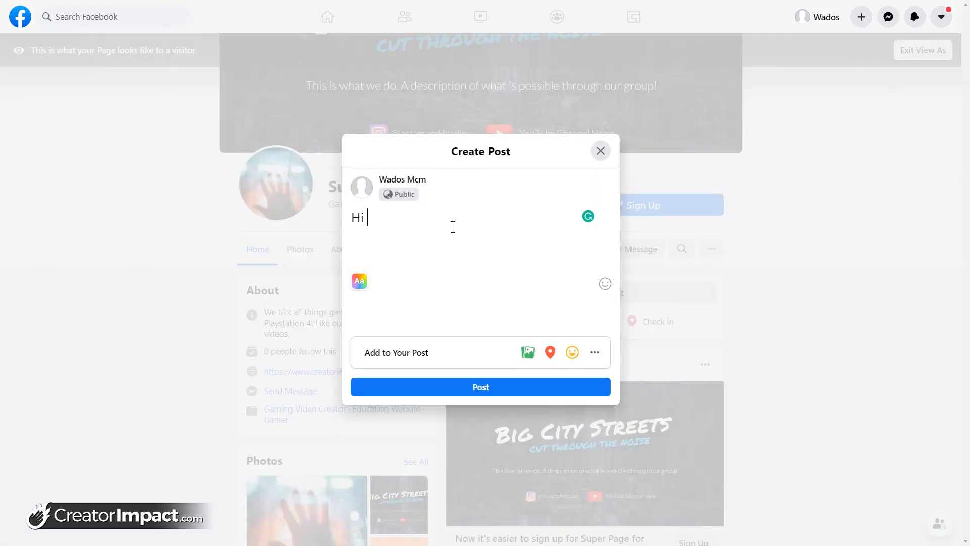
type("we are on facebook!")
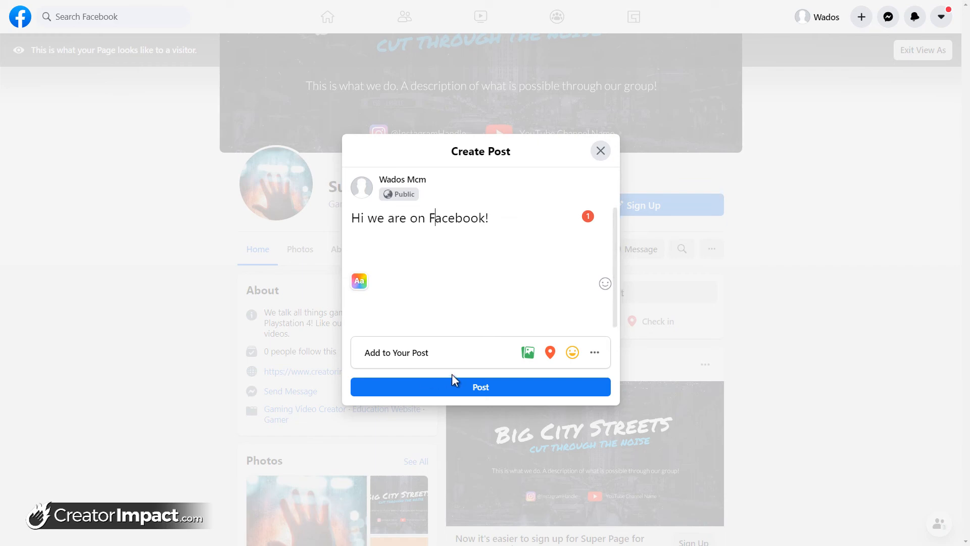
mouse_move(527, 352)
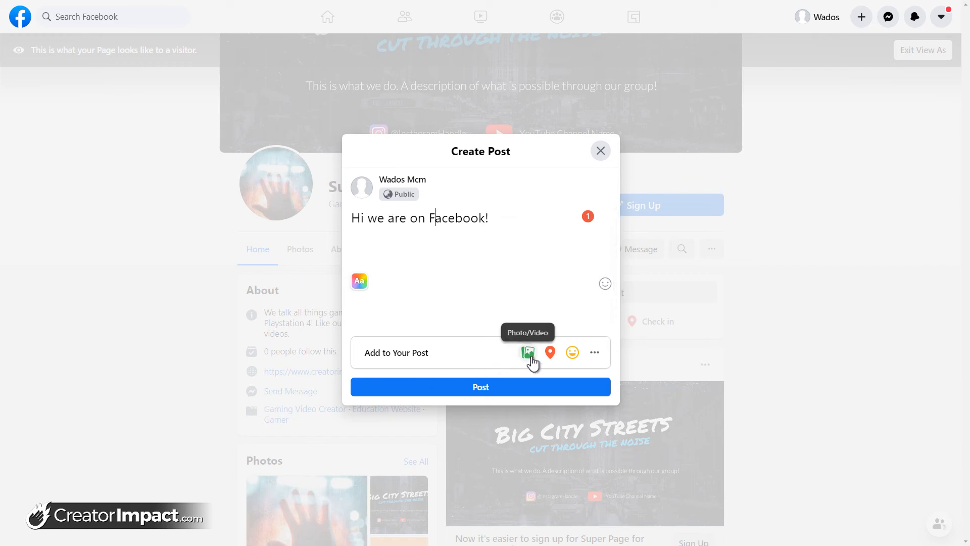
mouse_move(571, 352)
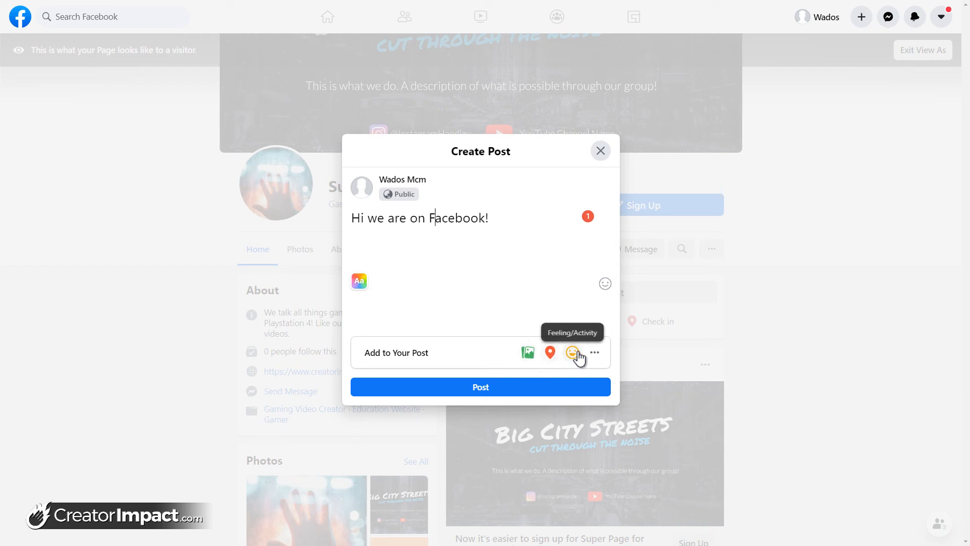
Step: Browse the Add to Your Post options, return to the draft, and publish
left_click(595, 352)
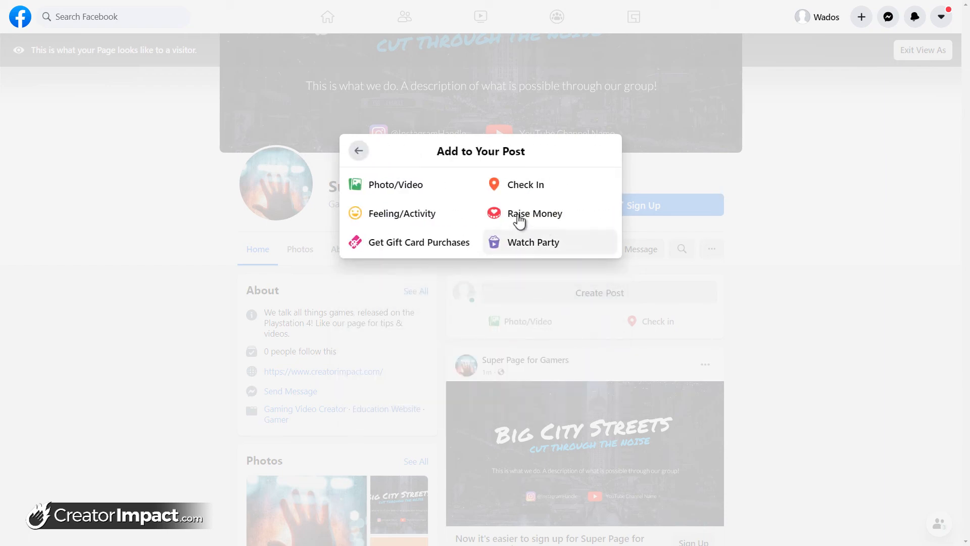
mouse_move(392, 158)
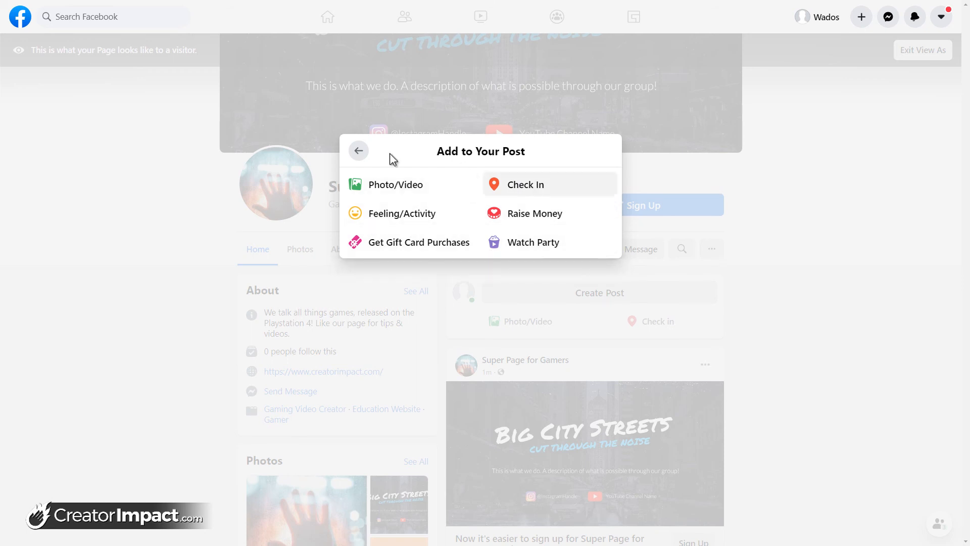
left_click(357, 151)
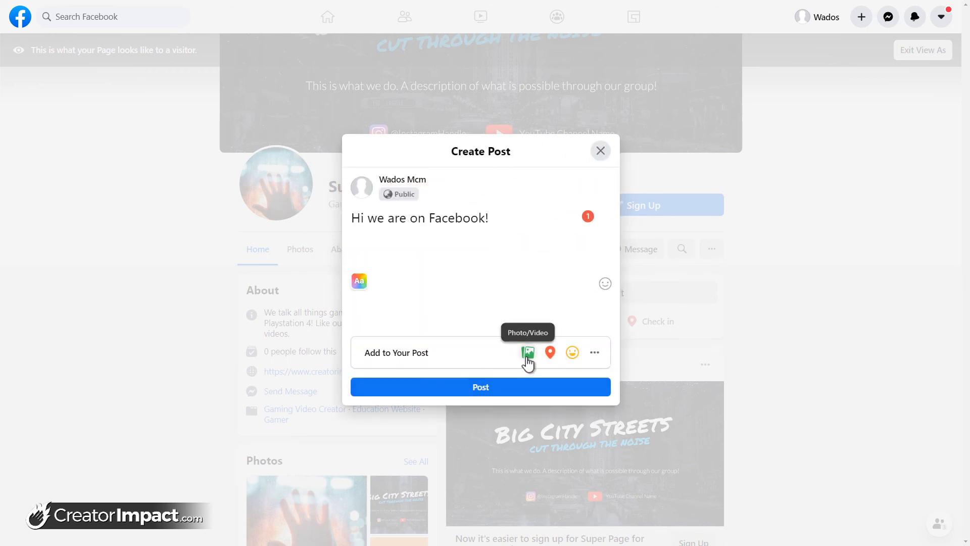
mouse_move(526, 361)
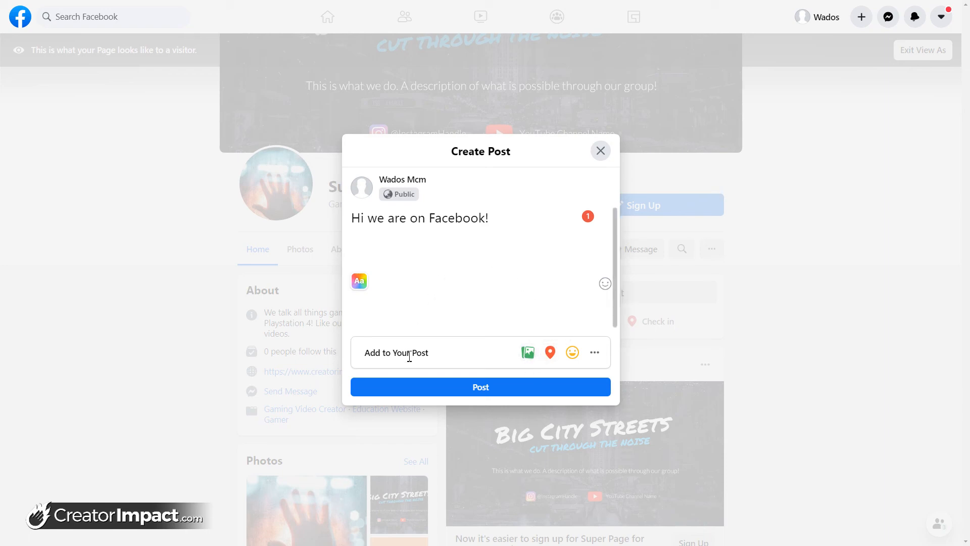
left_click(480, 386)
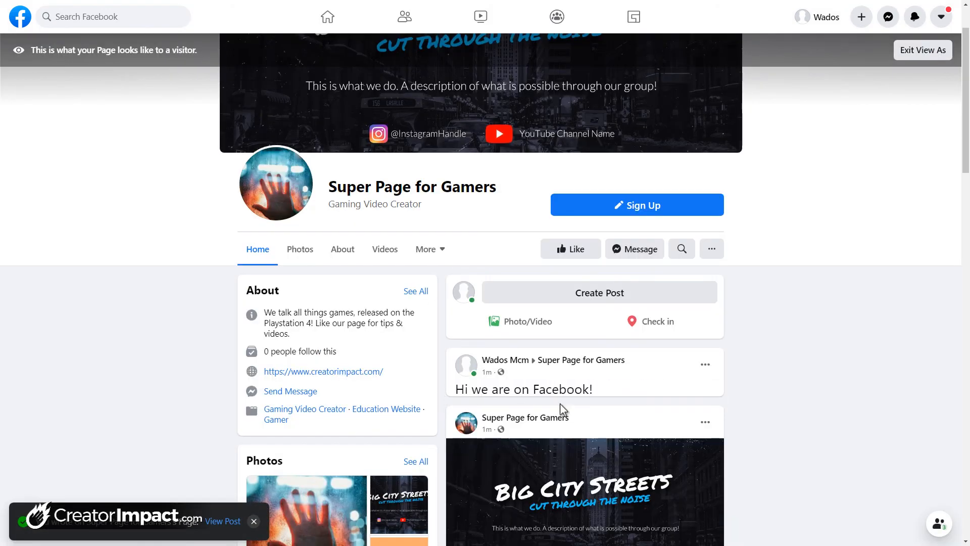
Step: Scroll the Page to review the new post, then open the ... extra options menu
scroll("down", 3)
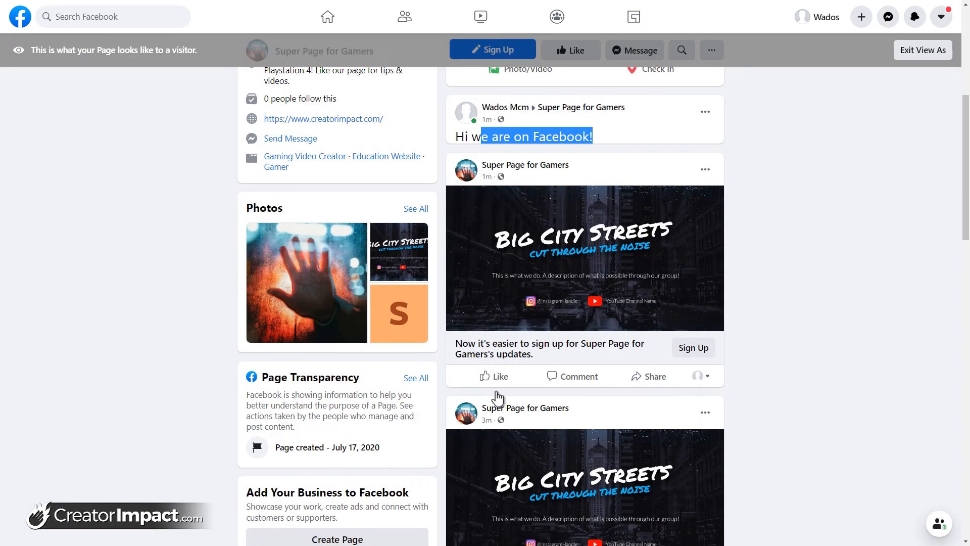
scroll("up", 3)
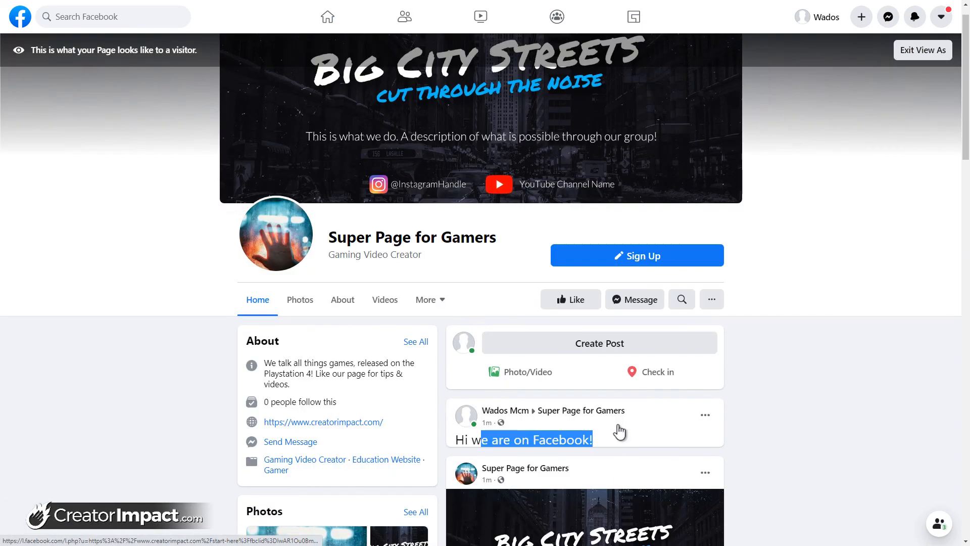
scroll("down", 3)
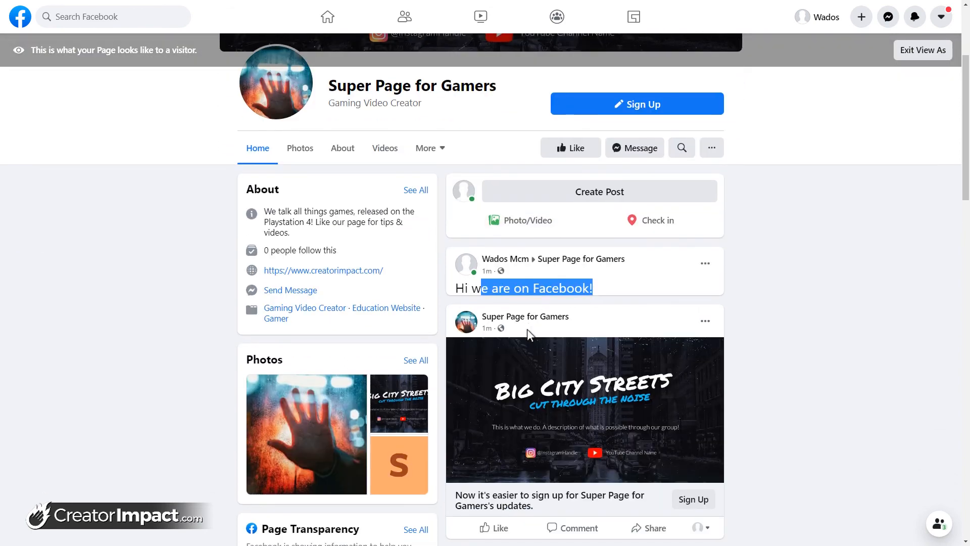
scroll("down", 3)
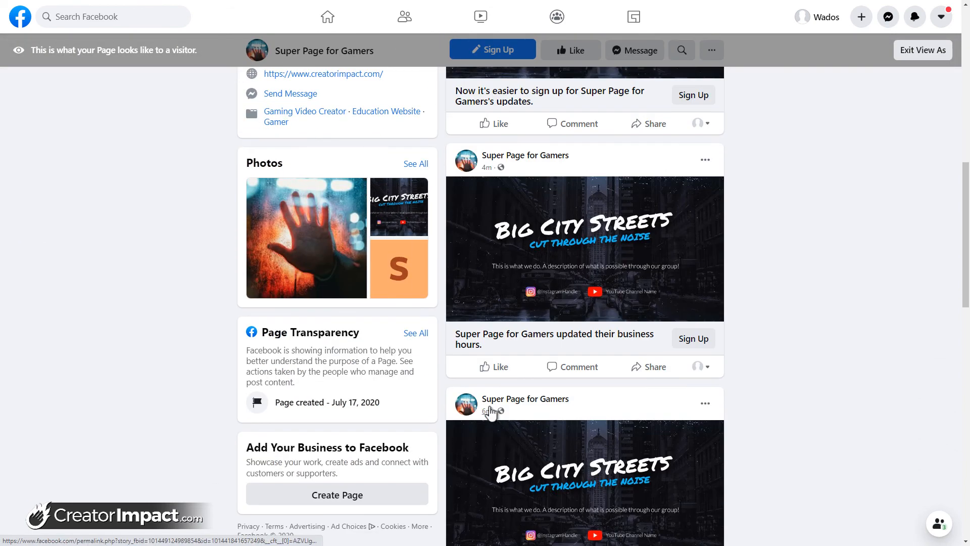
scroll("up", 3)
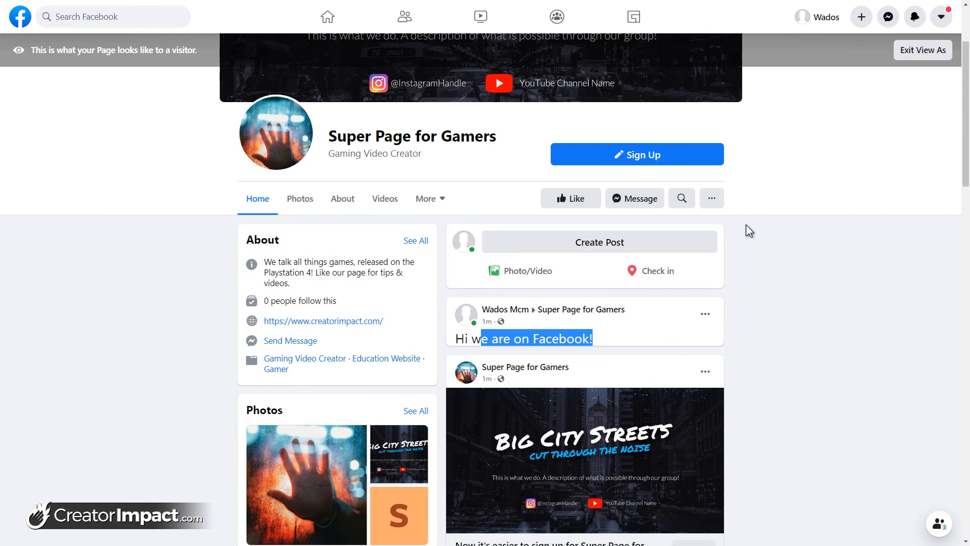
left_click(711, 198)
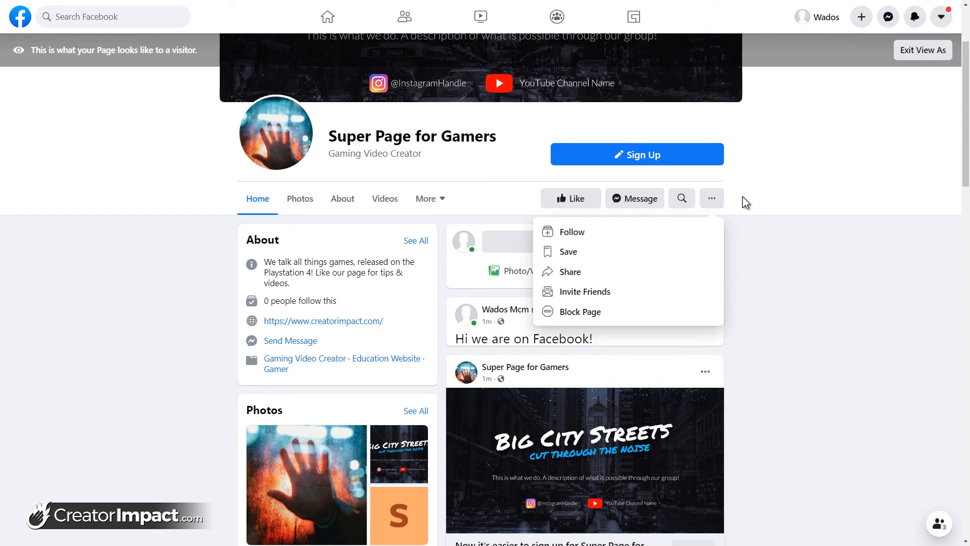
mouse_move(641, 287)
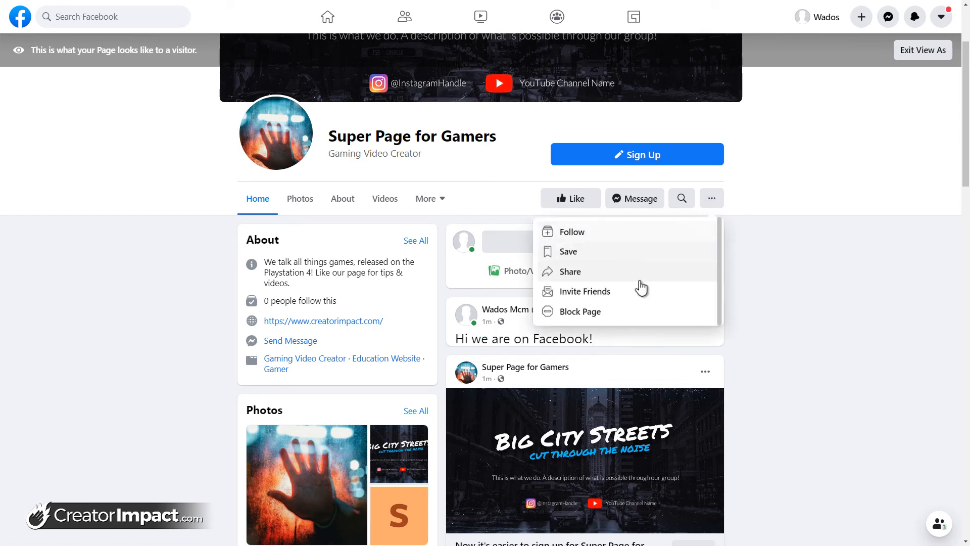
mouse_move(590, 291)
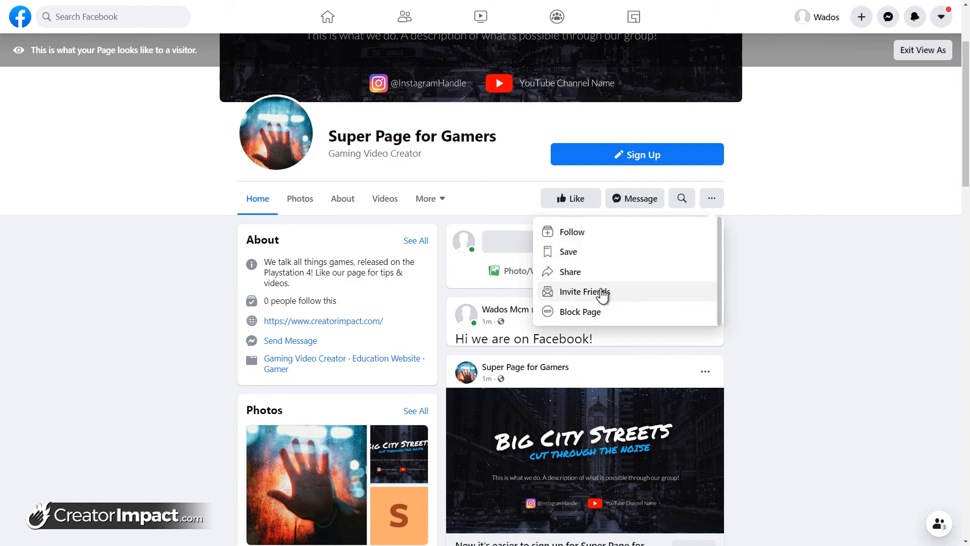
Step: Open Invite Friends, tick the first friend in the list, then close the dialog
left_click(583, 291)
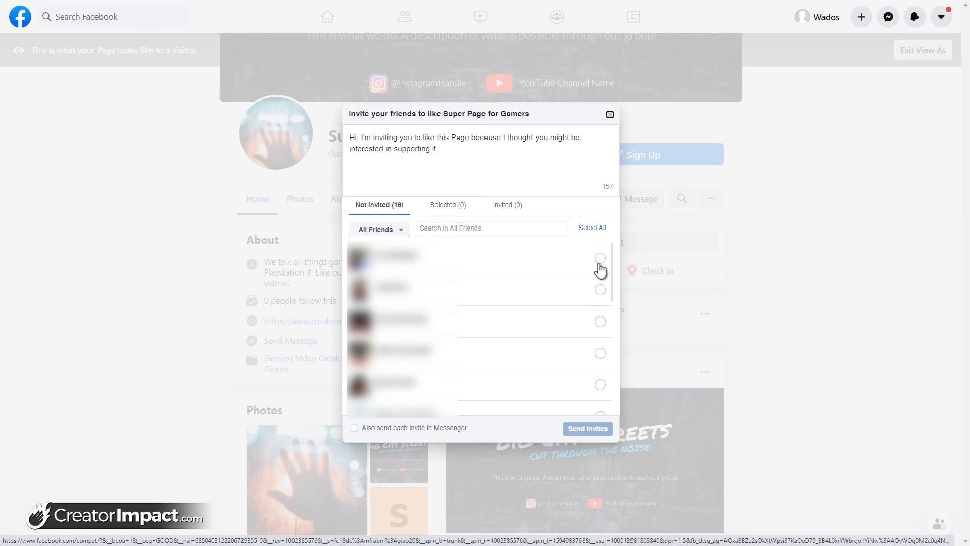
mouse_move(607, 442)
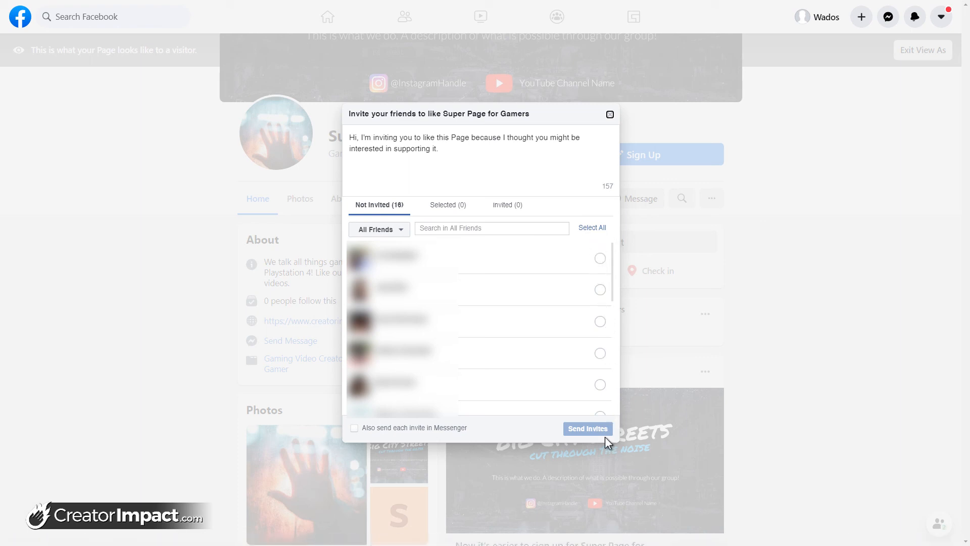
left_click(598, 258)
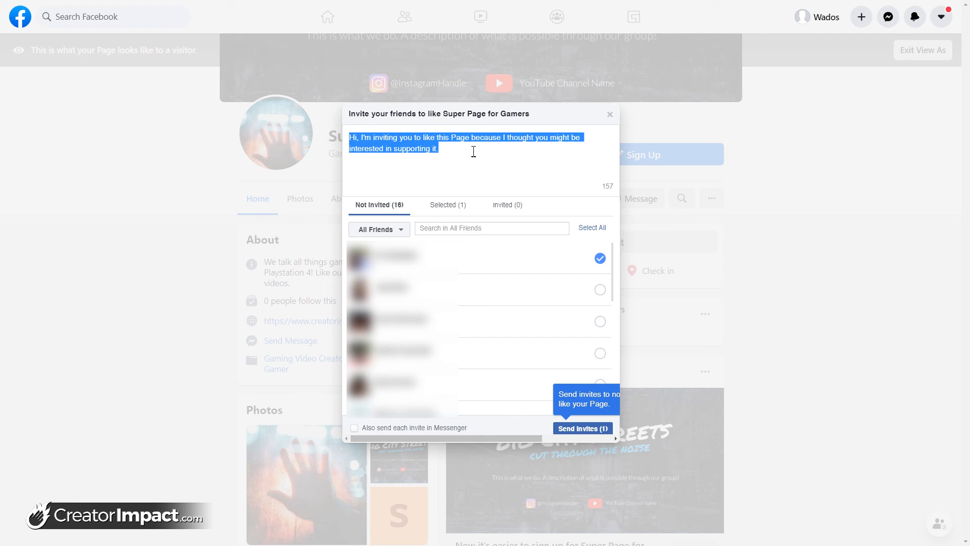
mouse_move(588, 75)
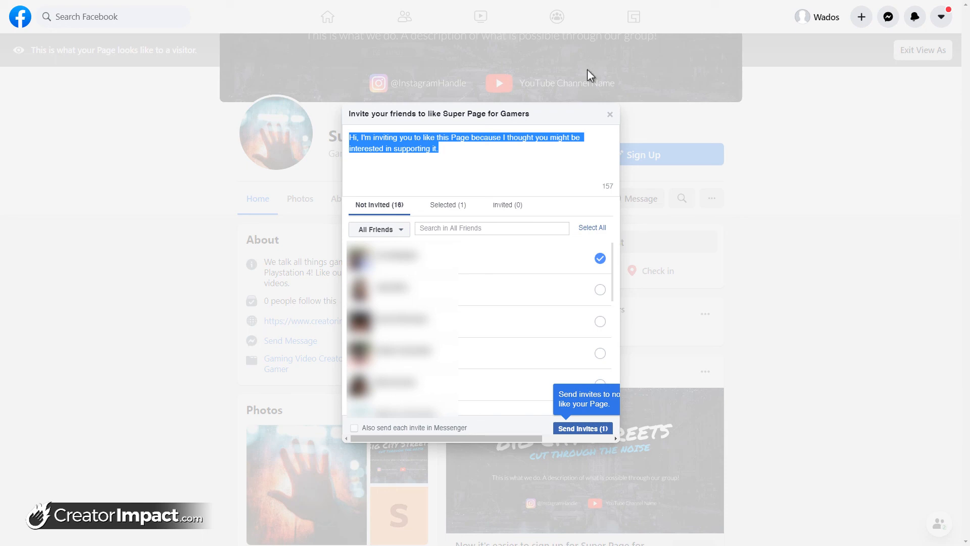
mouse_move(553, 78)
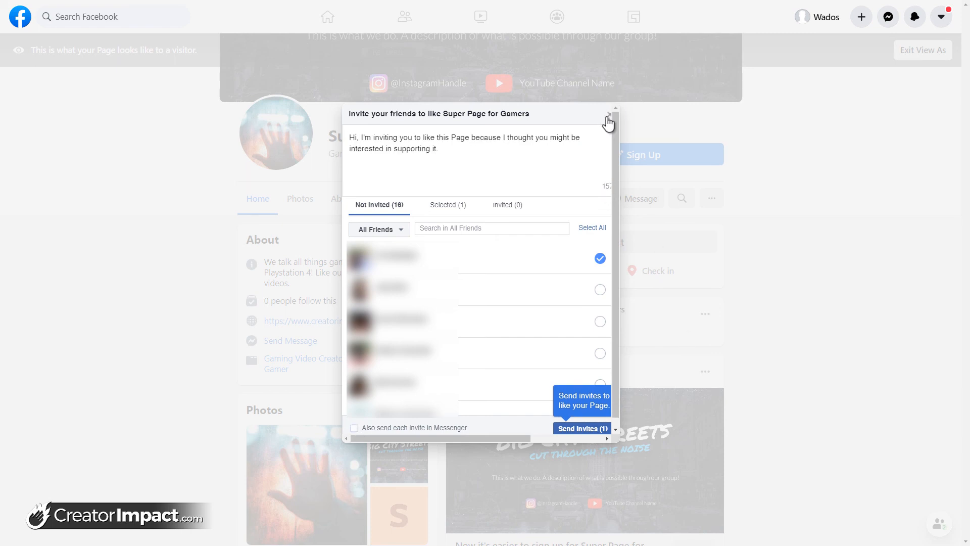
left_click(608, 119)
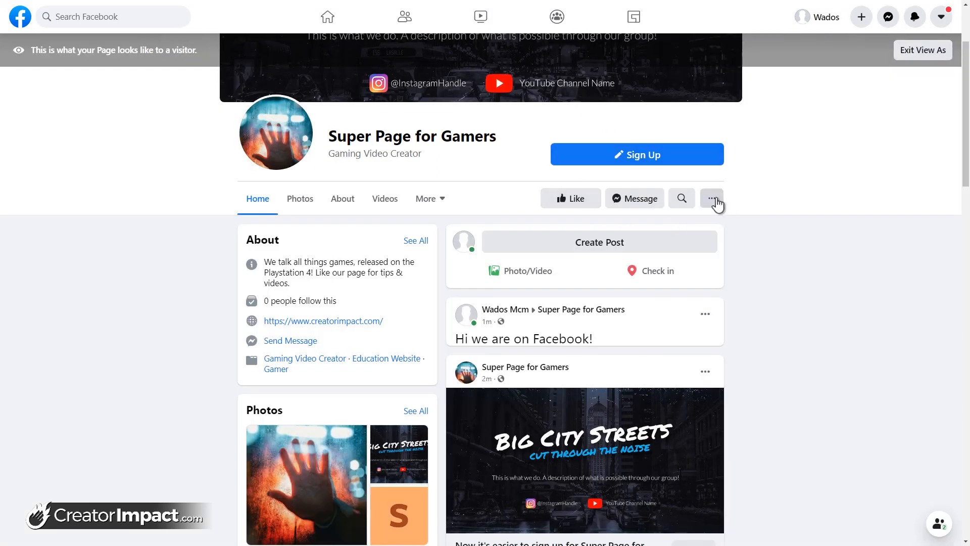
left_click(711, 198)
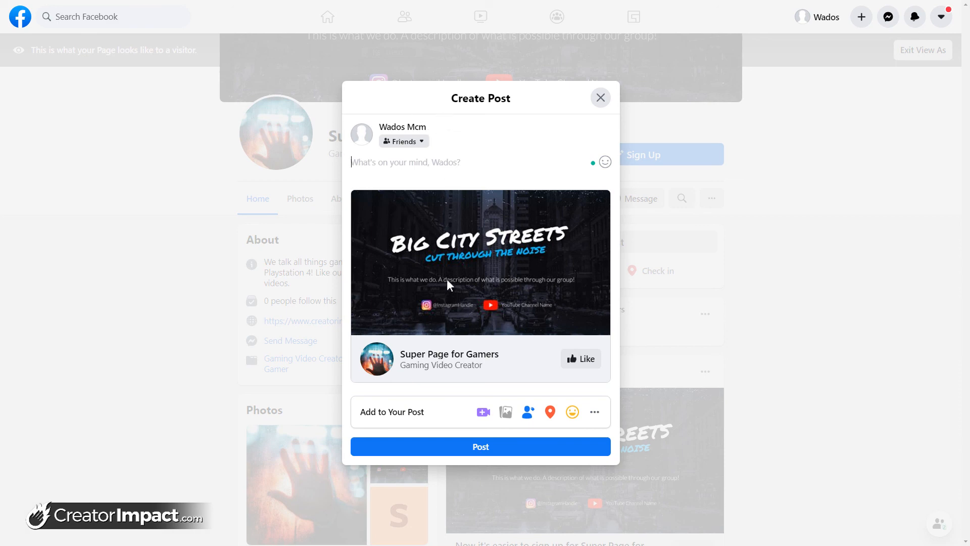
mouse_move(403, 278)
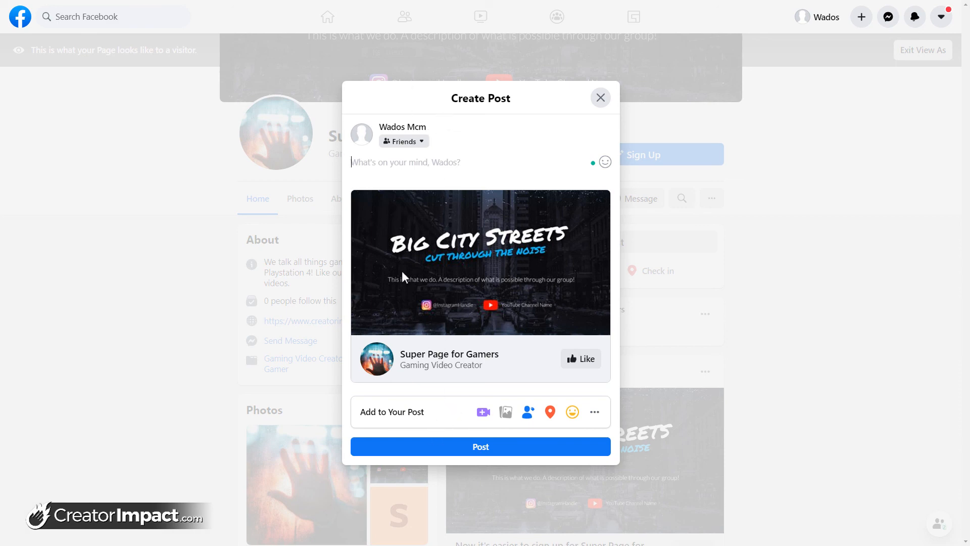
mouse_move(594, 100)
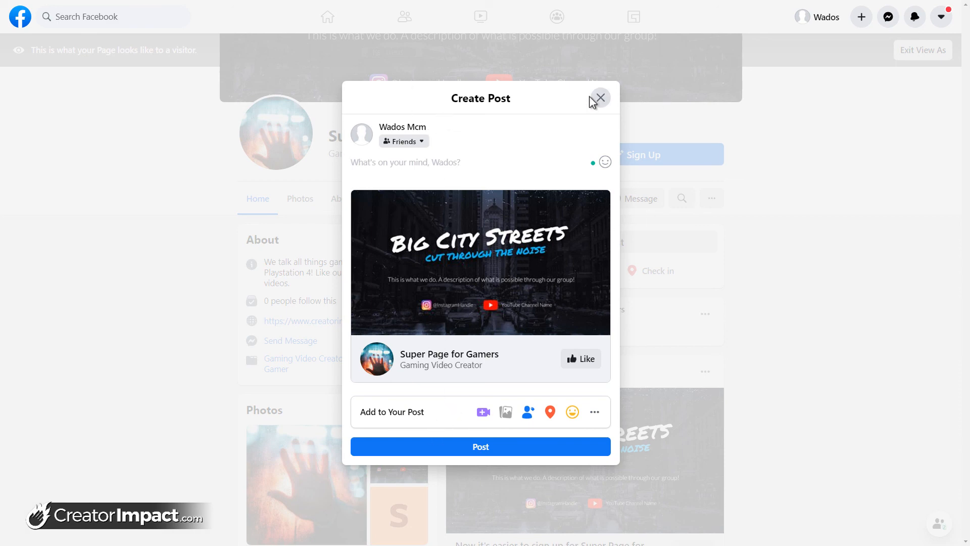
left_click(598, 99)
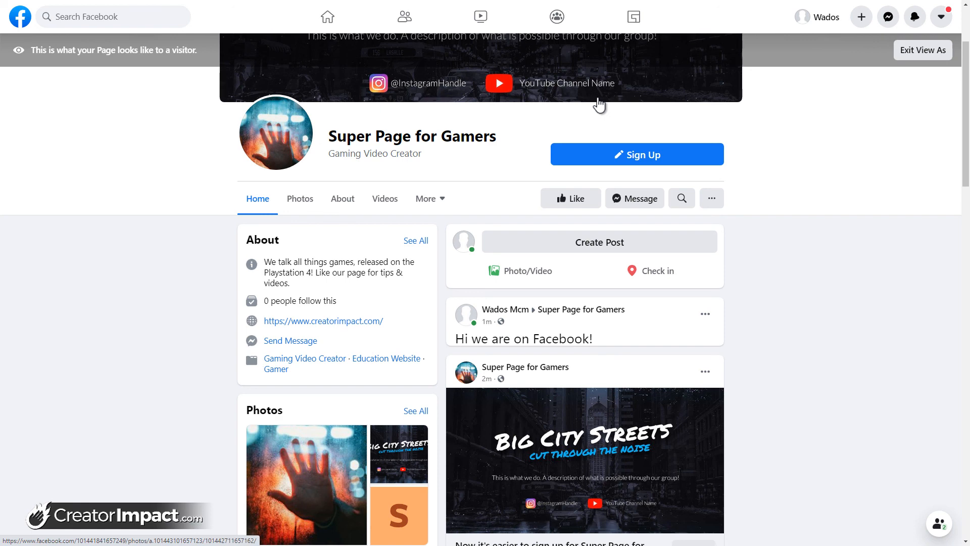
mouse_move(792, 334)
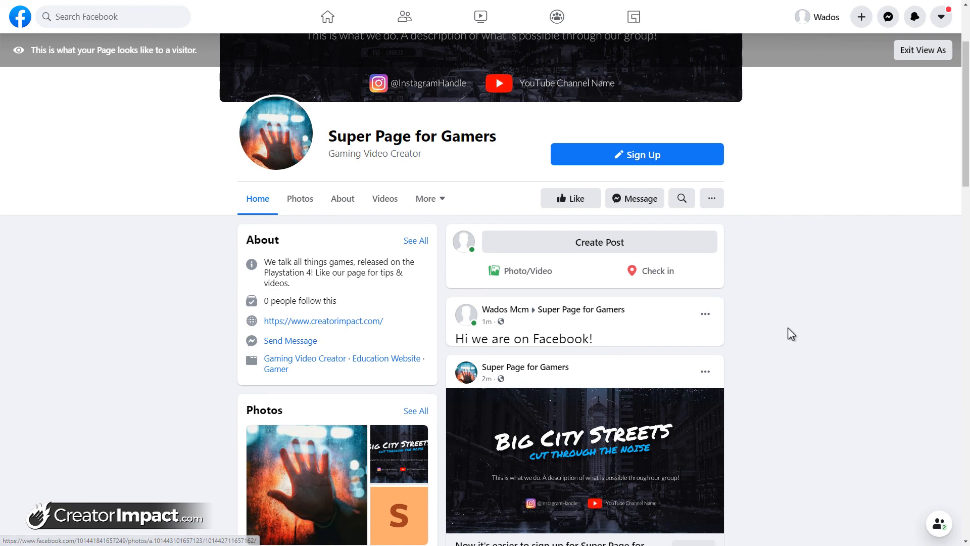
scroll("up", 3)
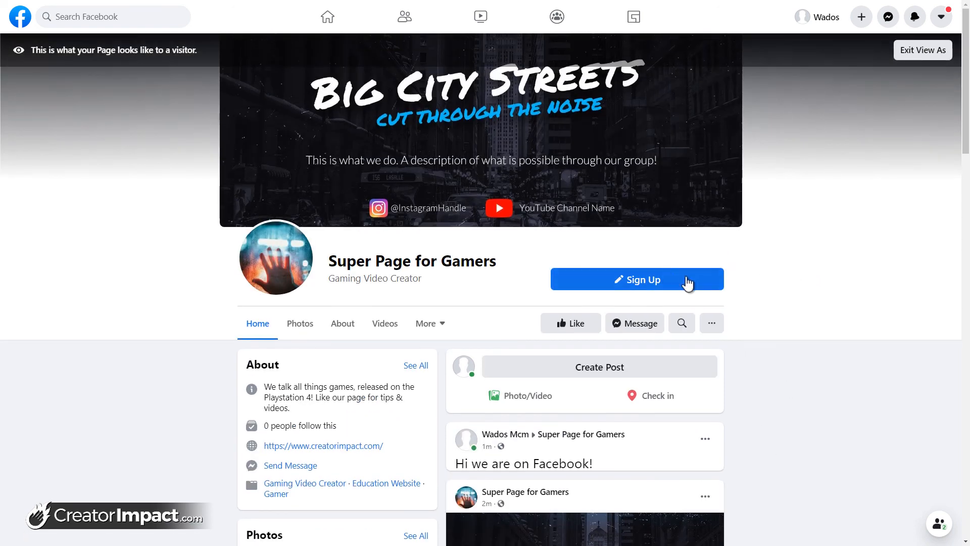
mouse_move(516, 140)
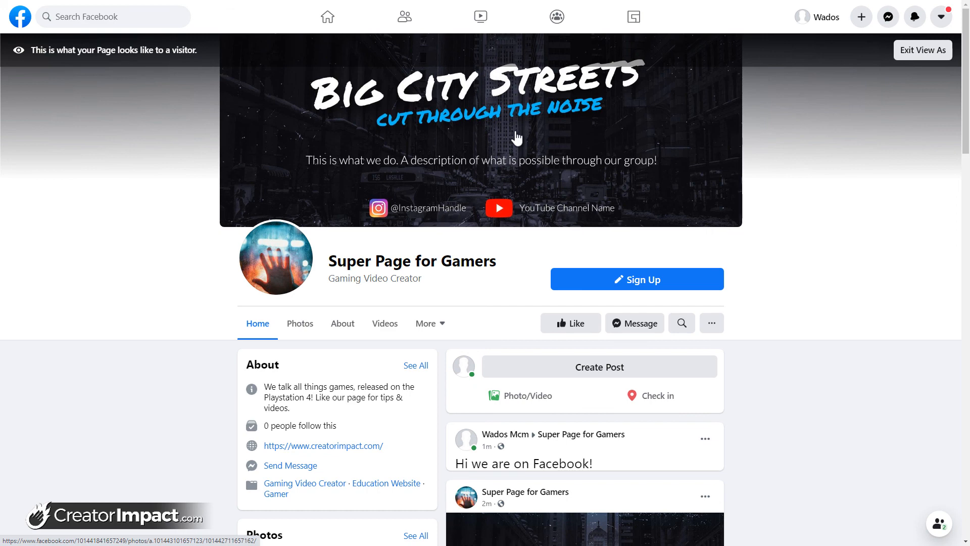
mouse_move(709, 66)
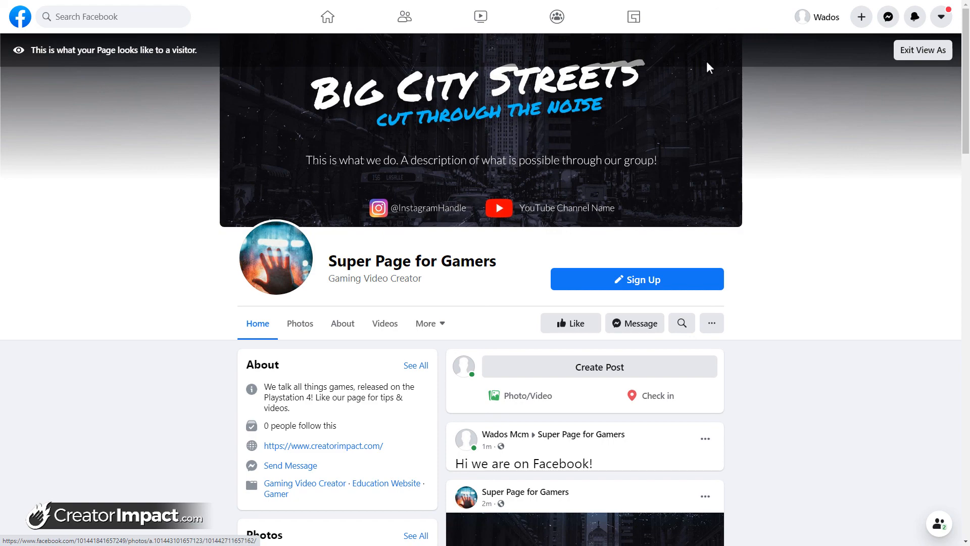
scroll("down", 3)
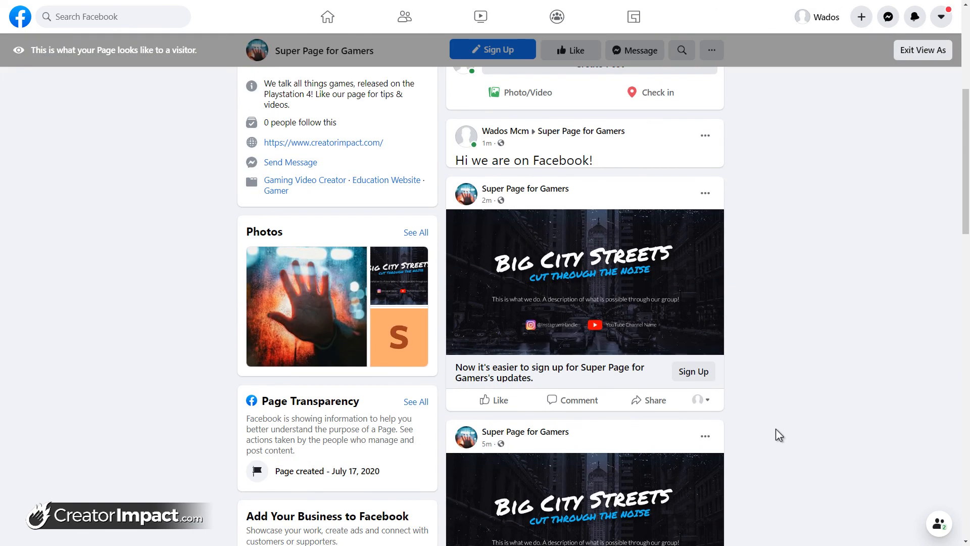
scroll("up", 3)
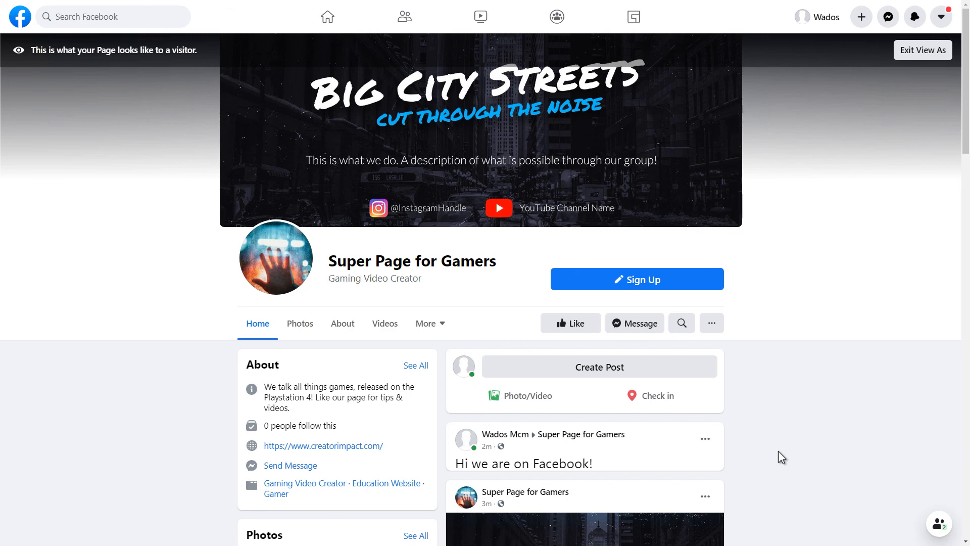
mouse_move(349, 497)
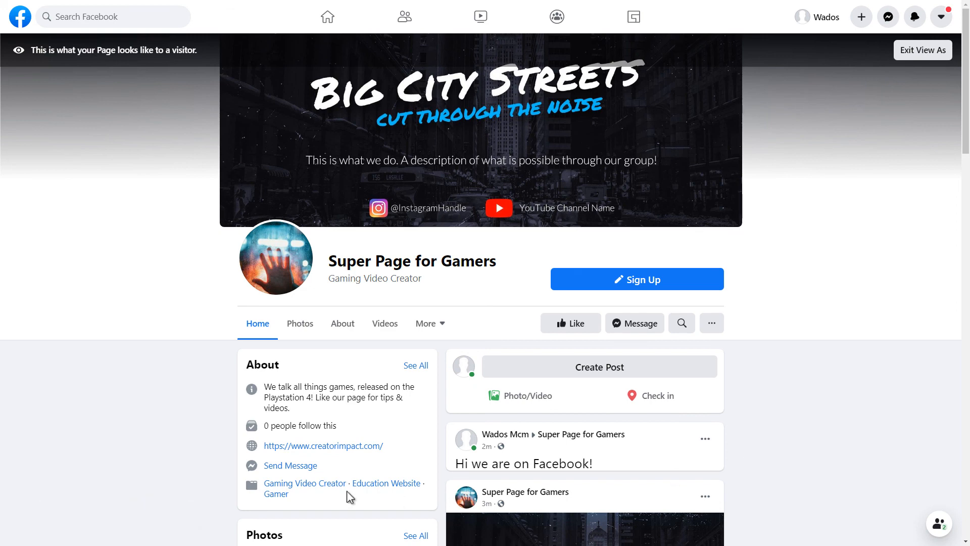